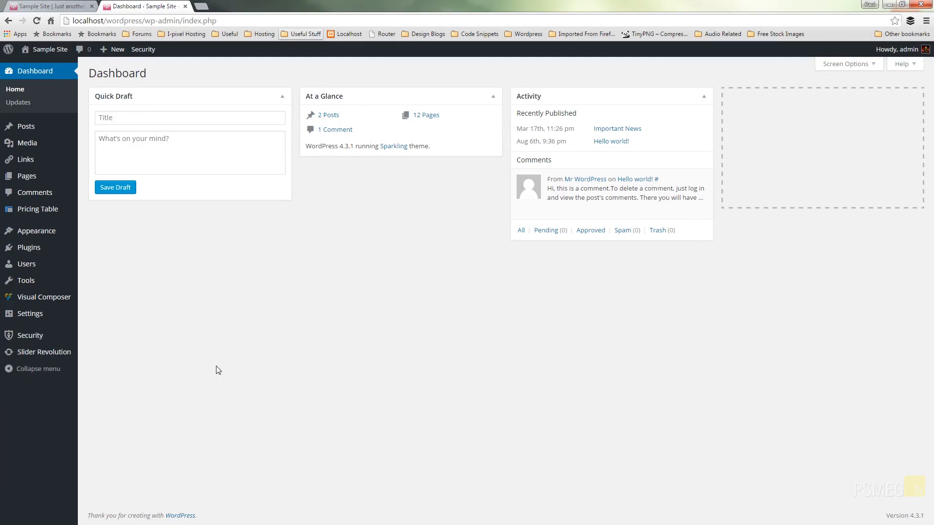
mouse_move(217, 359)
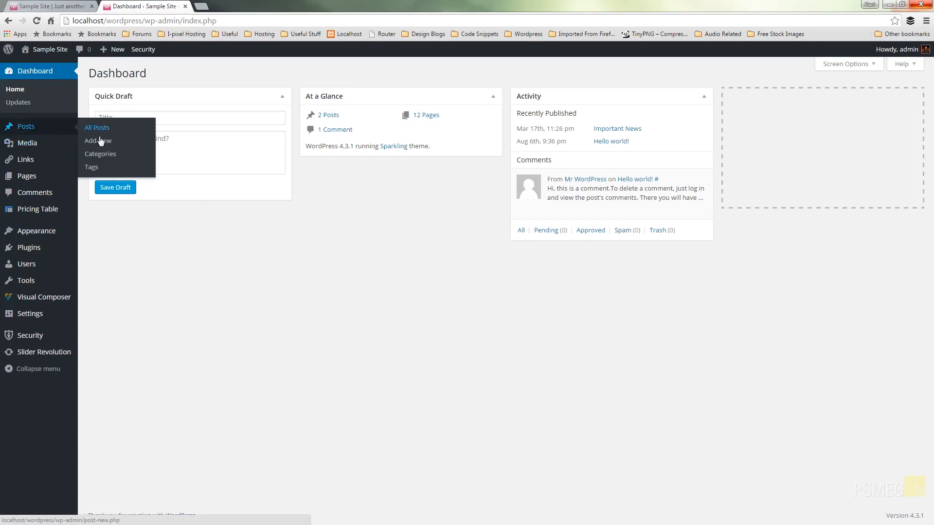
Start a new post via Posts > Add New in the admin sidebar
click(97, 140)
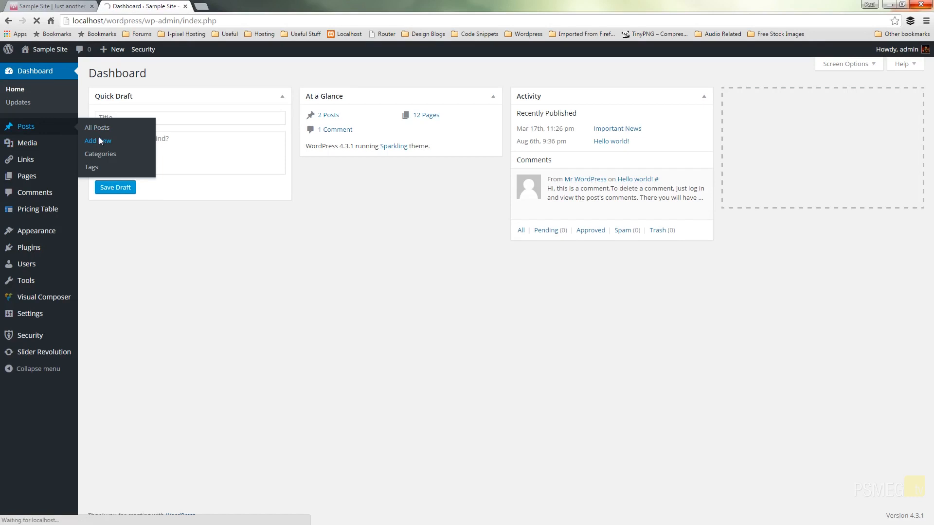
Title the post 'Slider Post 1', add the Latin paragraph and file it under the Sliders category
click(97, 140)
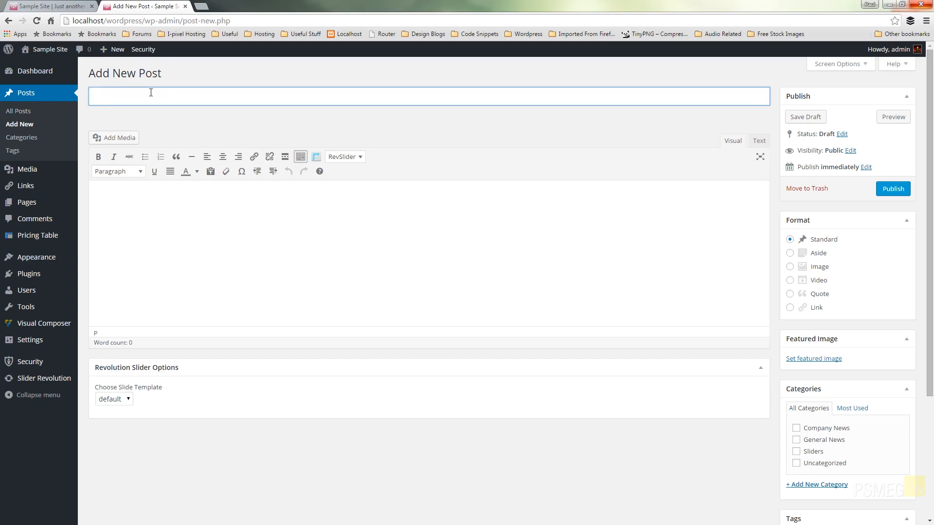
text(Slider Po)
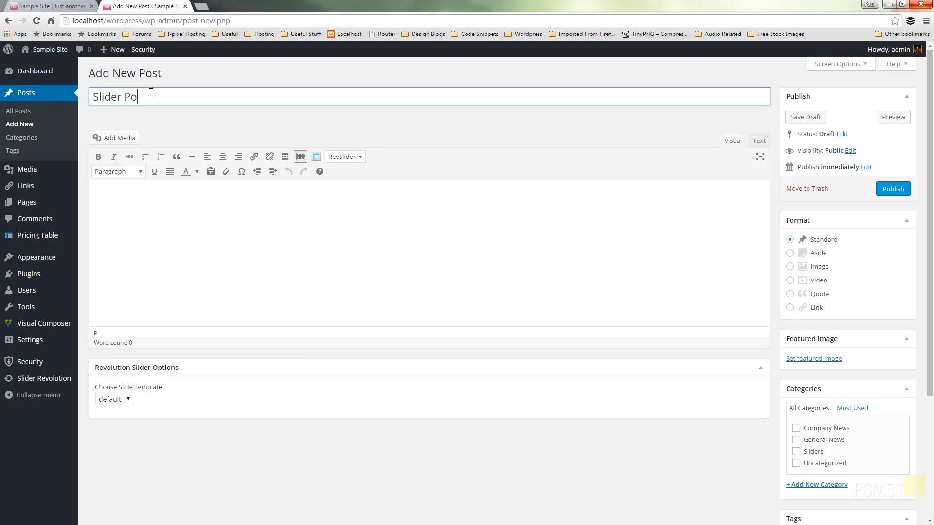
text(st 1)
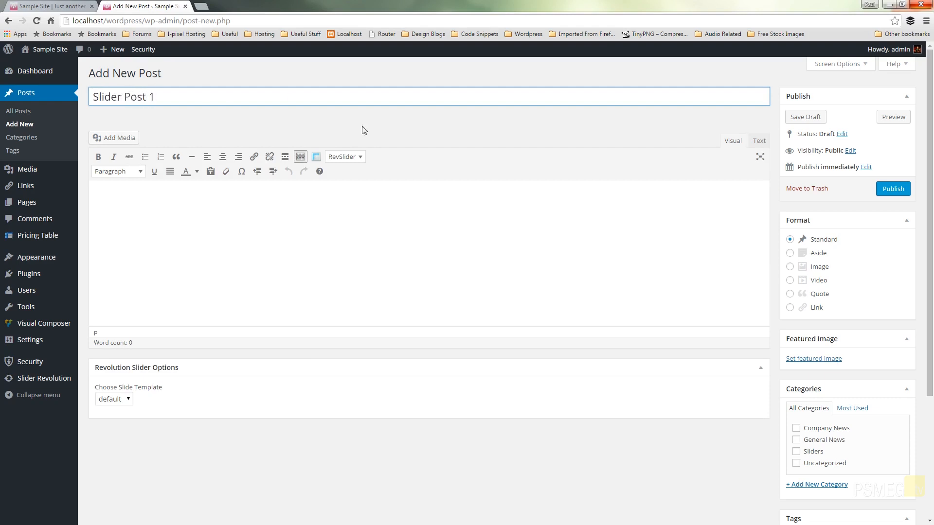
mouse_move(827, 460)
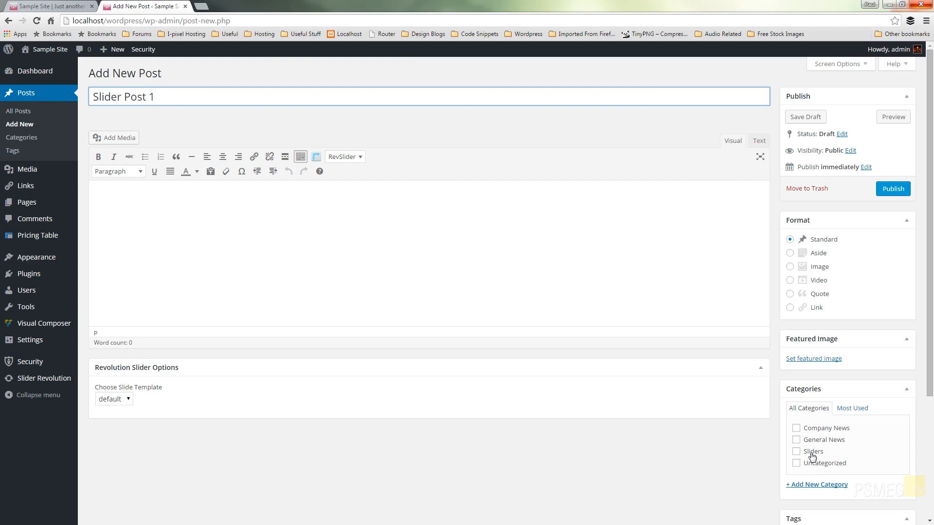
click(796, 451)
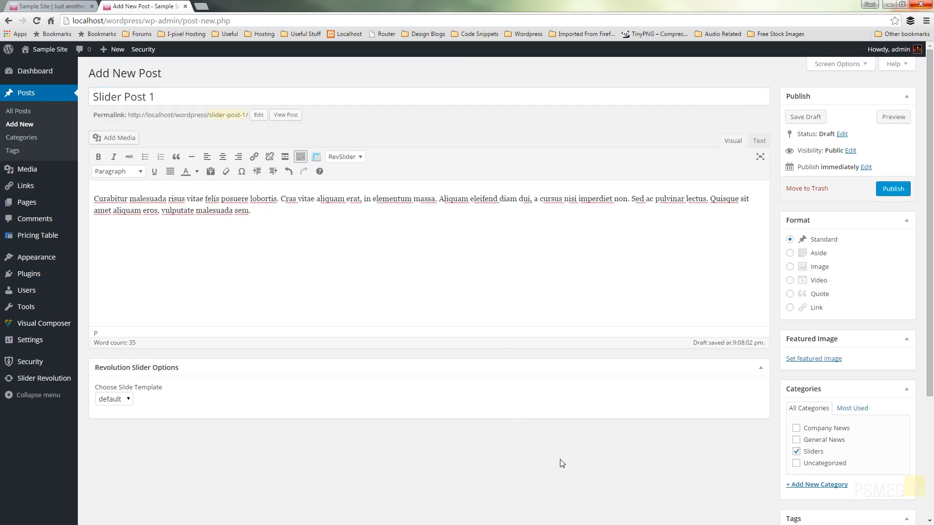
scroll(down, 3)
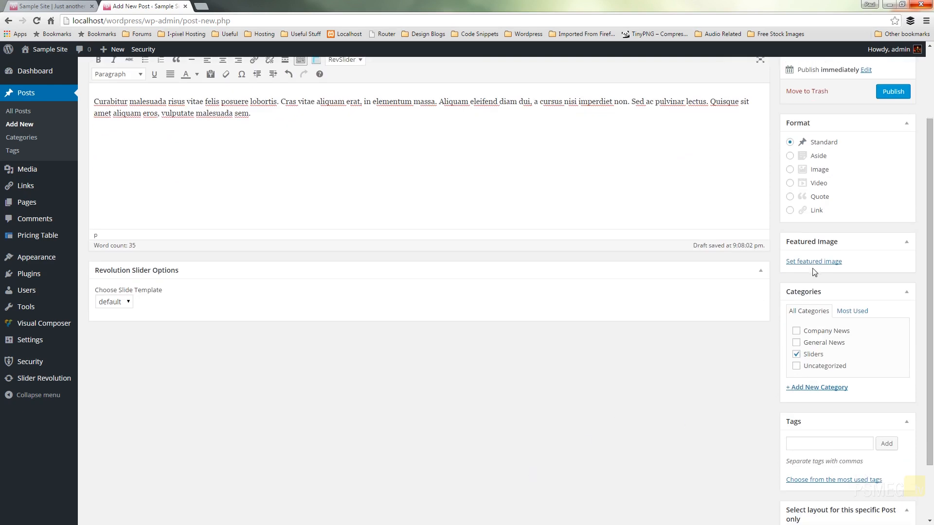
mouse_move(813, 261)
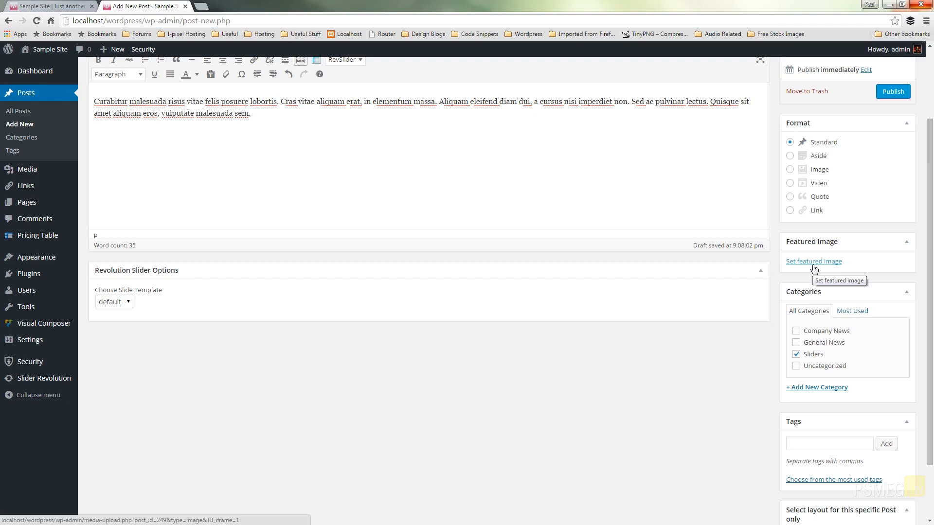
Set graphic-design-bg (pen-on-tablet photo) as featured image and publish Slider Post 1
click(813, 260)
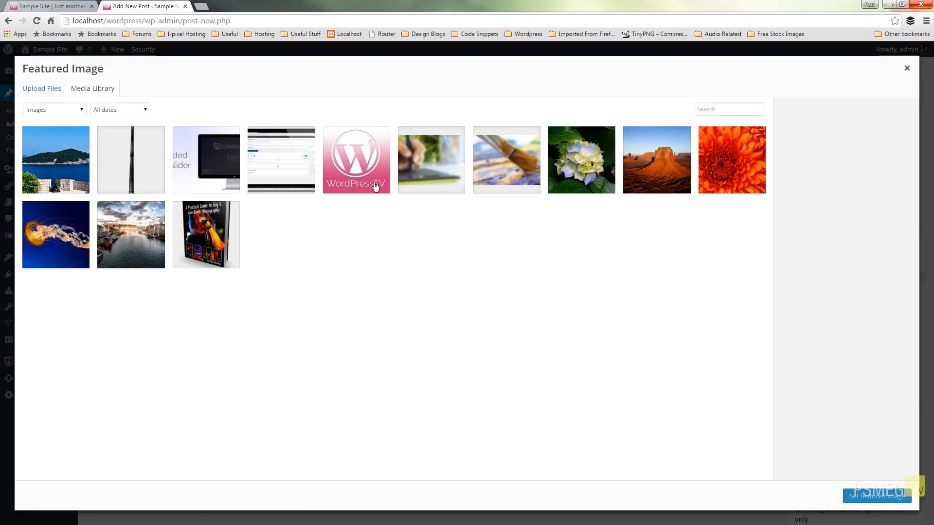
click(431, 160)
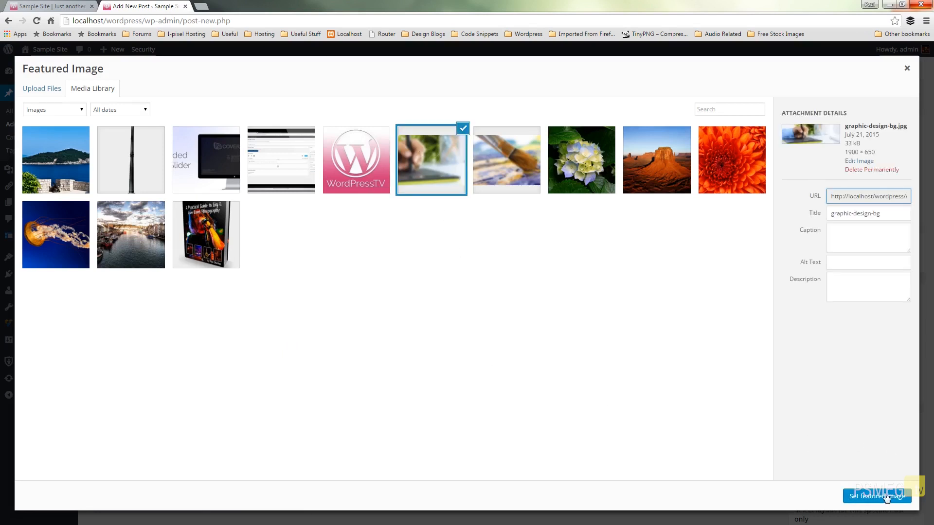
click(875, 496)
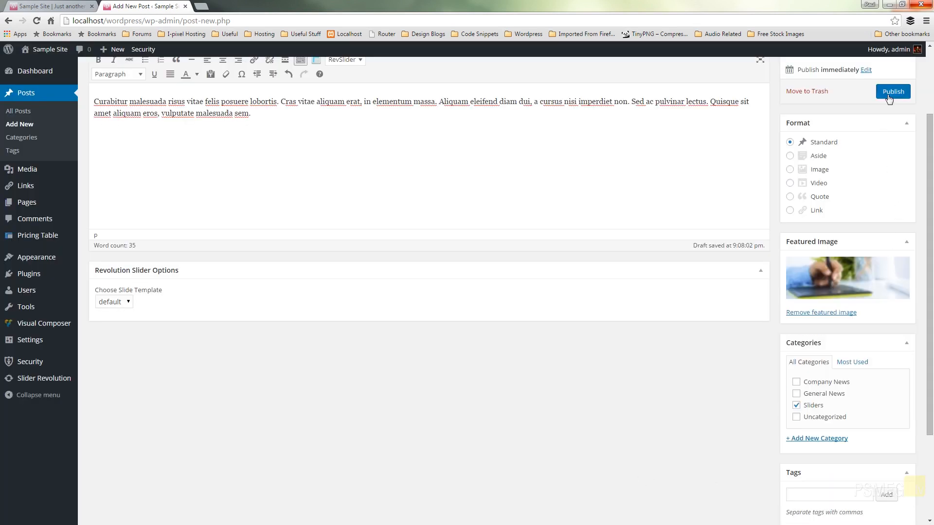
click(892, 91)
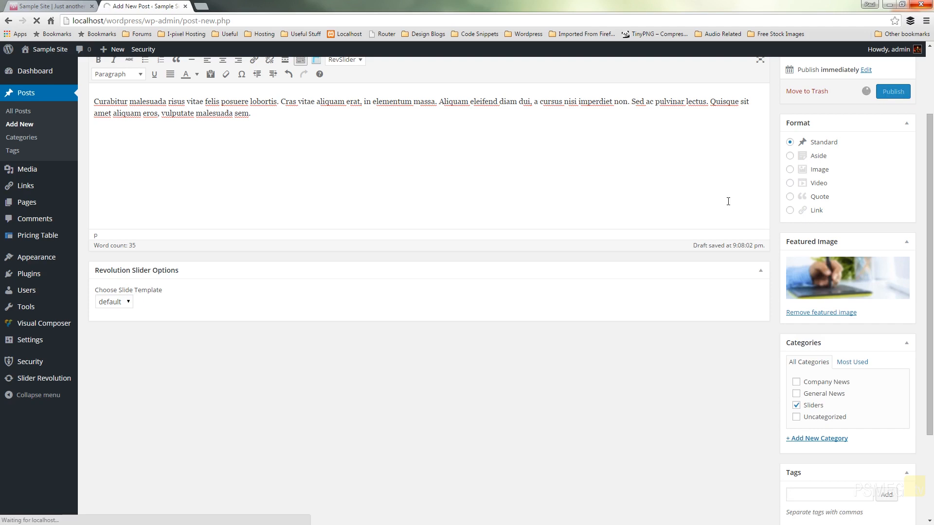
click(892, 92)
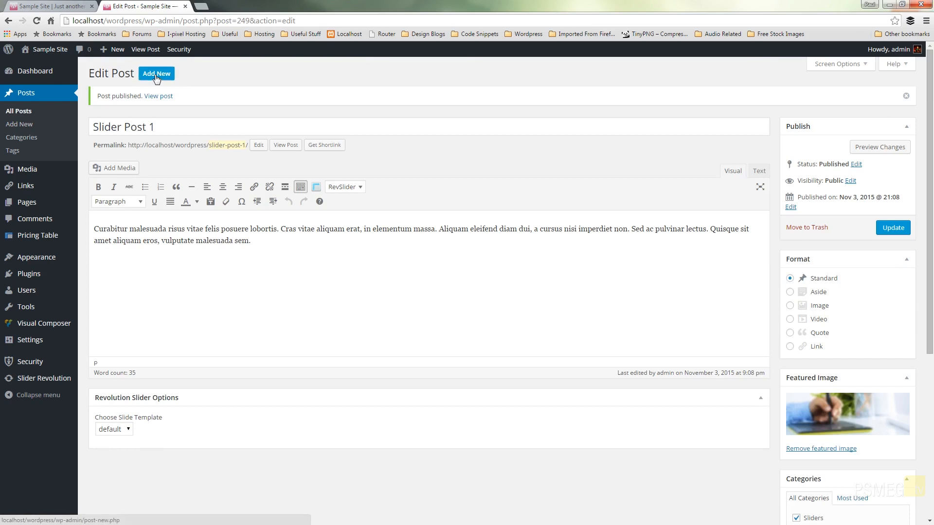
Start another post titled 'Slider Post 2' with the same paragraph
click(157, 73)
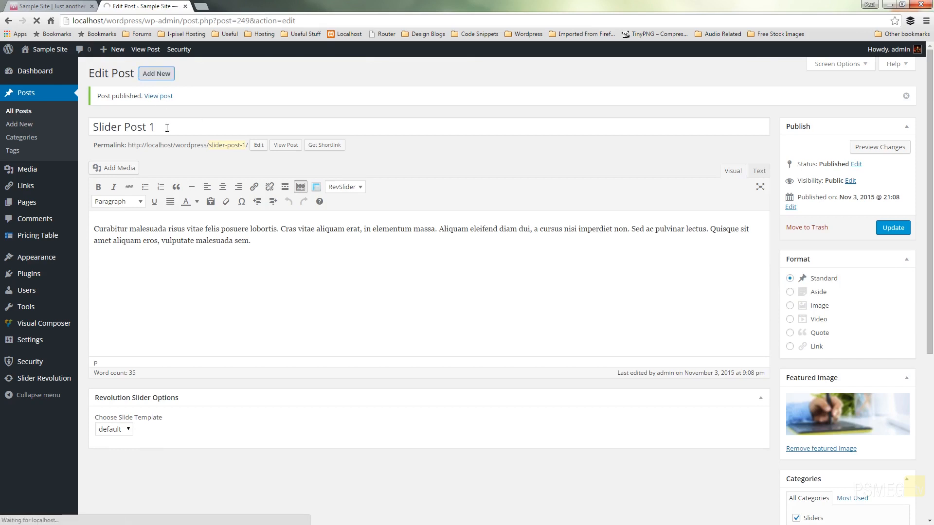
click(156, 73)
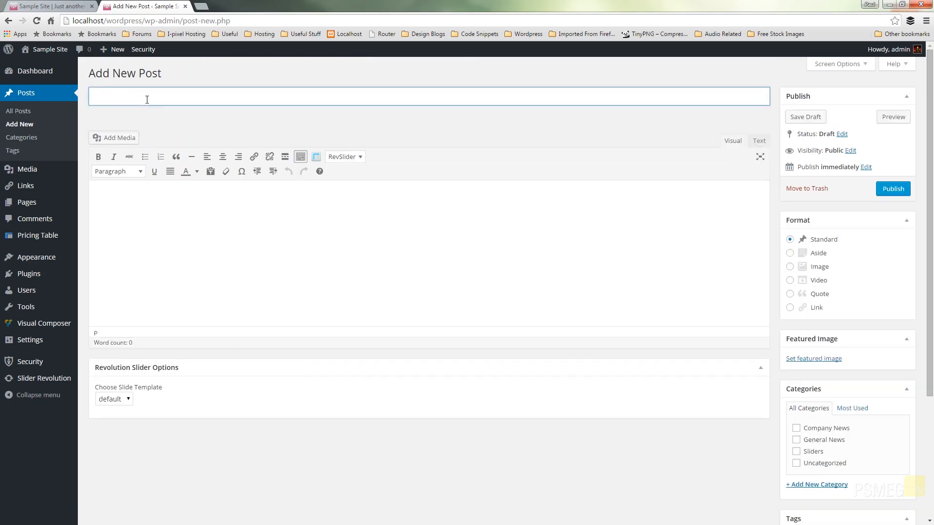
text(Slider)
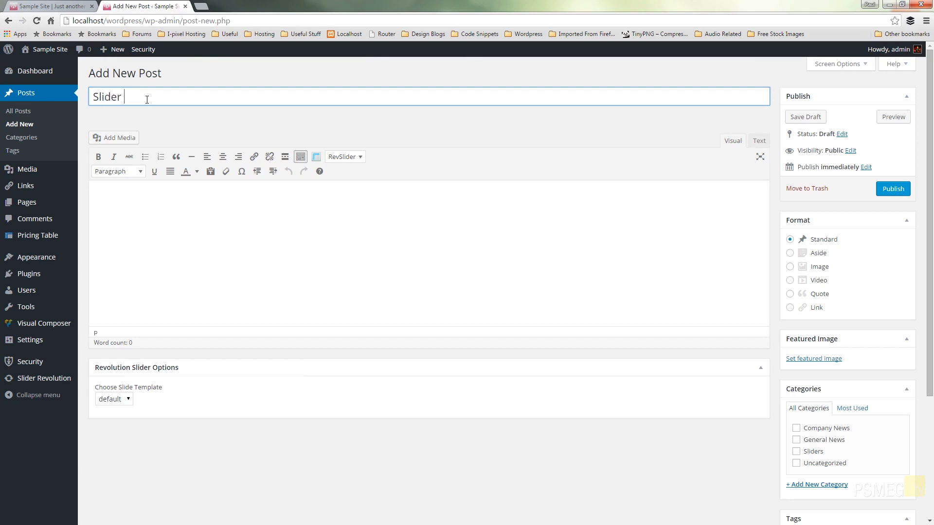
text(Post 2)
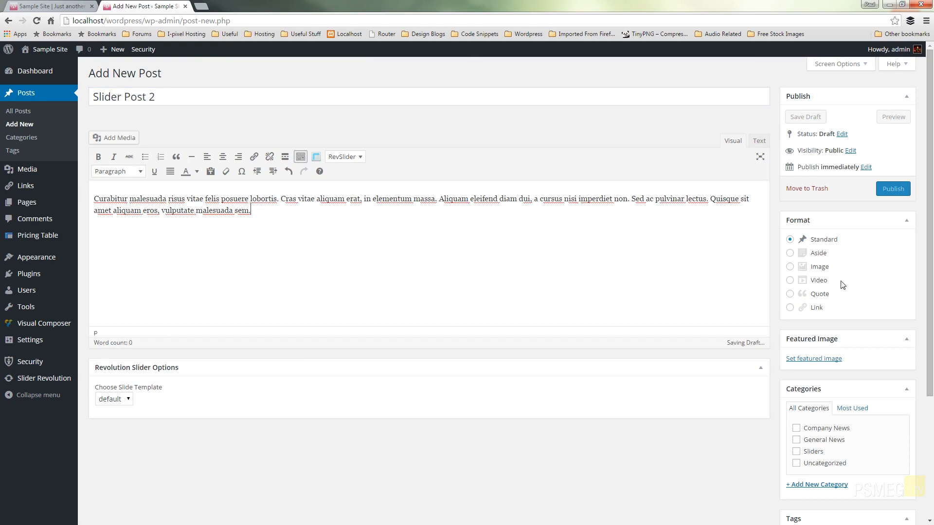
Set fine-art-bg (paintbrush photo) as featured image, file under Sliders and publish Slider Post 2
click(813, 358)
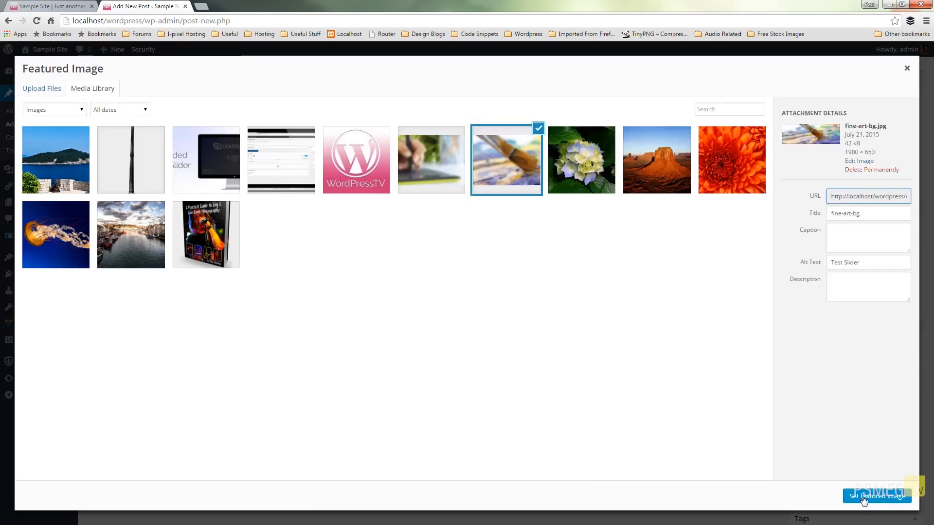
click(875, 496)
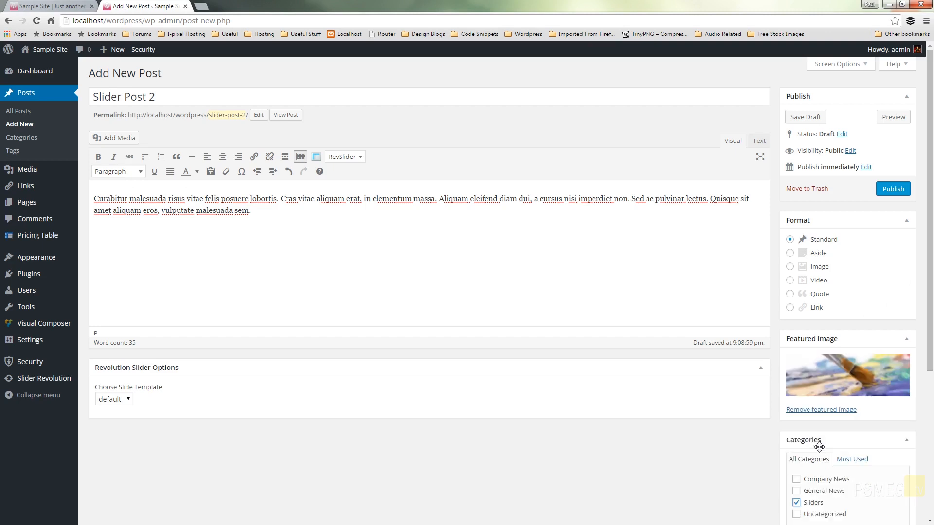
click(893, 189)
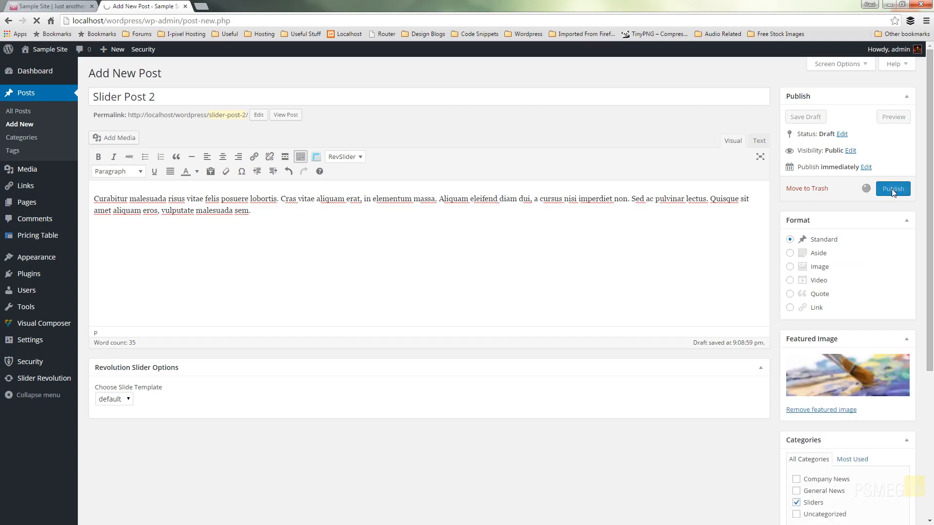
click(891, 189)
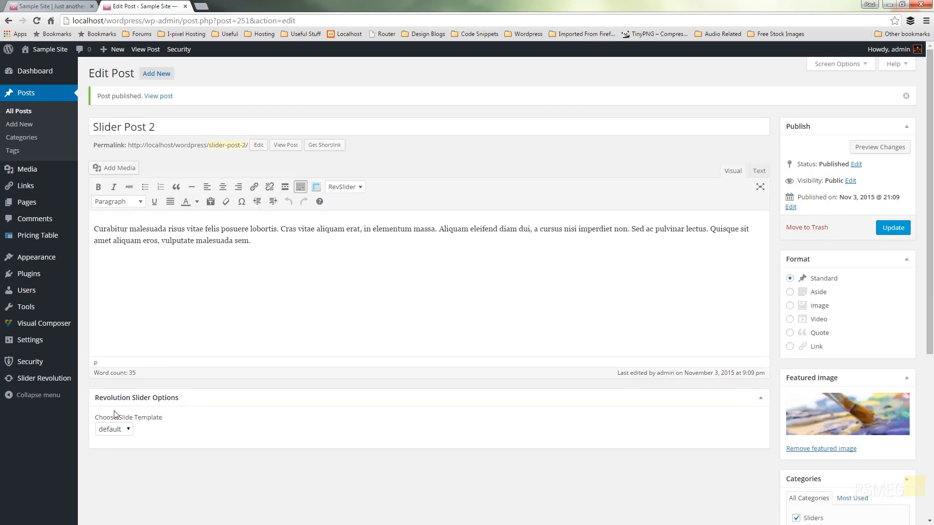
Go to the Slider Revolution sliders overview and start a New Slider
click(43, 379)
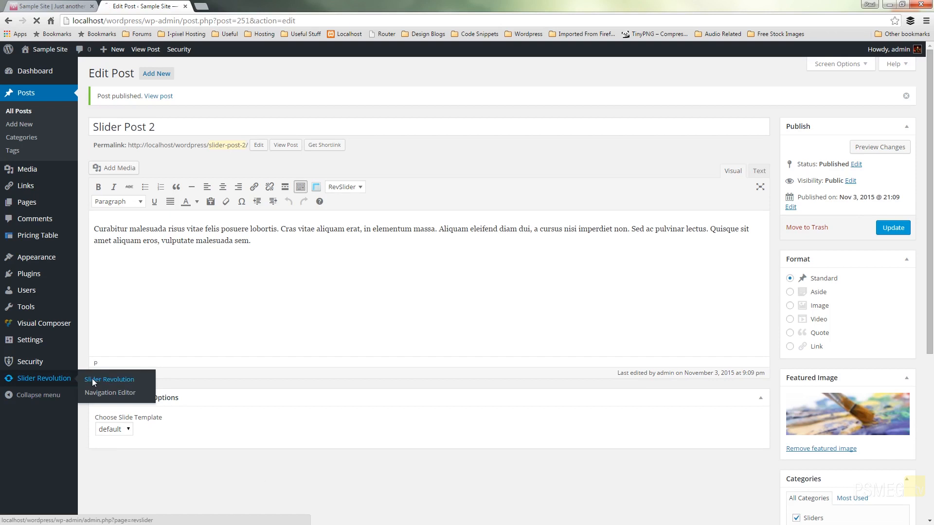
click(108, 379)
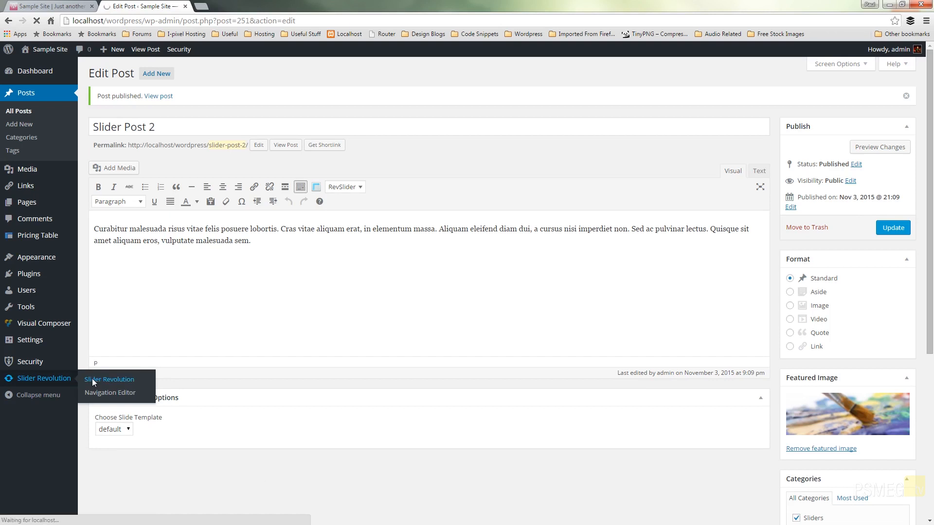
click(109, 380)
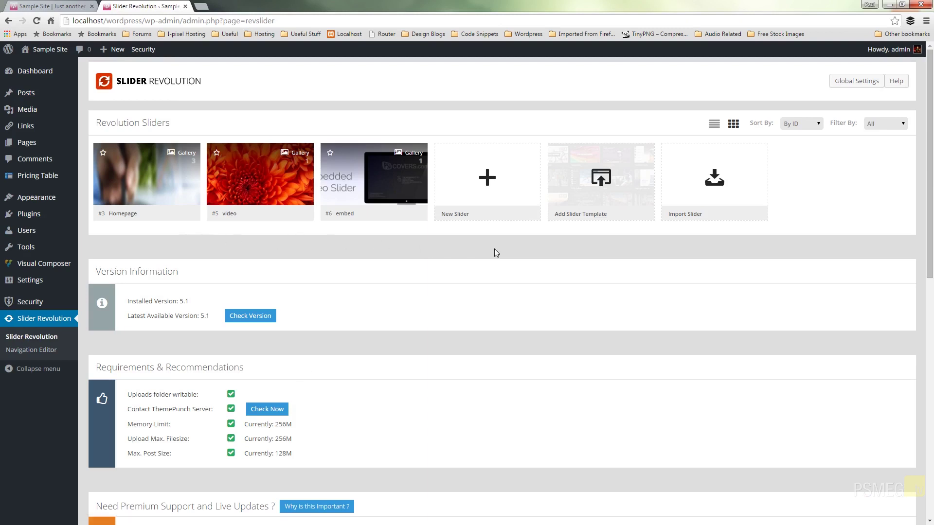
mouse_move(486, 180)
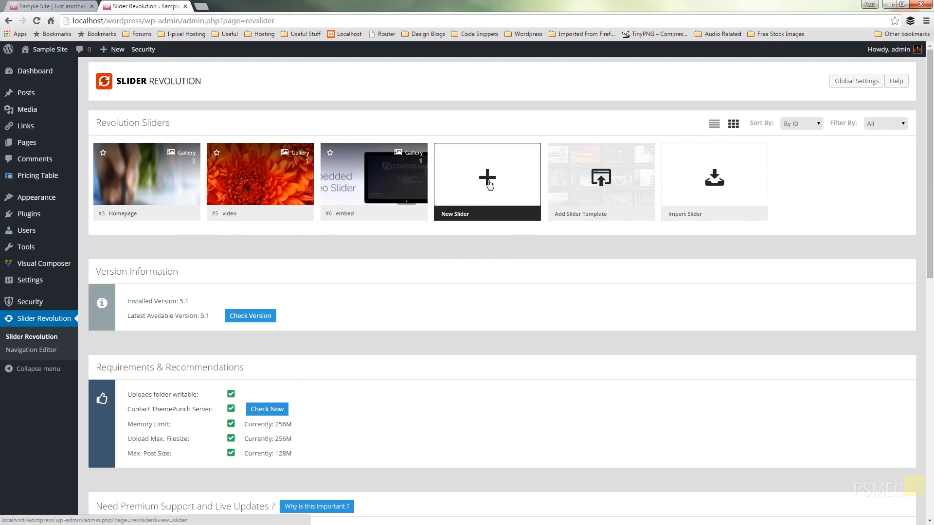
click(486, 181)
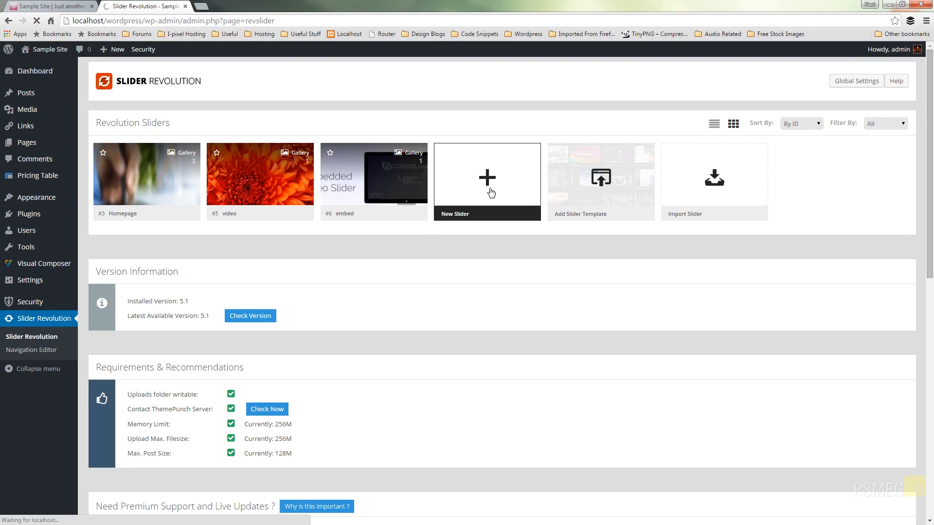
Load the New Slider settings page showing content source, title and type options
click(486, 182)
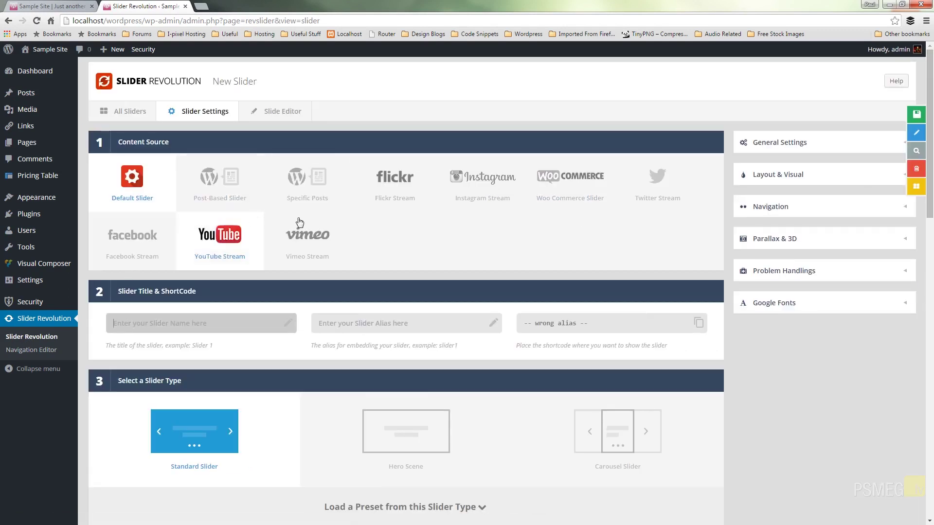
mouse_move(260, 192)
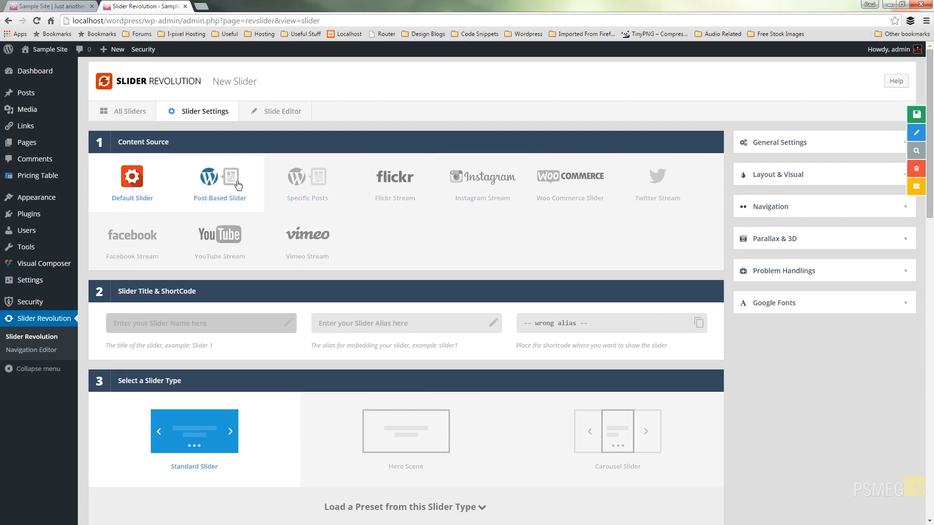
mouse_move(216, 179)
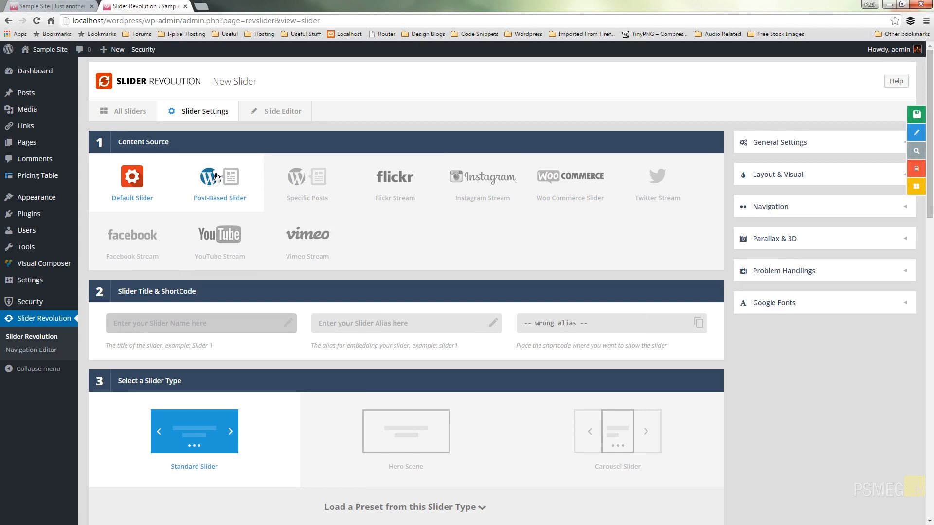
Use a post-based source restricted to the Sliders category with excerpt limit 35
click(219, 179)
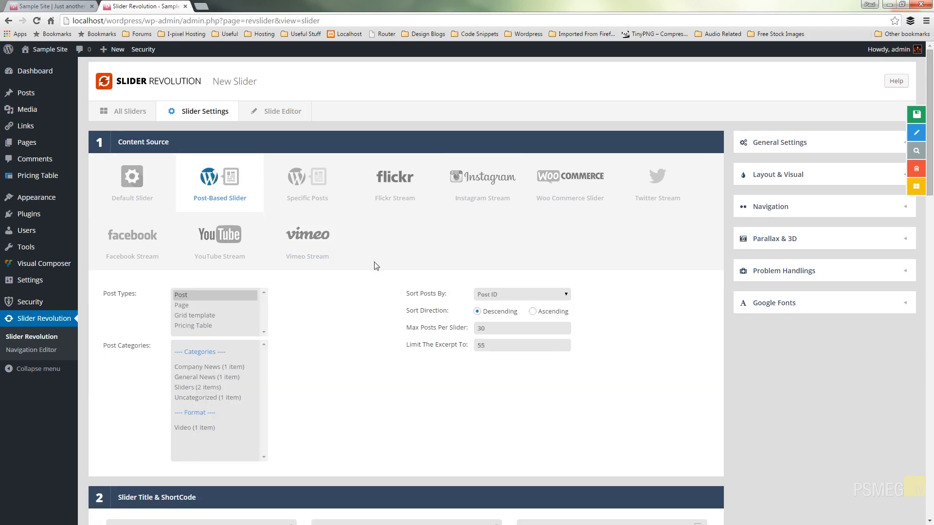
mouse_move(133, 307)
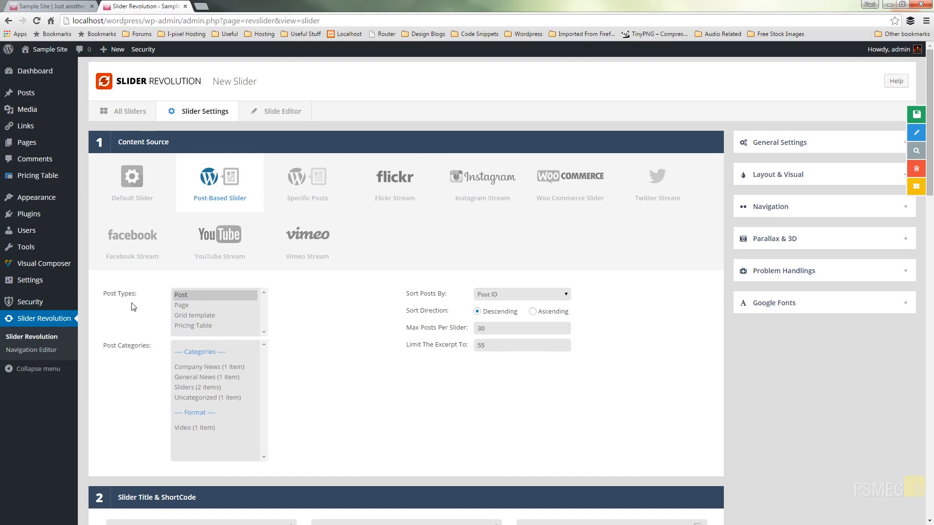
mouse_move(143, 344)
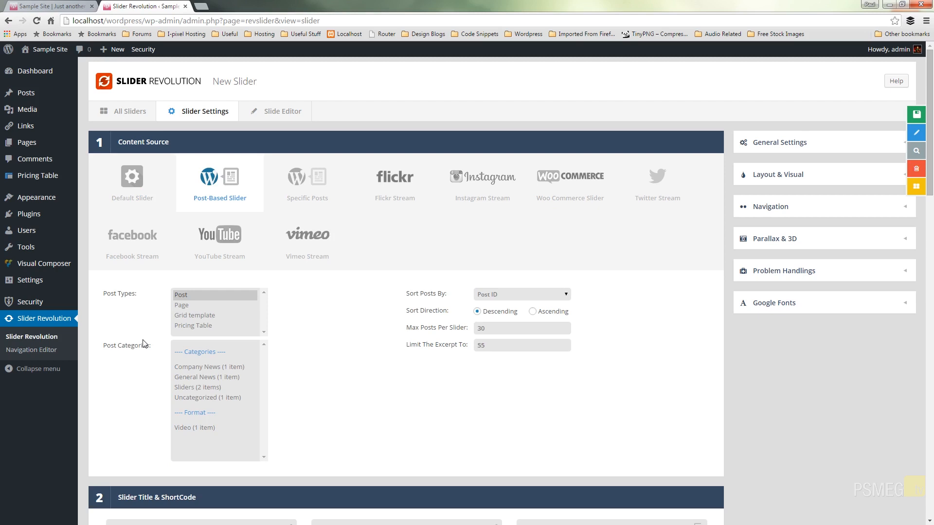
mouse_move(160, 301)
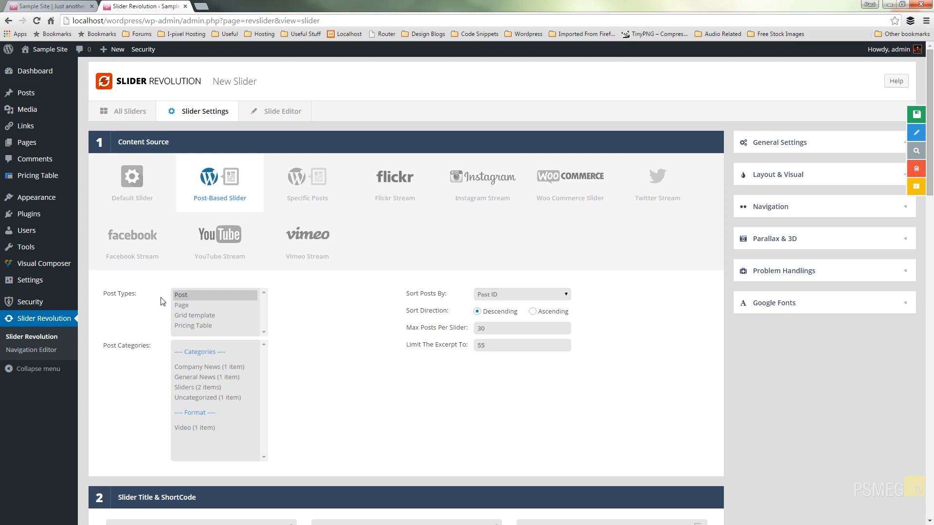
mouse_move(199, 317)
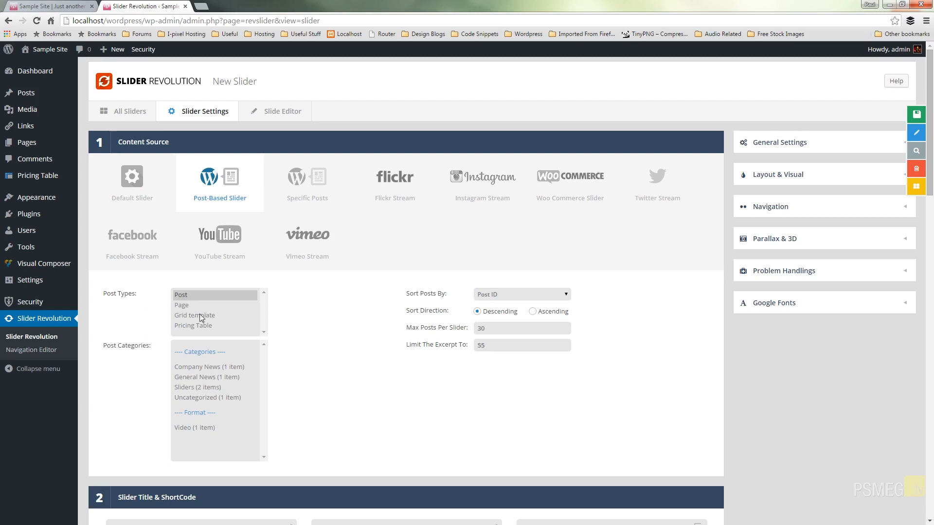
mouse_move(173, 366)
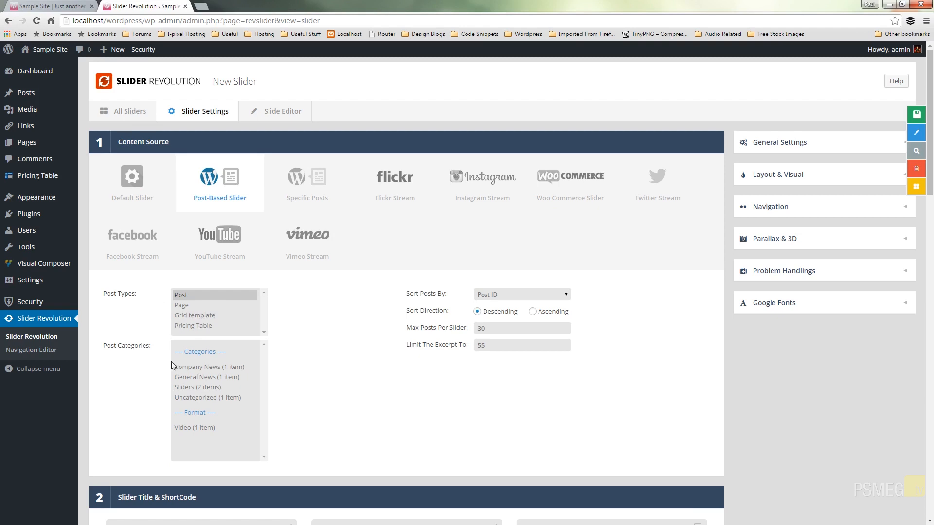
mouse_move(186, 423)
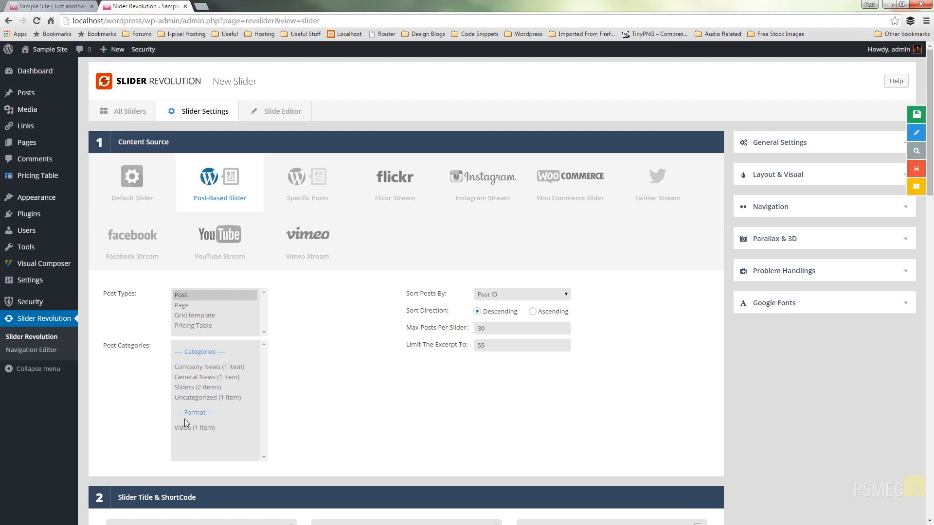
mouse_move(502, 296)
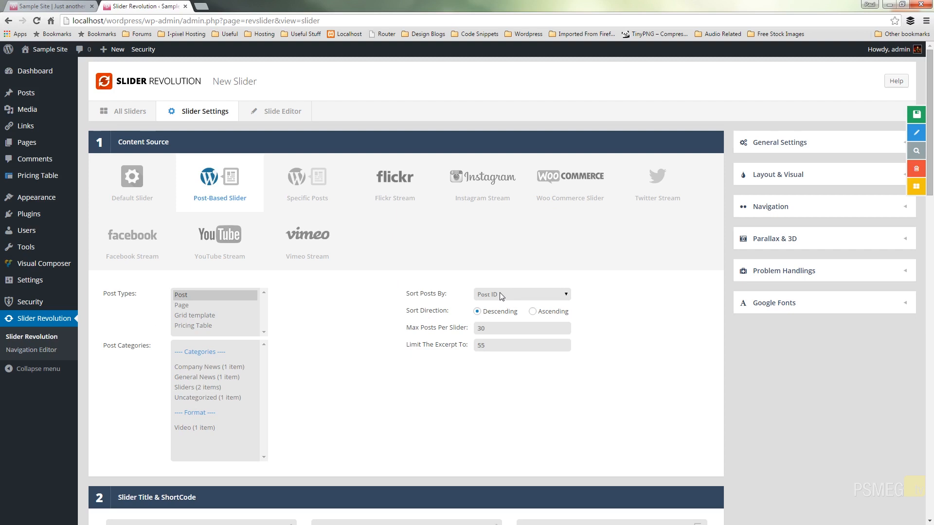
mouse_move(405, 300)
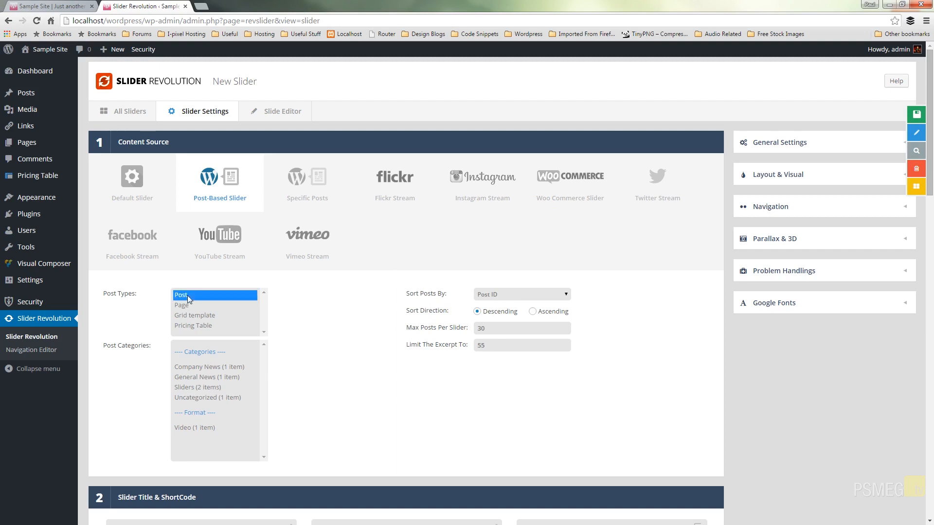
mouse_move(198, 389)
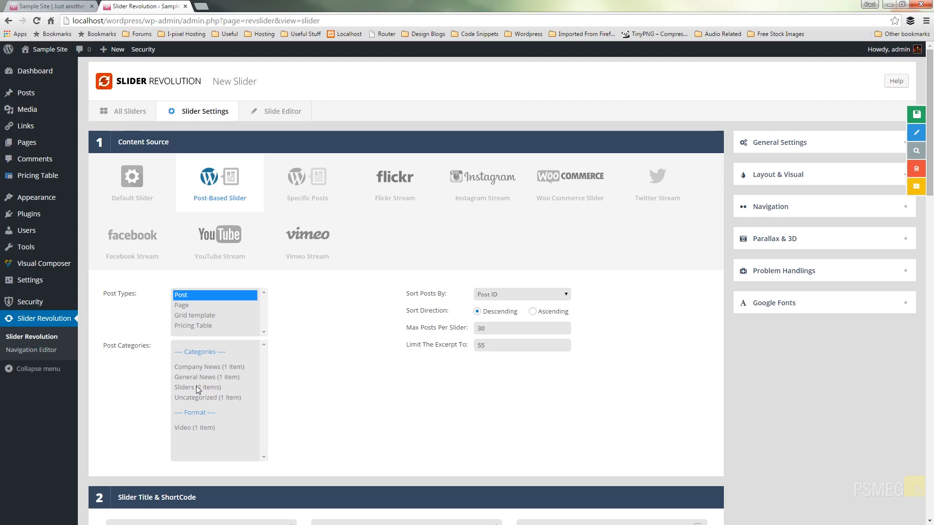
click(198, 387)
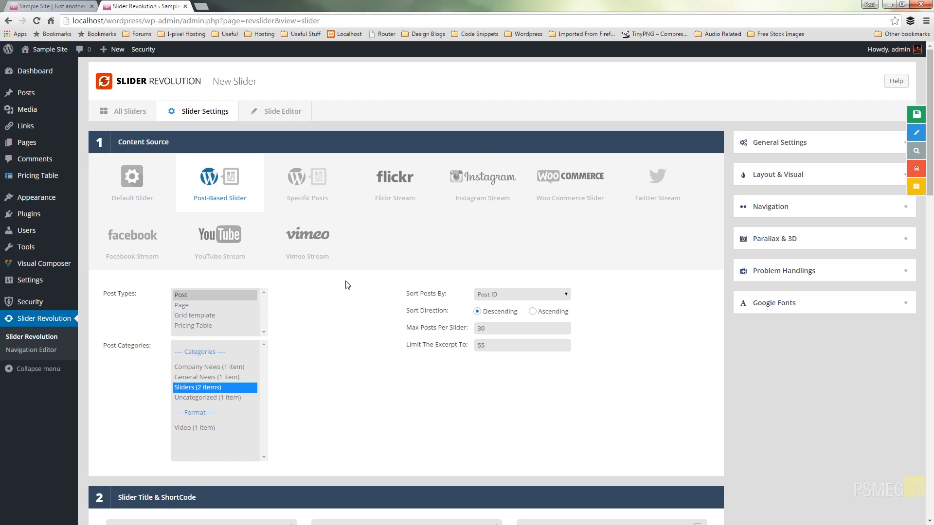
click(520, 293)
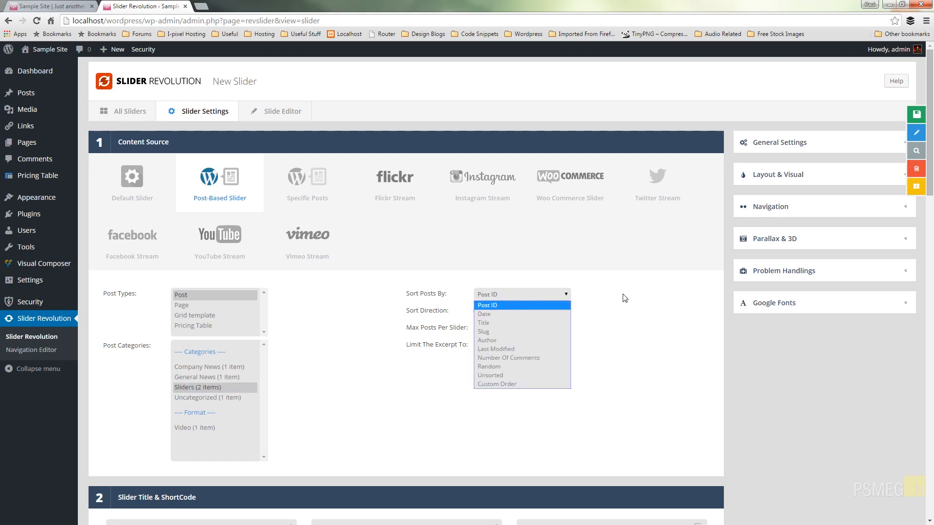
mouse_move(497, 375)
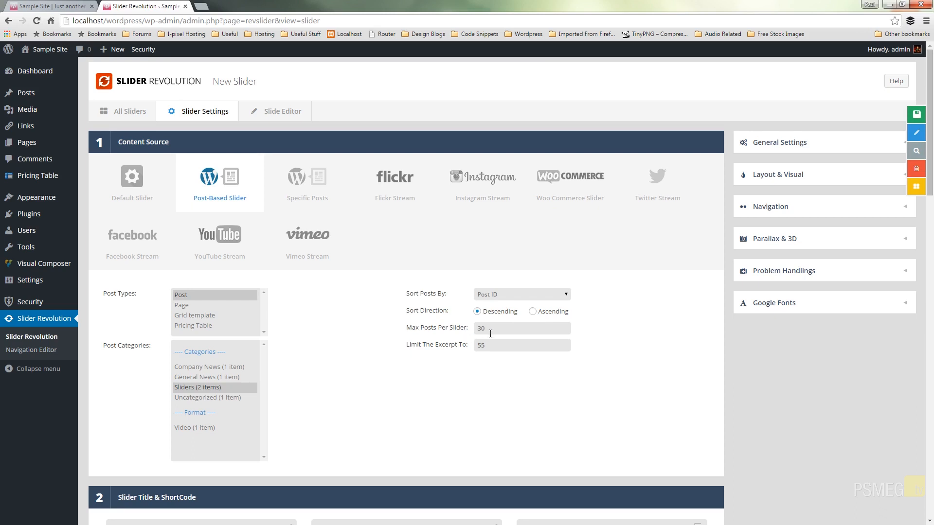
mouse_move(548, 321)
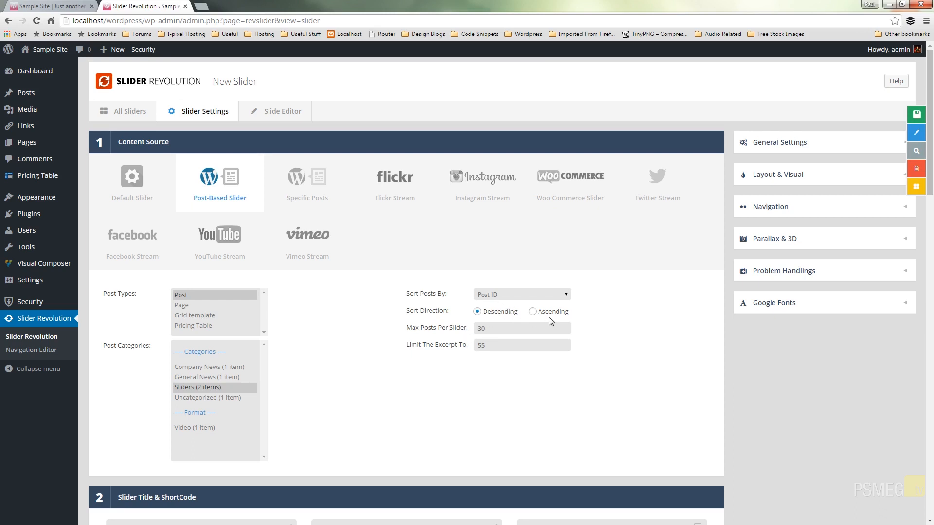
mouse_move(522, 392)
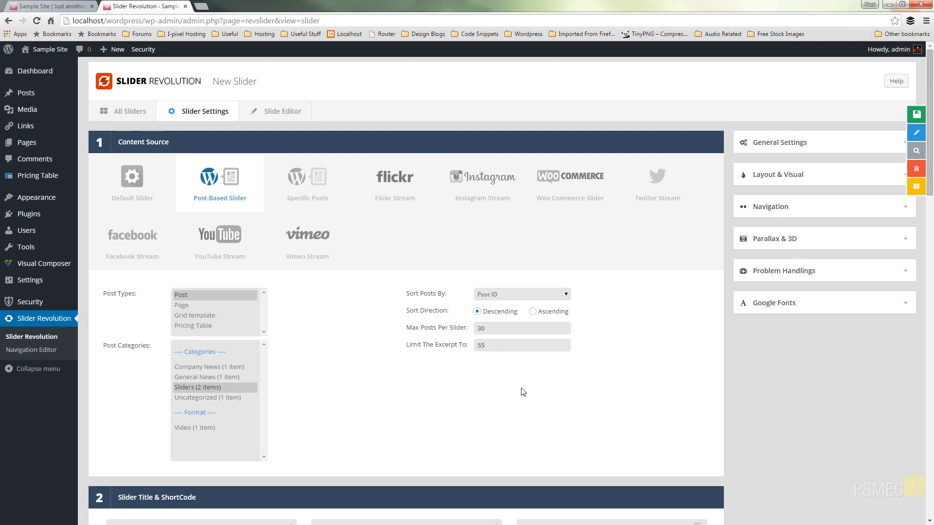
mouse_move(465, 446)
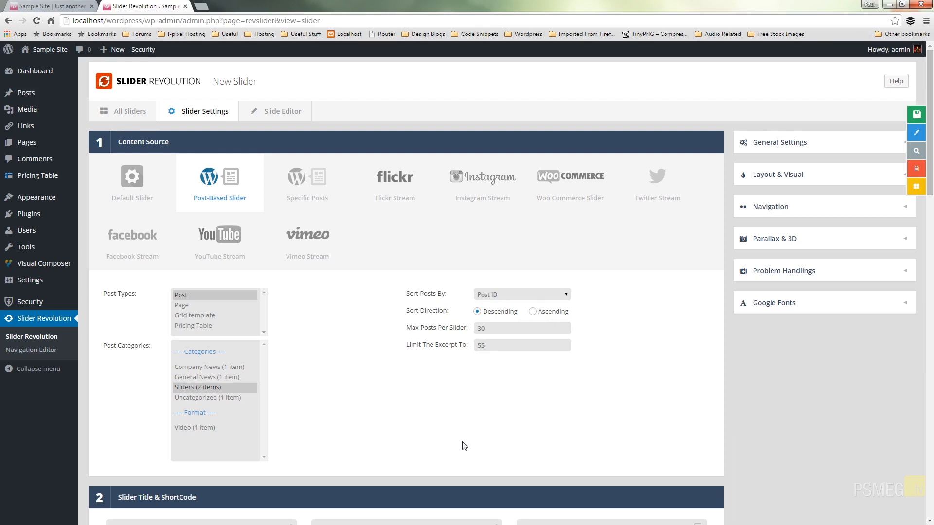
click(521, 345)
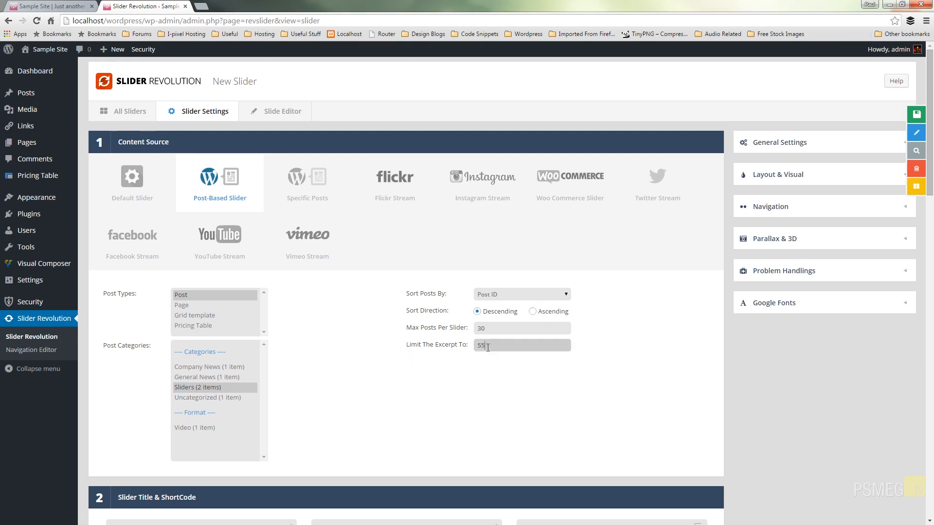
text(35)
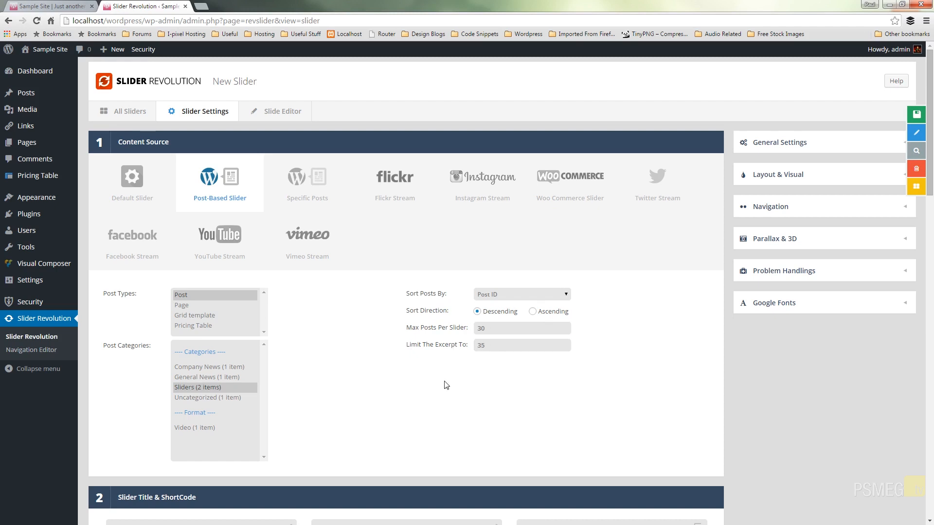
mouse_move(629, 397)
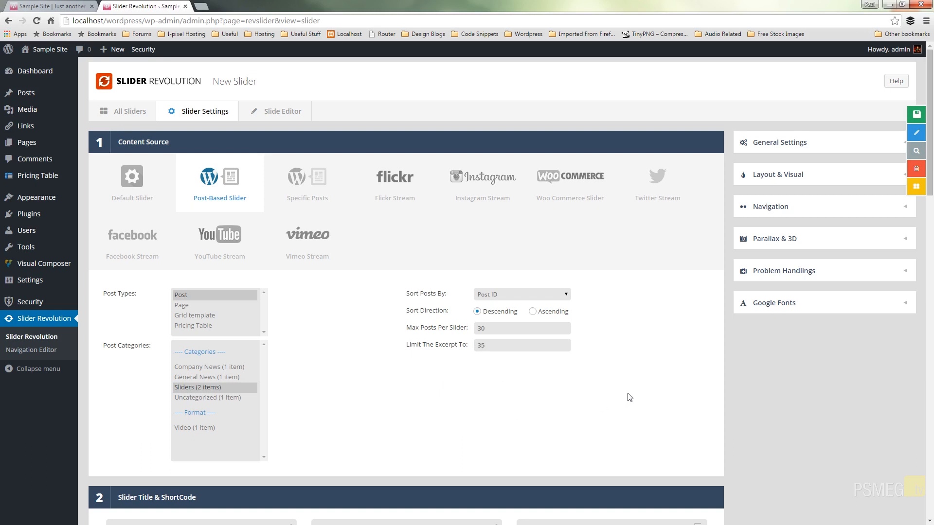
mouse_move(441, 341)
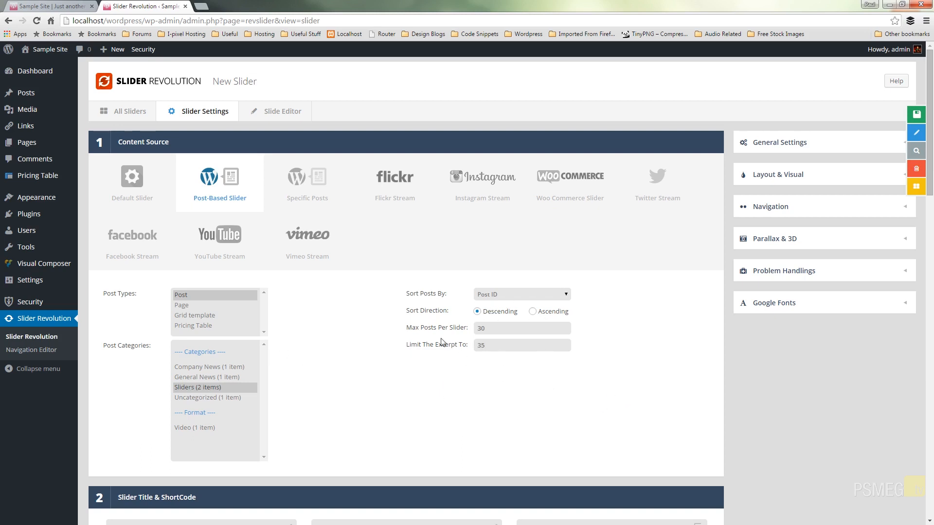
Name the slider 'Post Slider' with alias 'post_slider' for its shortcode
scroll(down, 3)
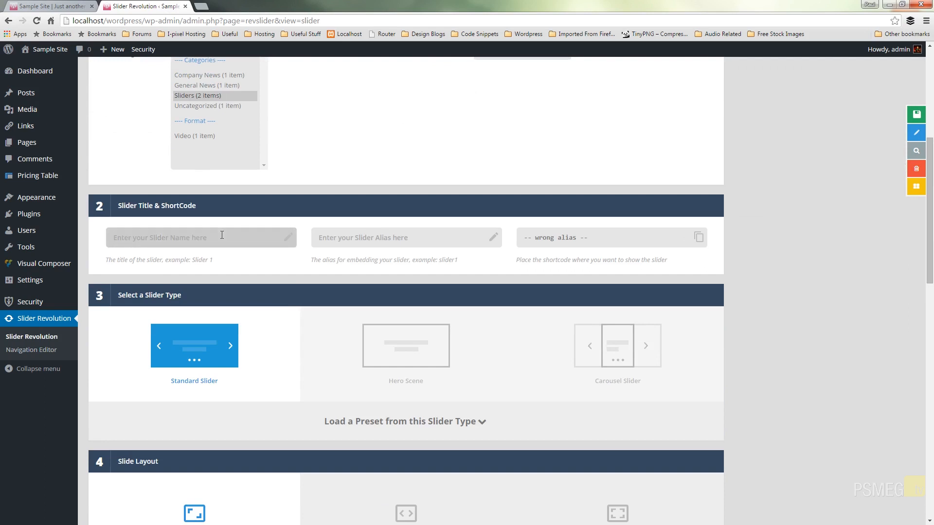
text(Pos)
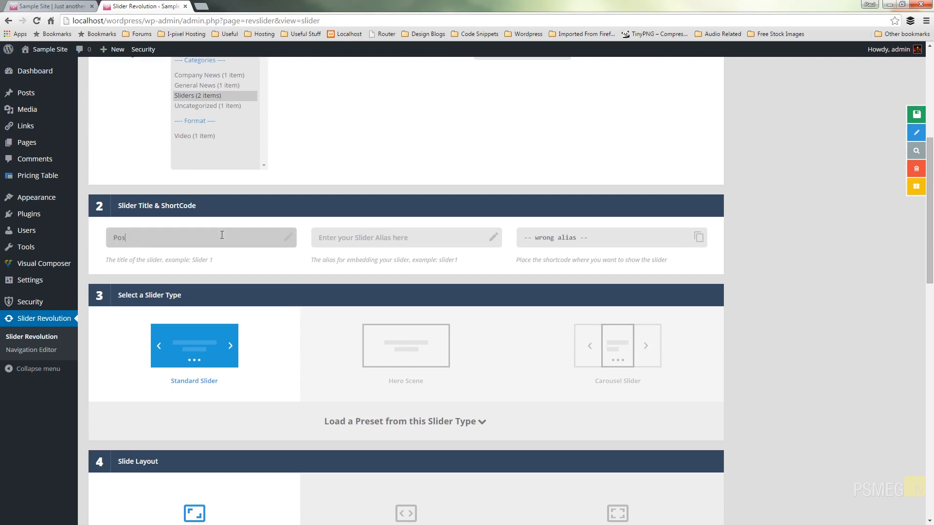
text(t Slider)
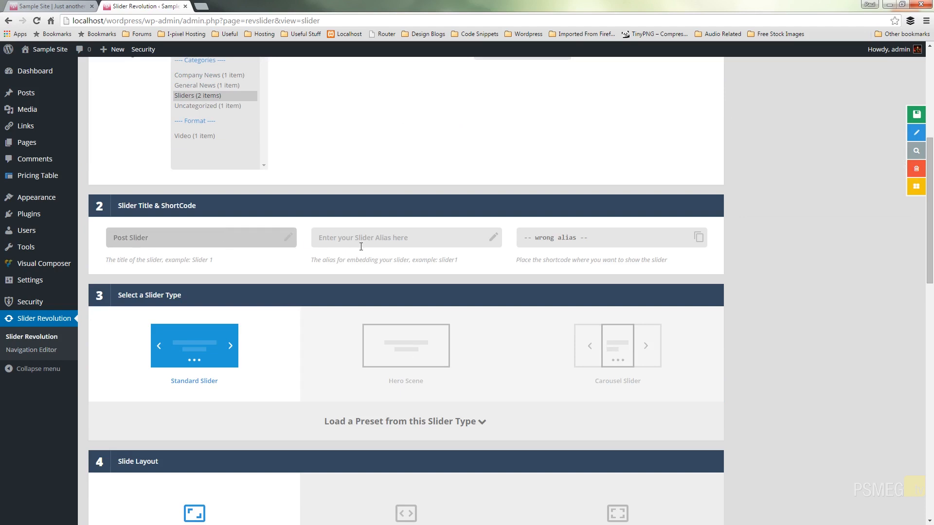
text(post)
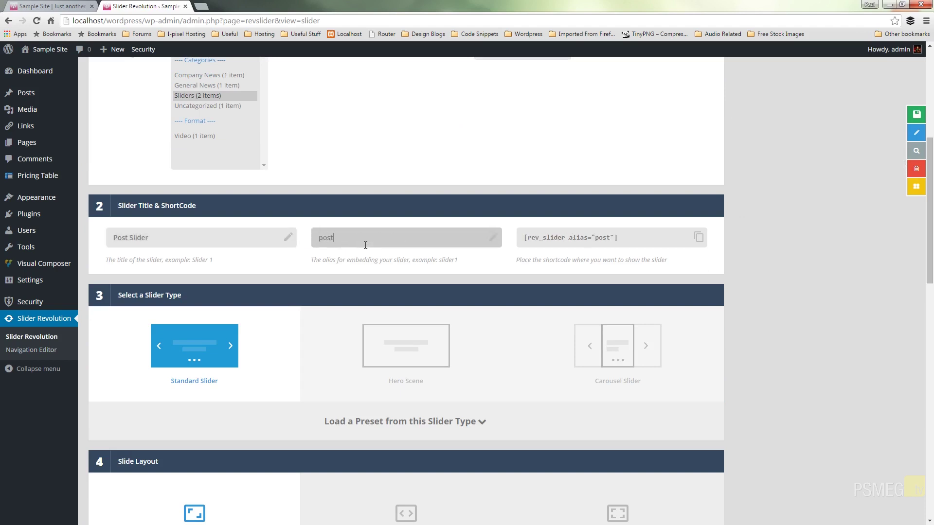
text(_s)
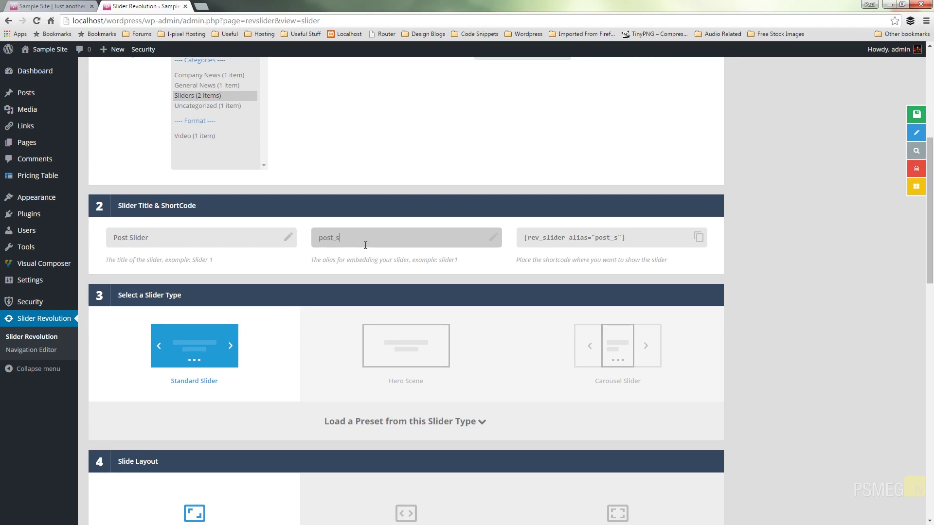
text(lider)
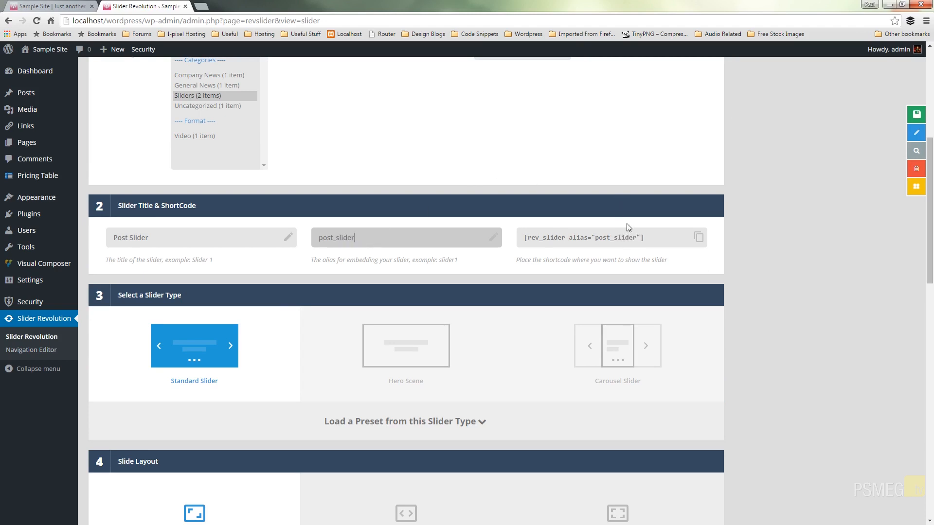
scroll(down, 3)
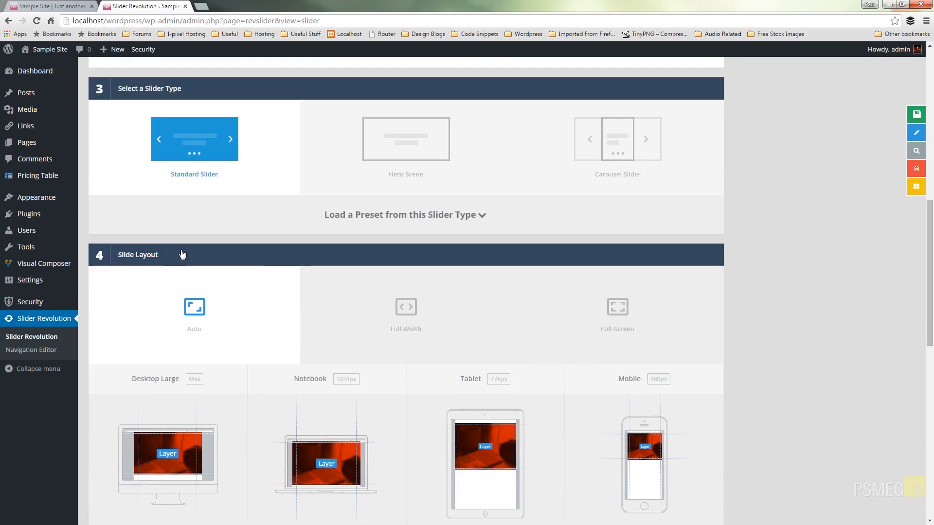
click(405, 139)
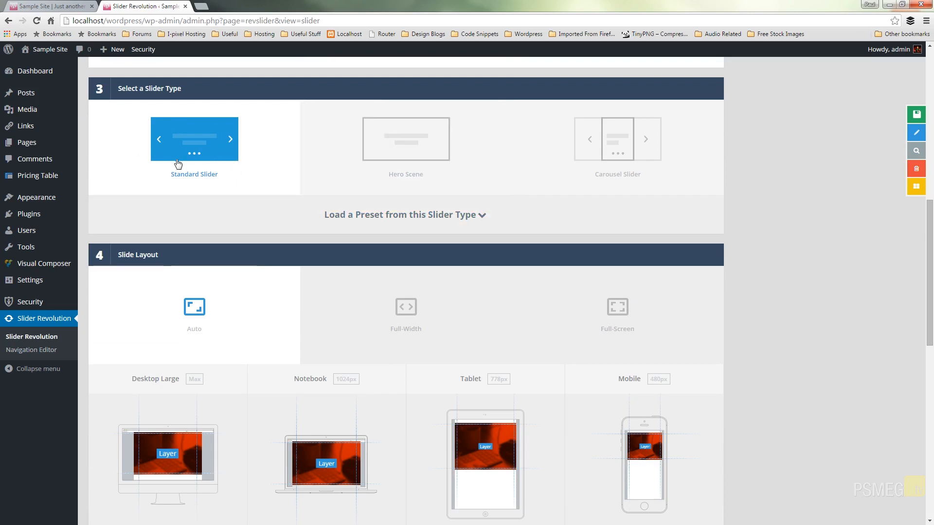
click(405, 139)
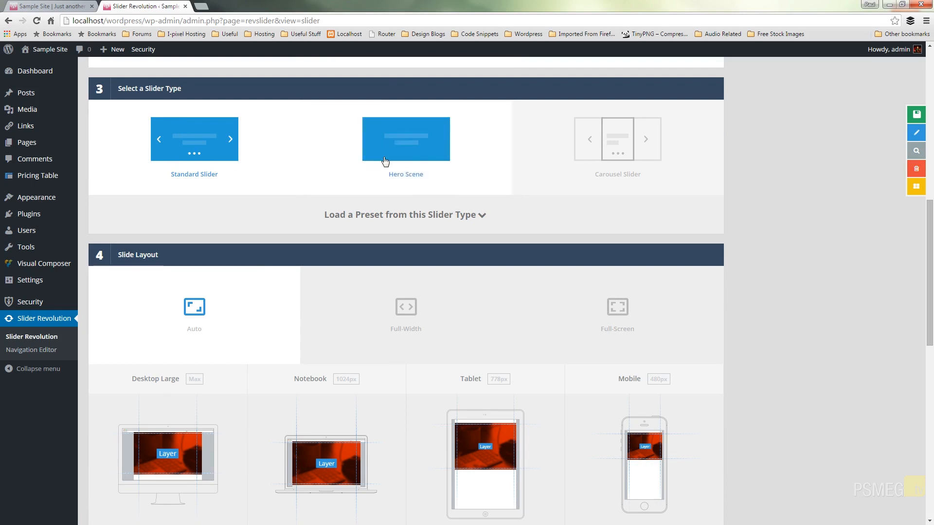
click(617, 139)
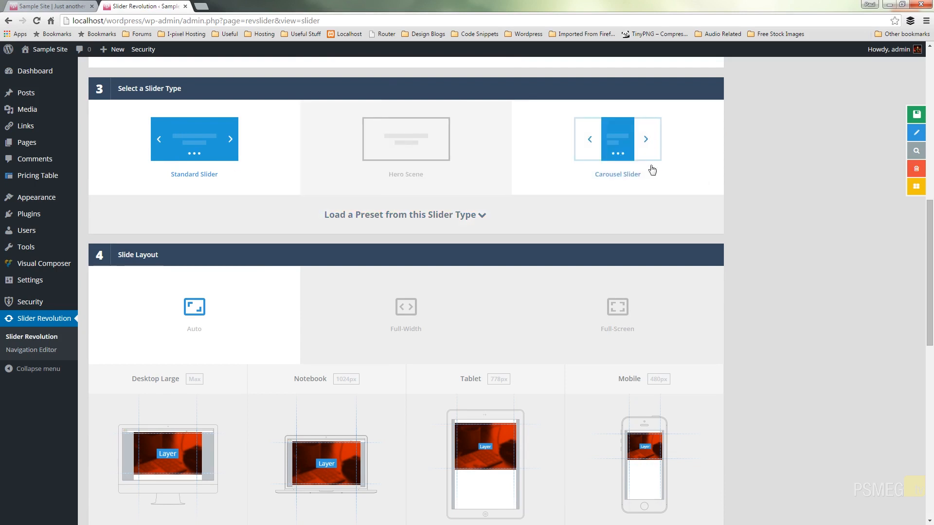
click(404, 214)
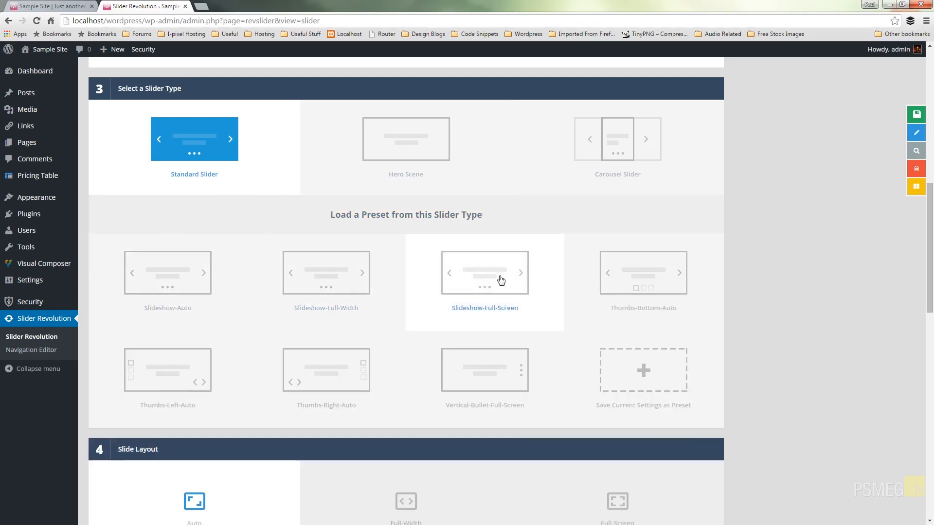
mouse_move(632, 361)
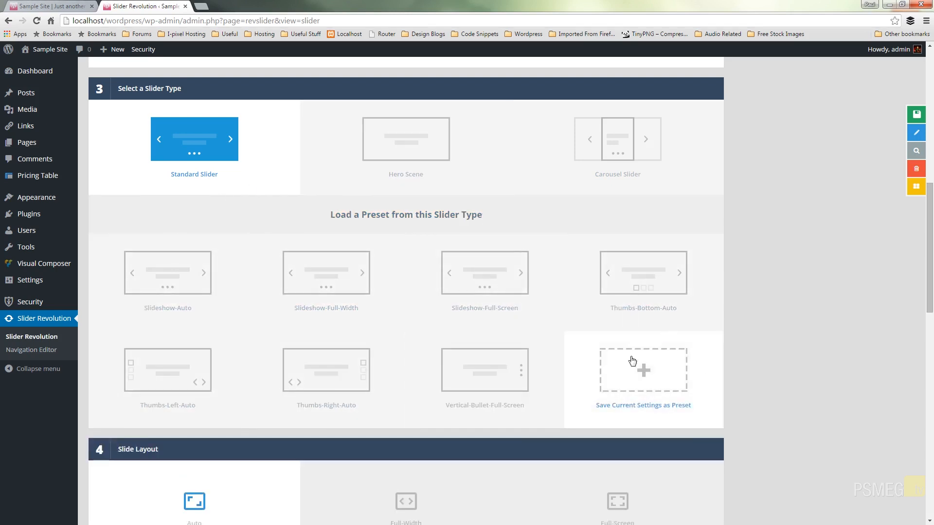
mouse_move(664, 358)
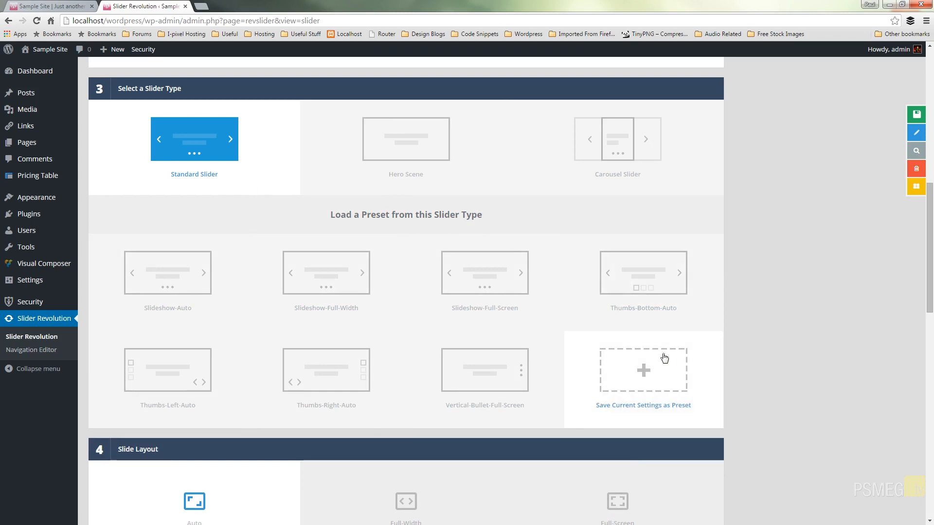
mouse_move(678, 305)
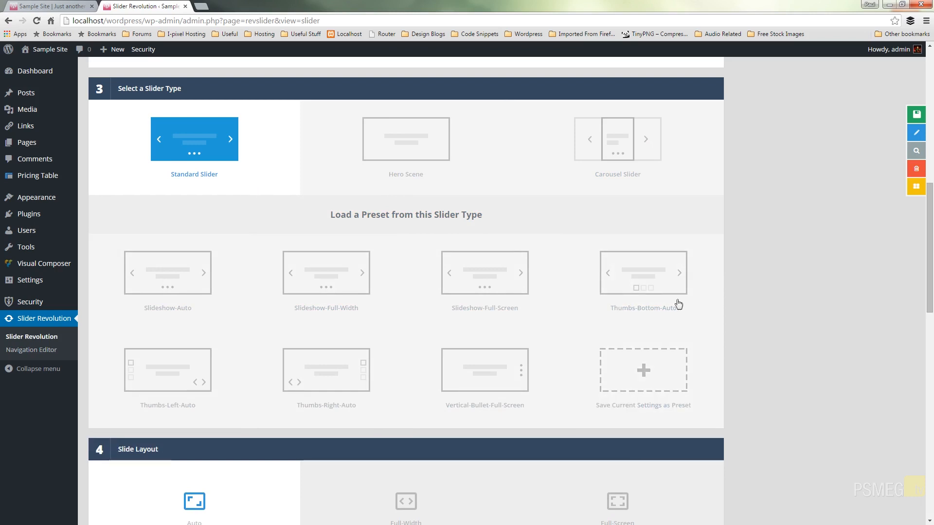
mouse_move(338, 216)
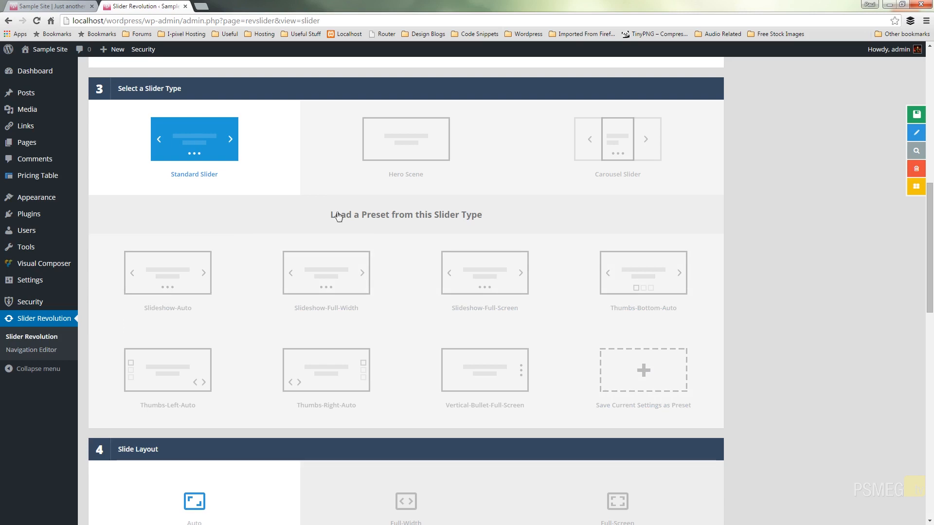
scroll(down, 3)
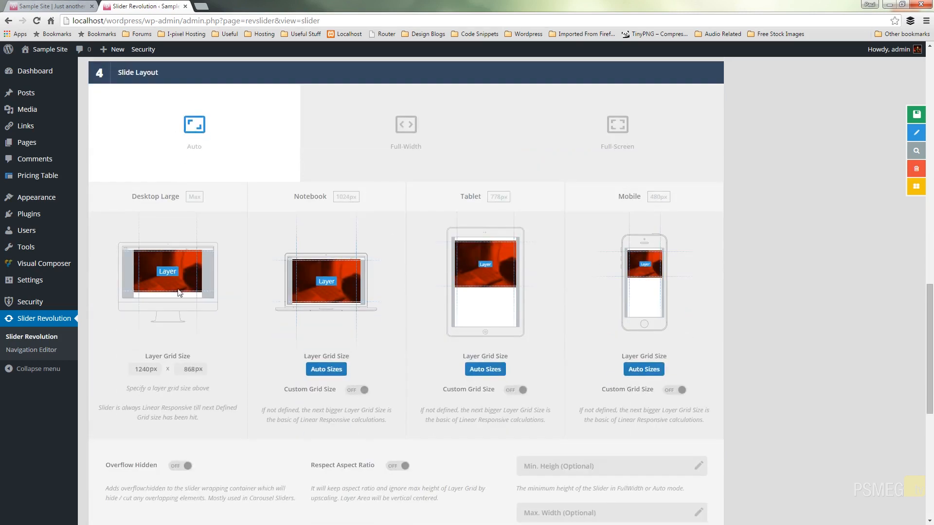
mouse_move(245, 301)
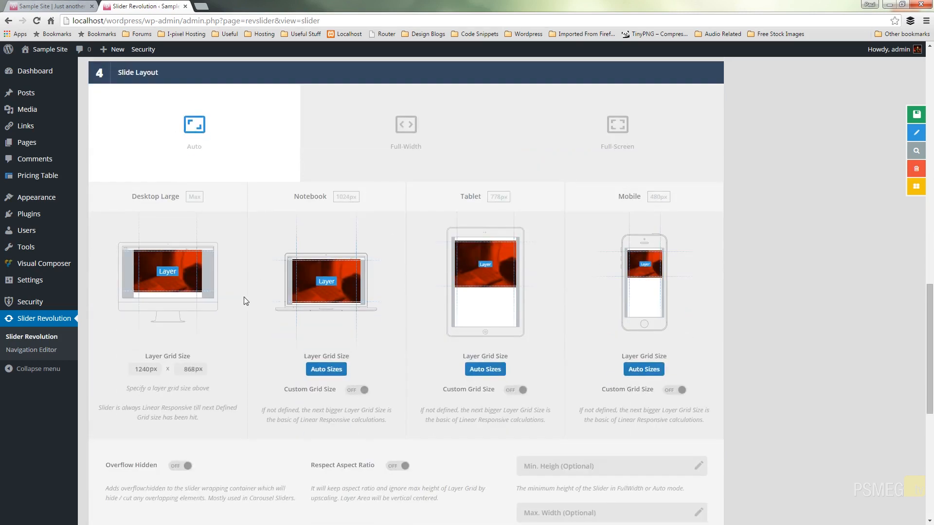
mouse_move(260, 344)
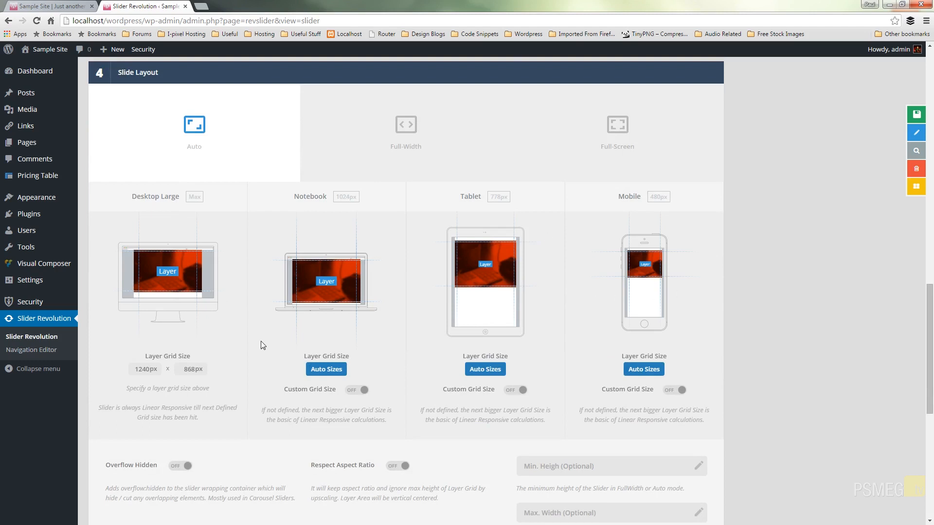
scroll(up, 3)
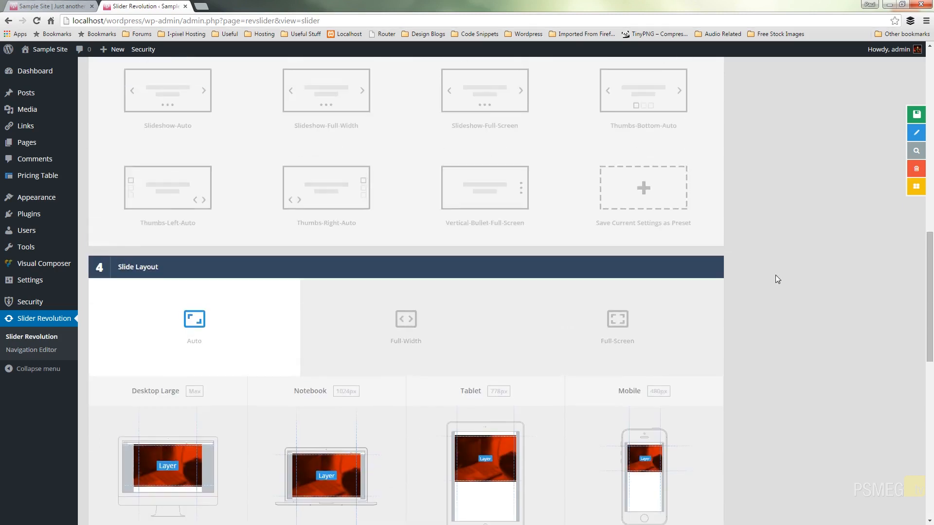
scroll(up, 3)
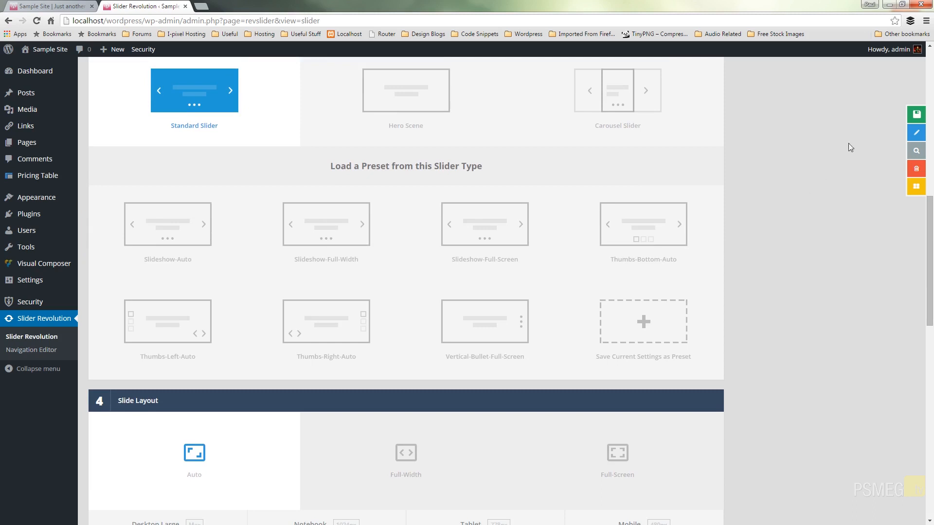
mouse_move(916, 115)
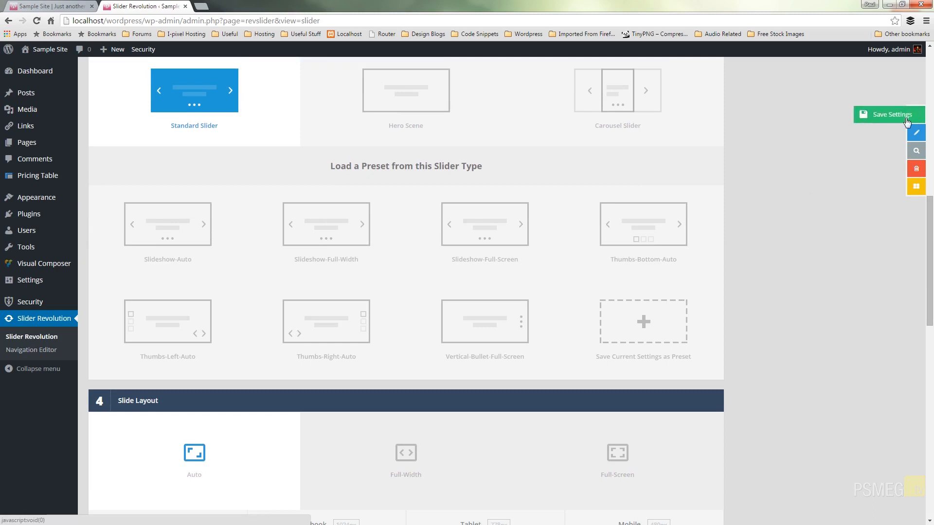
Save the slider settings, opening the slide editor for Post Slider
click(889, 115)
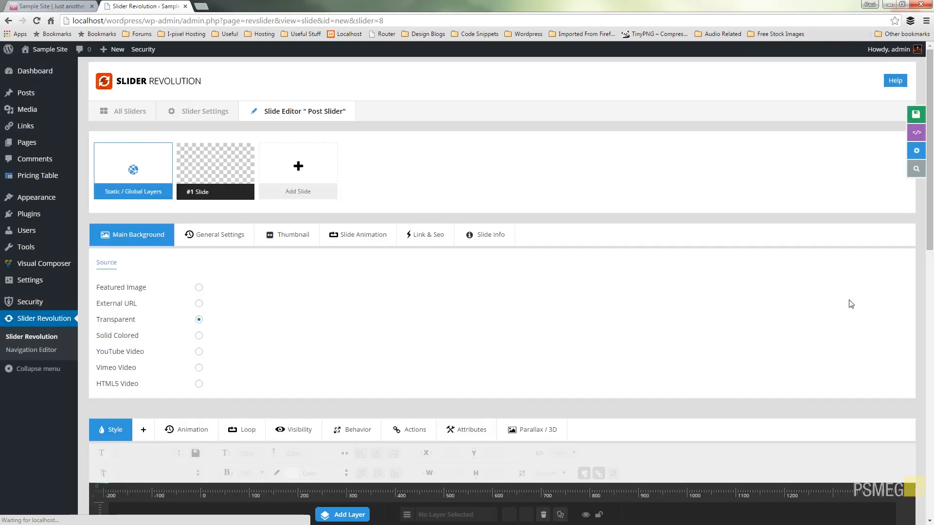
mouse_move(402, 283)
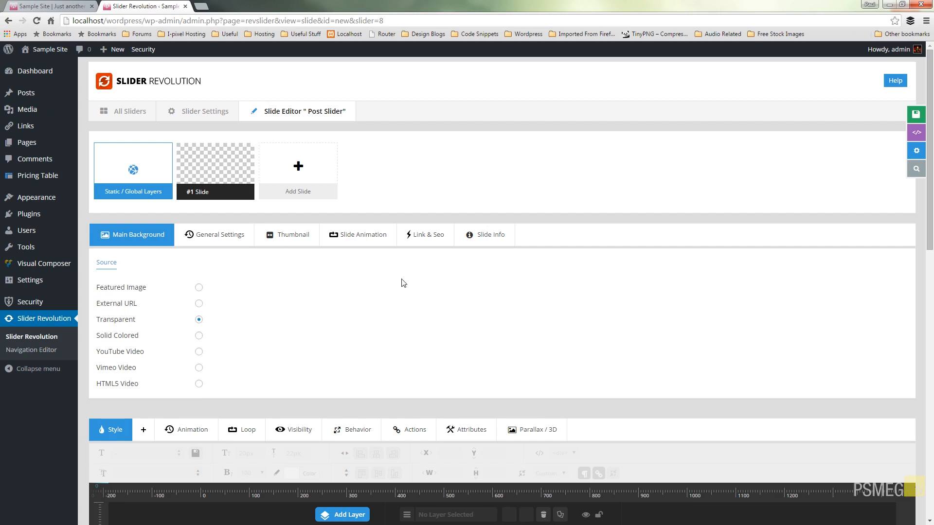
mouse_move(388, 281)
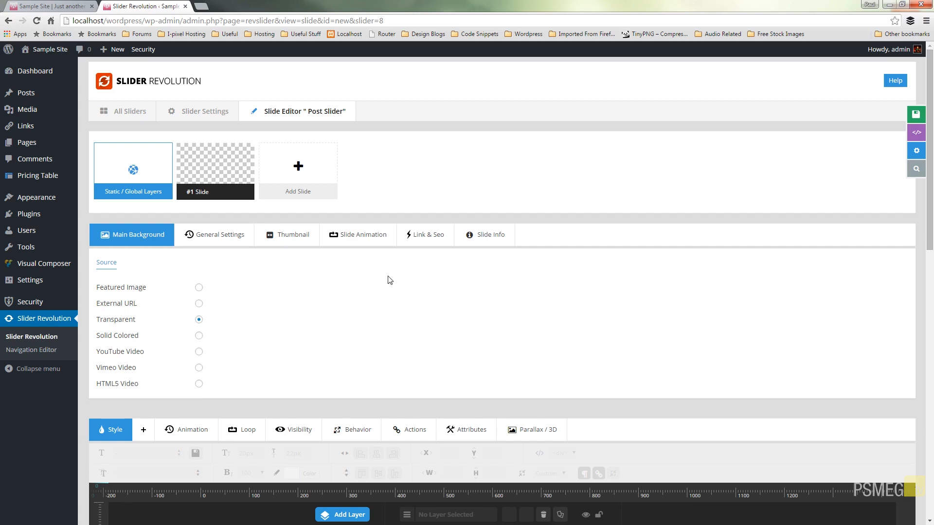
mouse_move(265, 270)
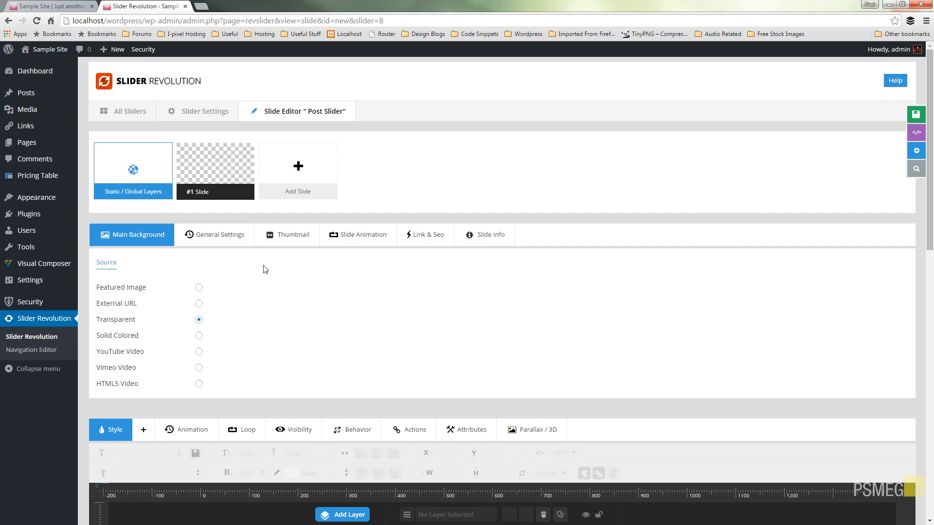
mouse_move(515, 308)
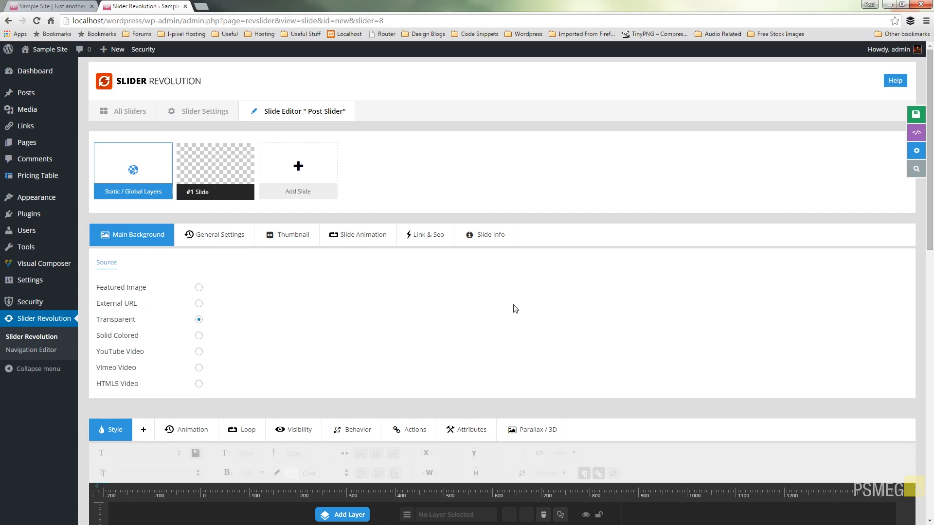
mouse_move(126, 280)
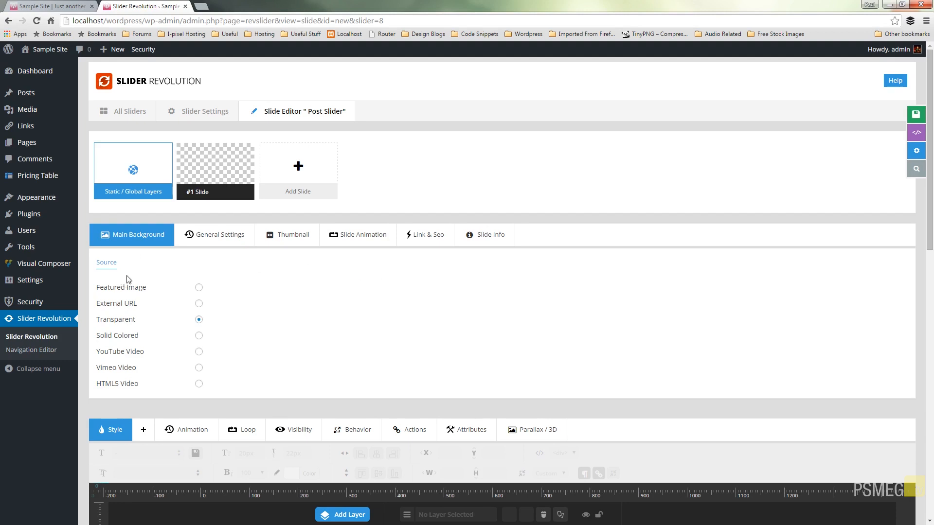
mouse_move(151, 305)
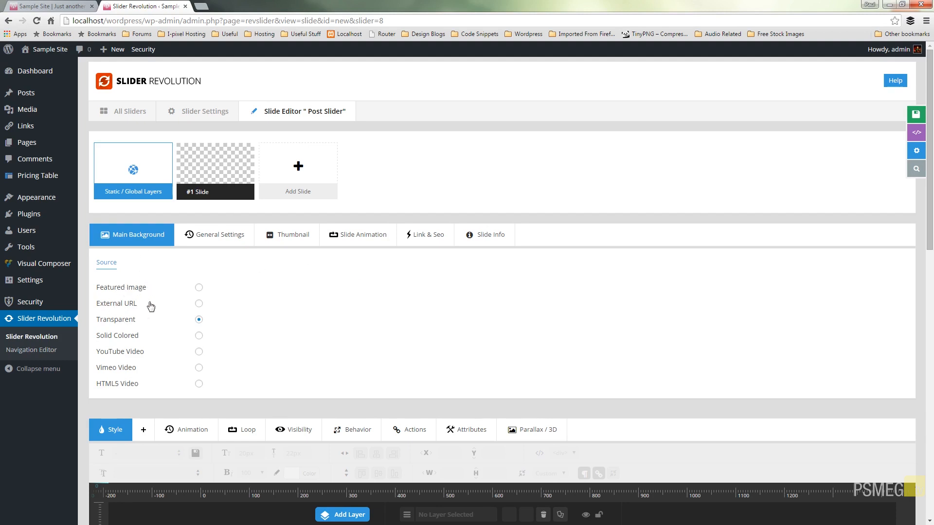
mouse_move(128, 296)
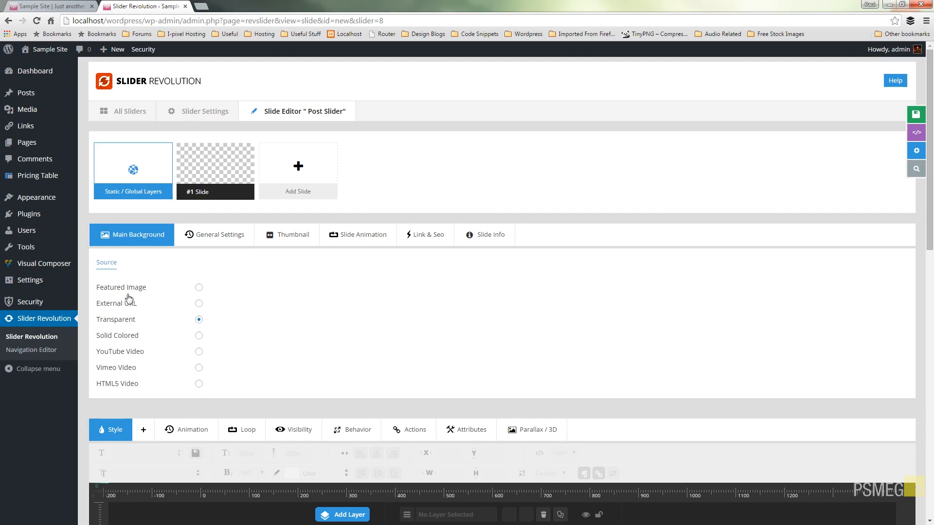
mouse_move(123, 298)
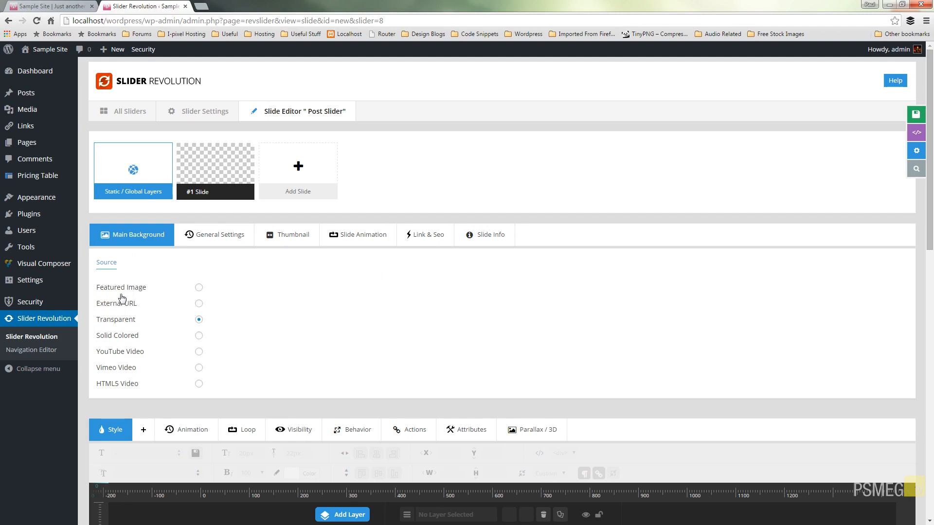
mouse_move(326, 306)
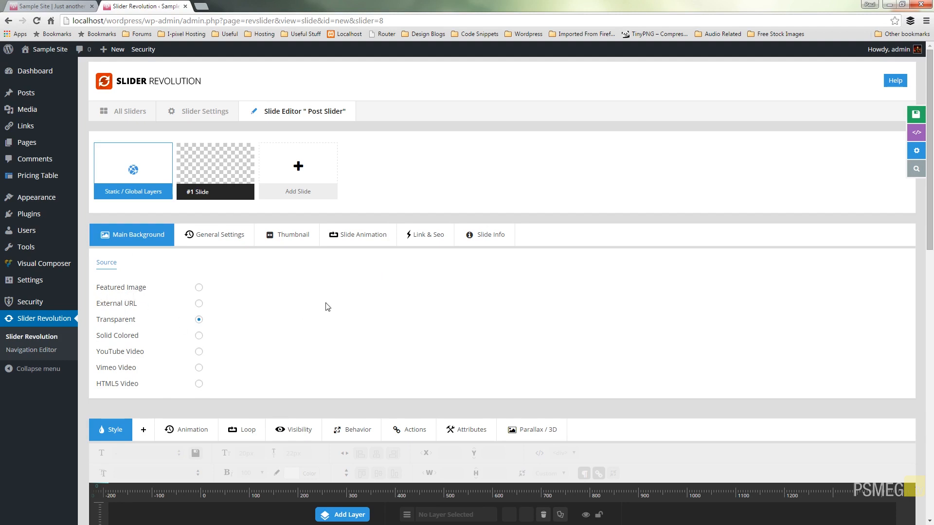
mouse_move(185, 294)
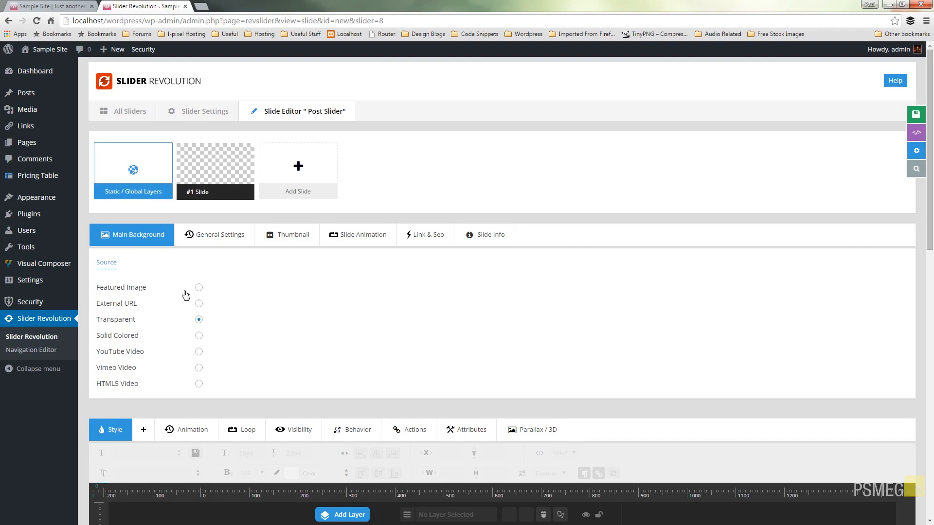
mouse_move(300, 299)
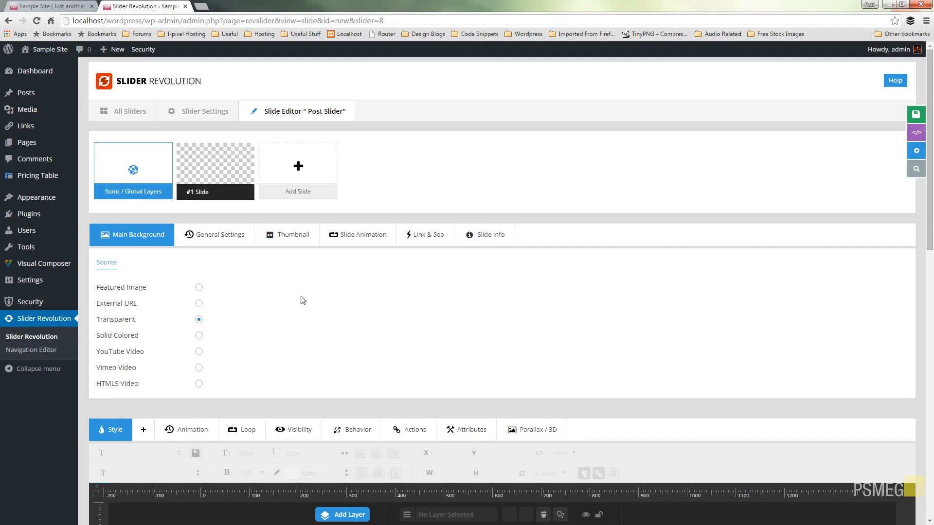
Set slide #1's main background source to Featured Image and view the slide canvas
click(198, 287)
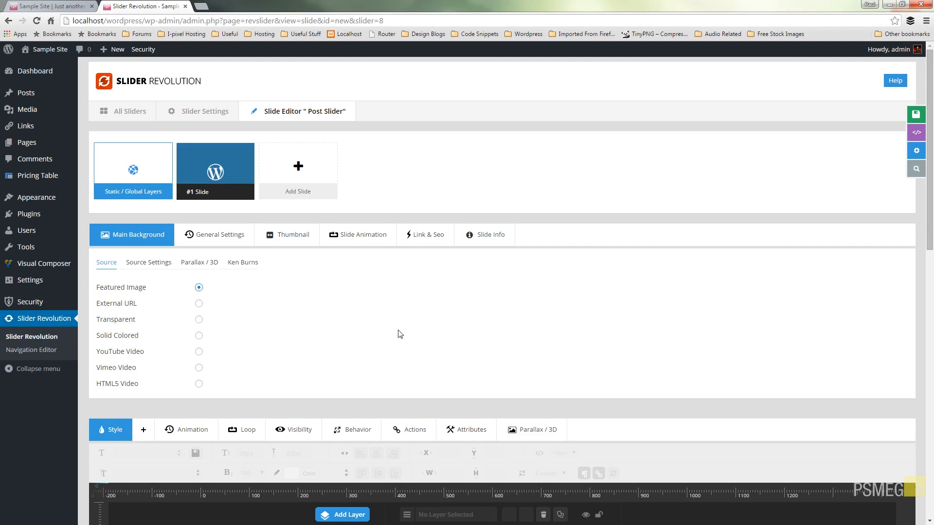
mouse_move(347, 305)
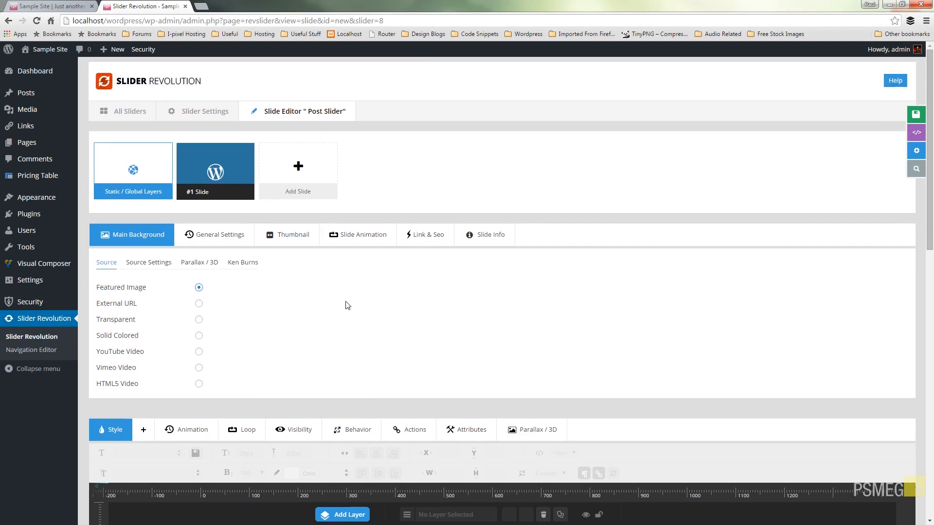
scroll(down, 3)
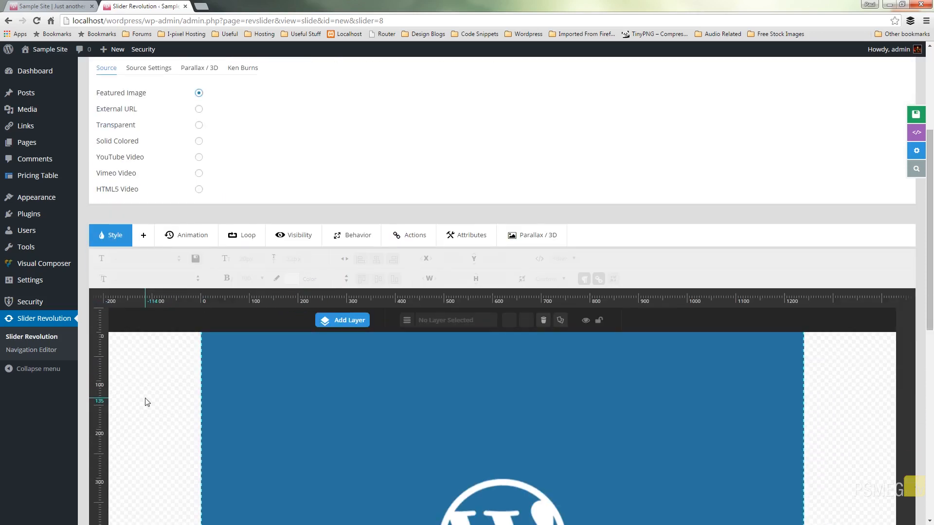
scroll(down, 3)
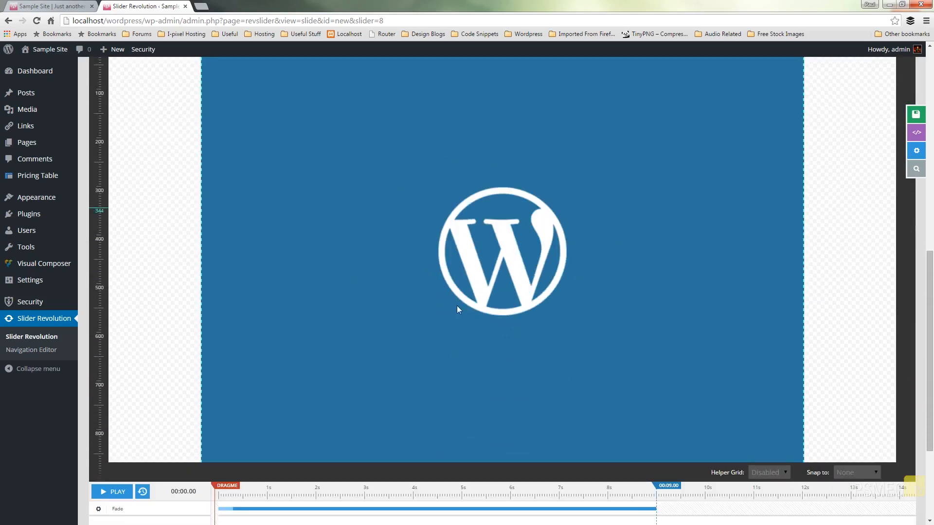
mouse_move(669, 204)
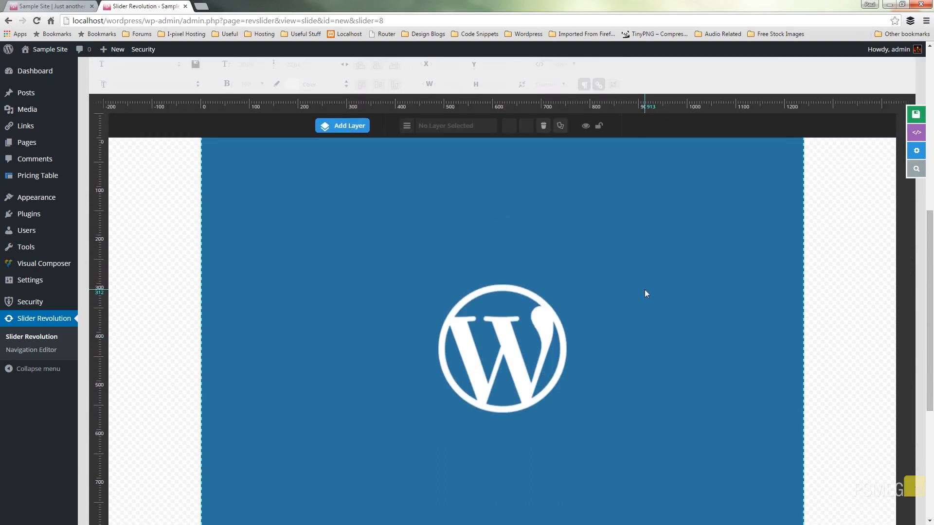
mouse_move(486, 284)
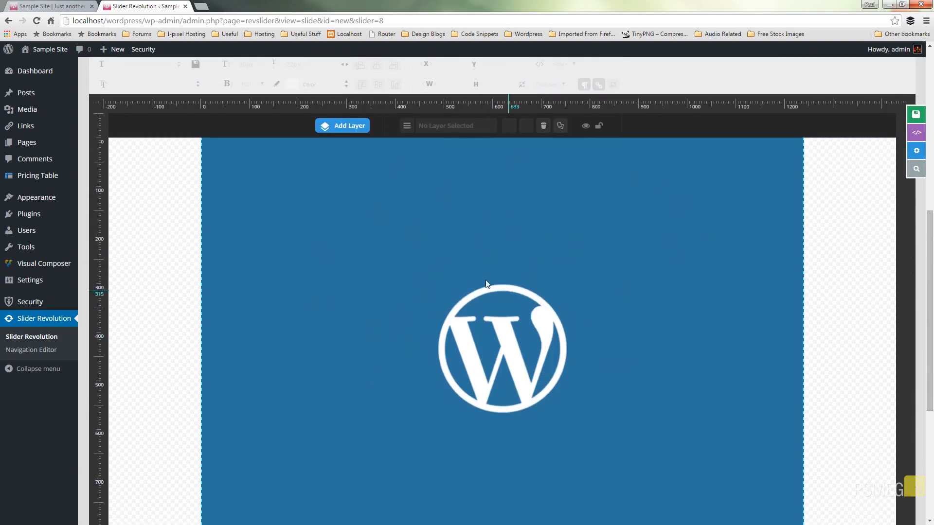
Add a Text/Html layer and insert the {{title}} post meta placeholder into it
click(342, 126)
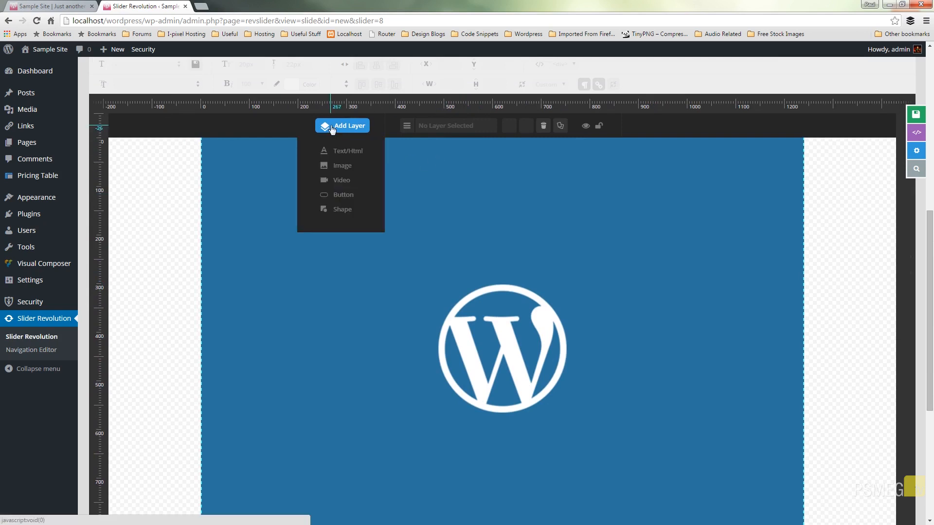
mouse_move(344, 153)
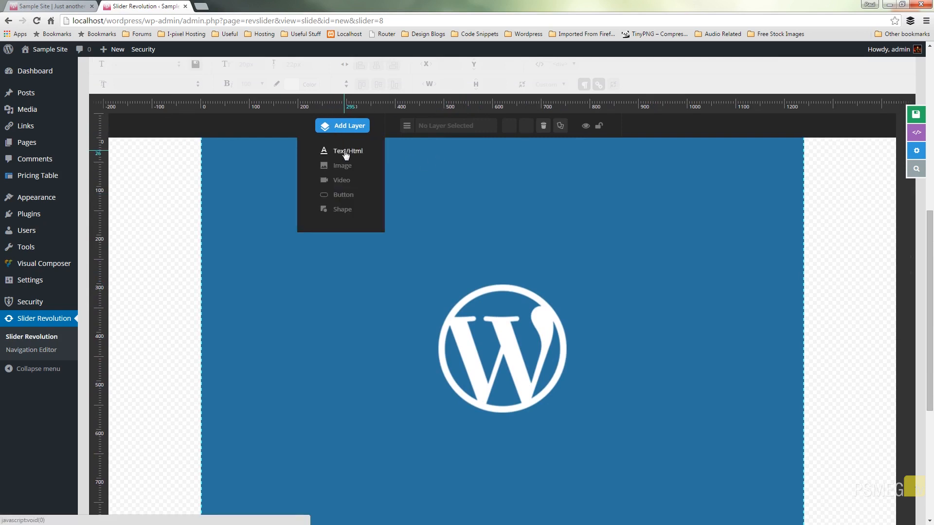
click(346, 150)
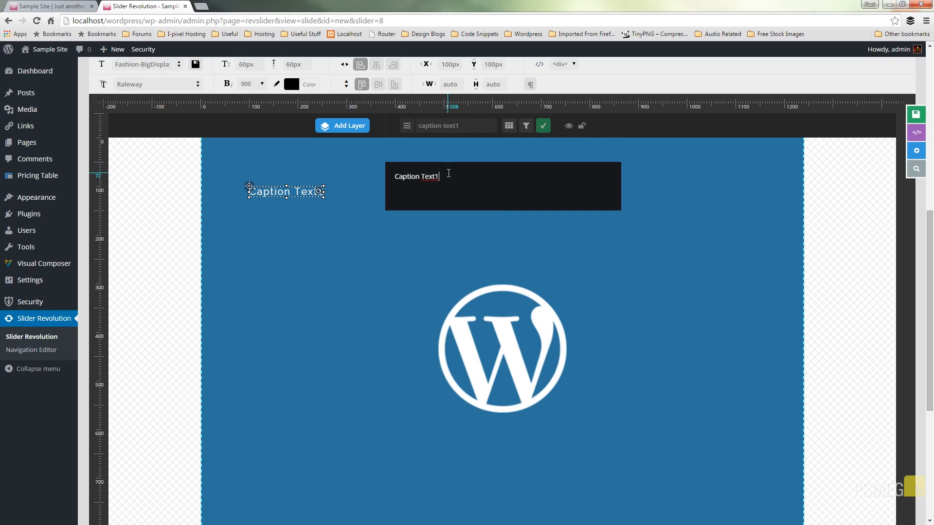
click(525, 126)
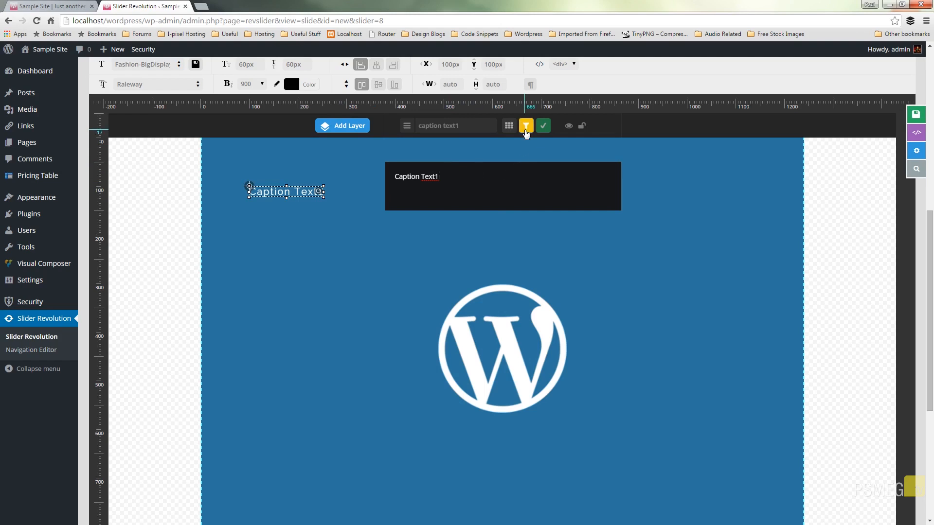
click(525, 125)
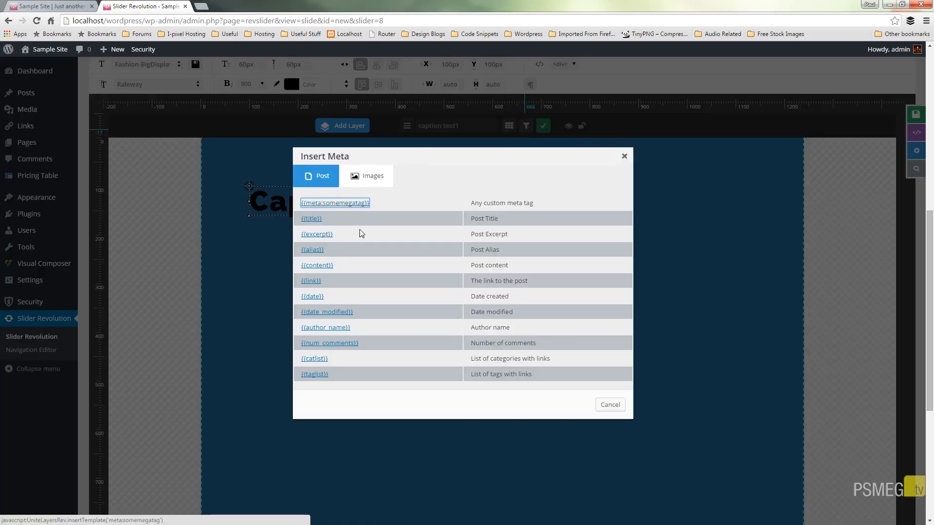
mouse_move(426, 239)
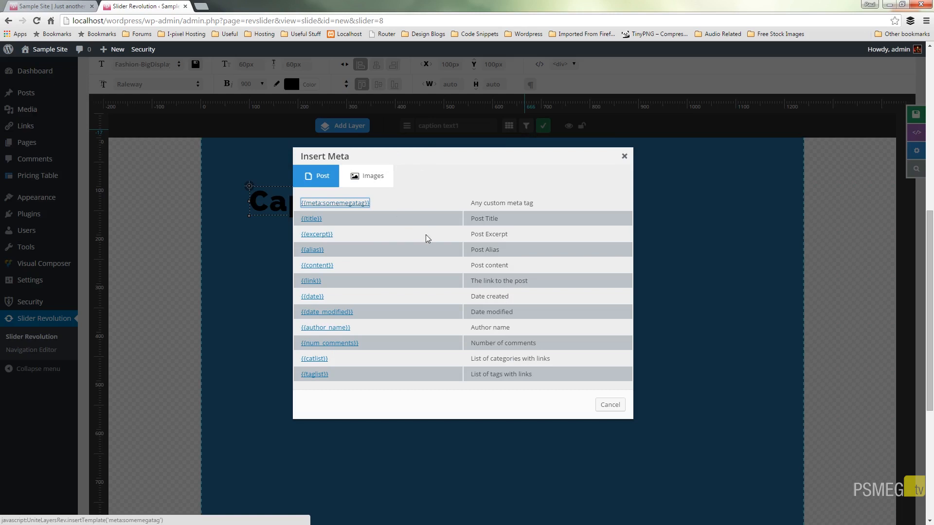
mouse_move(332, 208)
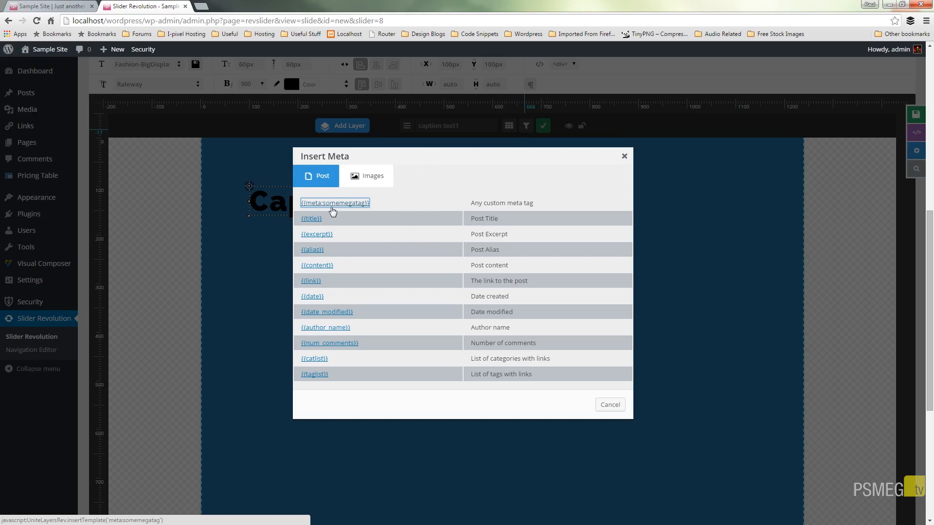
mouse_move(349, 213)
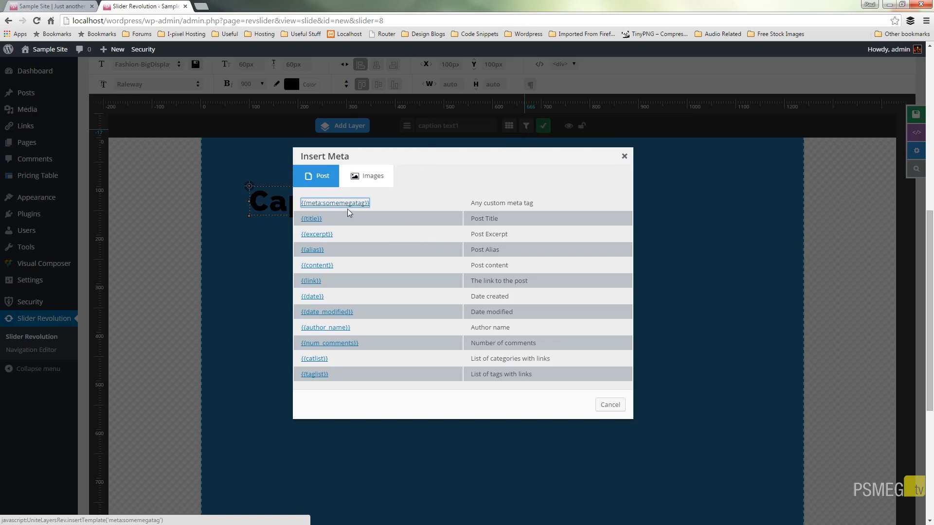
mouse_move(312, 250)
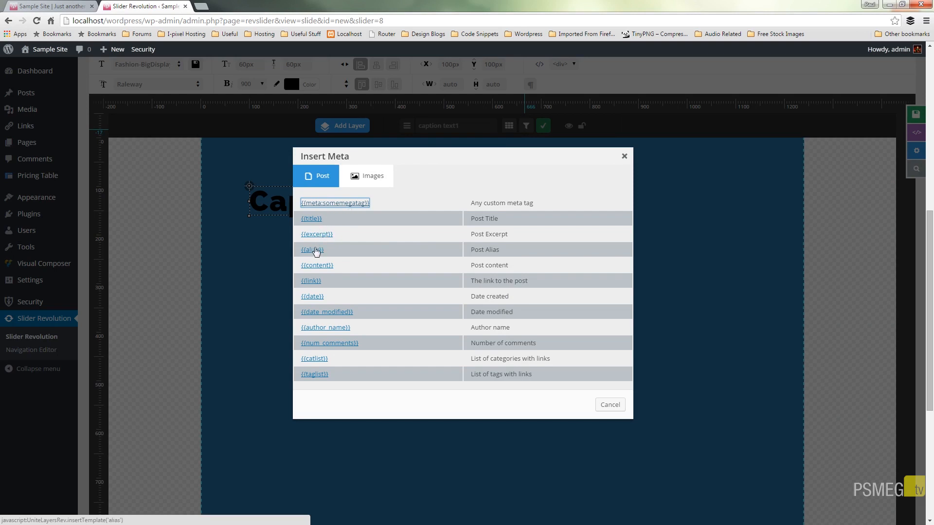
mouse_move(356, 265)
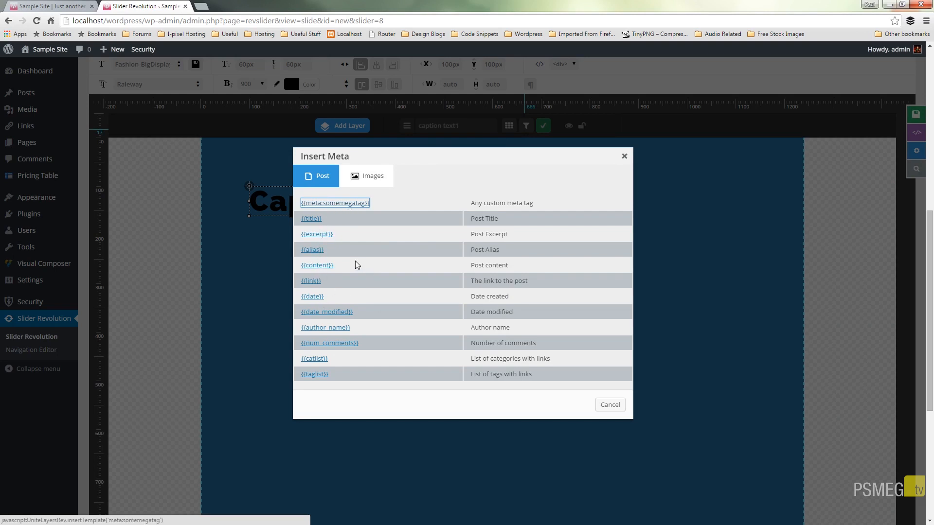
mouse_move(432, 341)
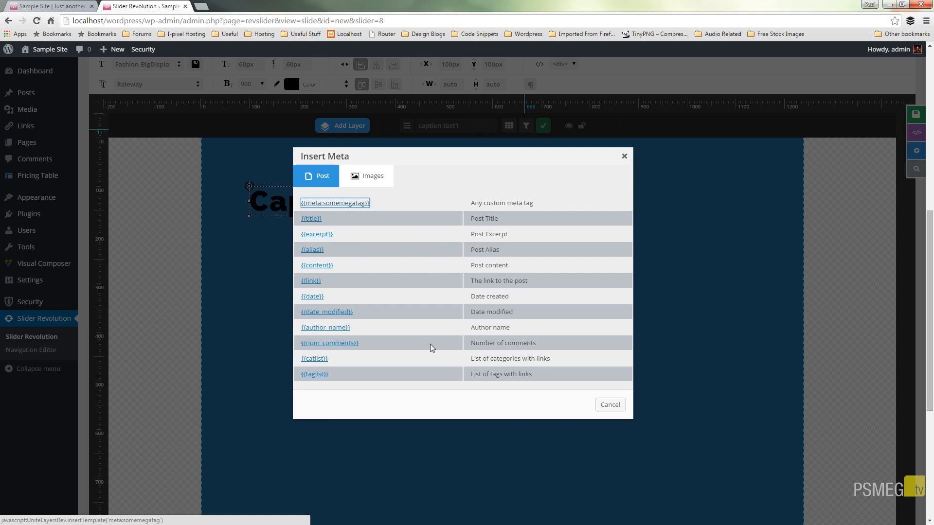
mouse_move(366, 233)
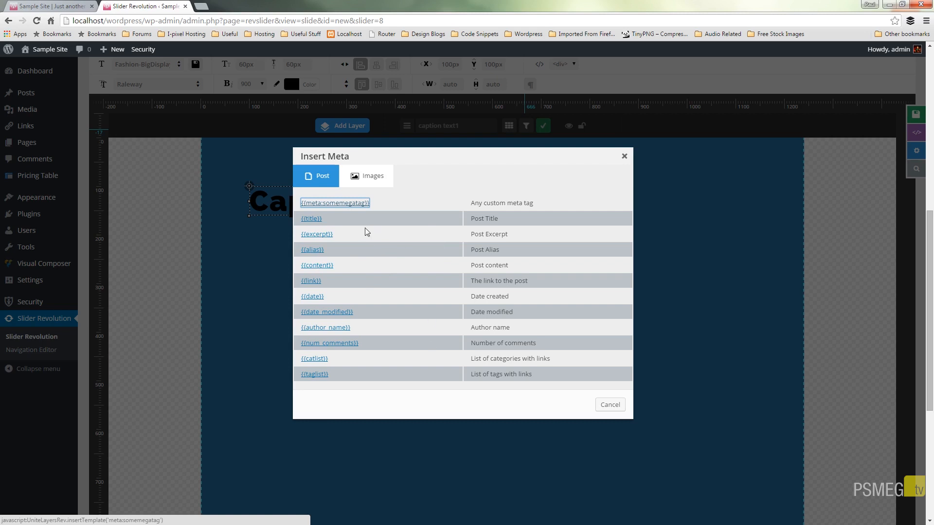
mouse_move(311, 219)
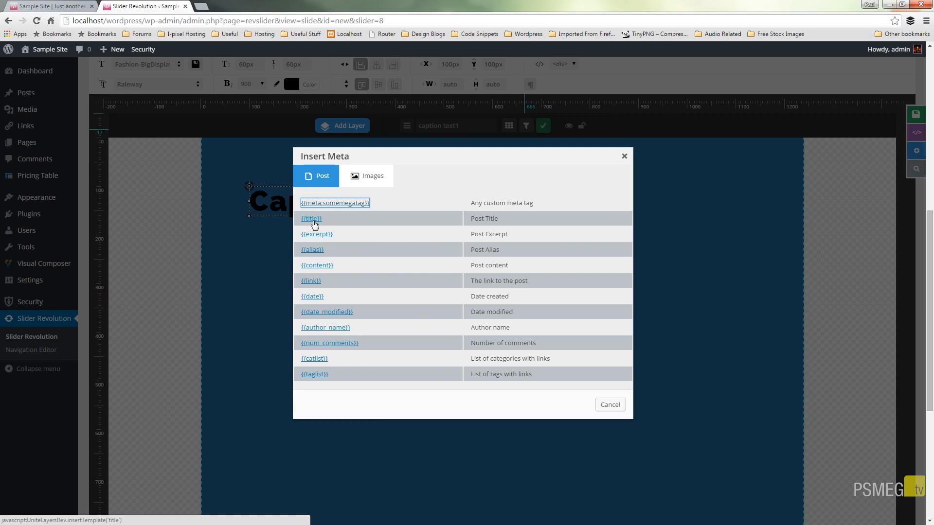
click(311, 218)
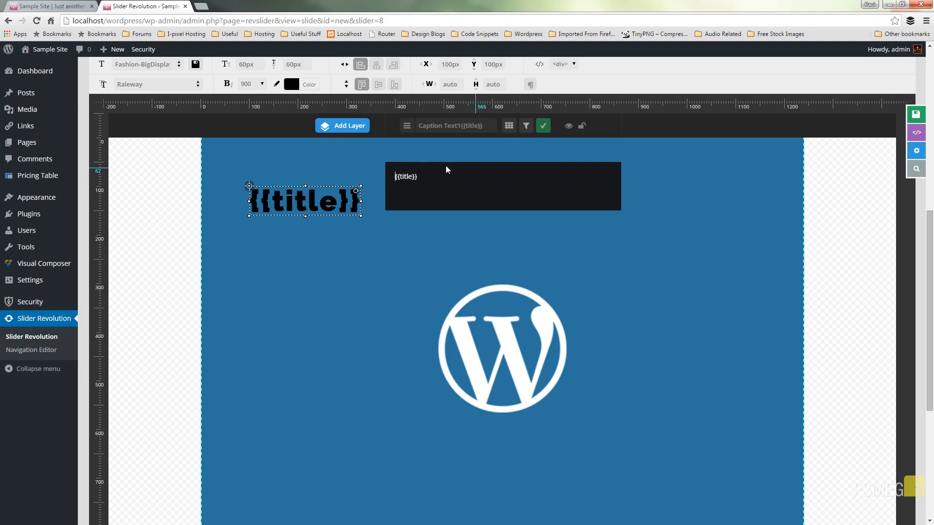
mouse_move(384, 187)
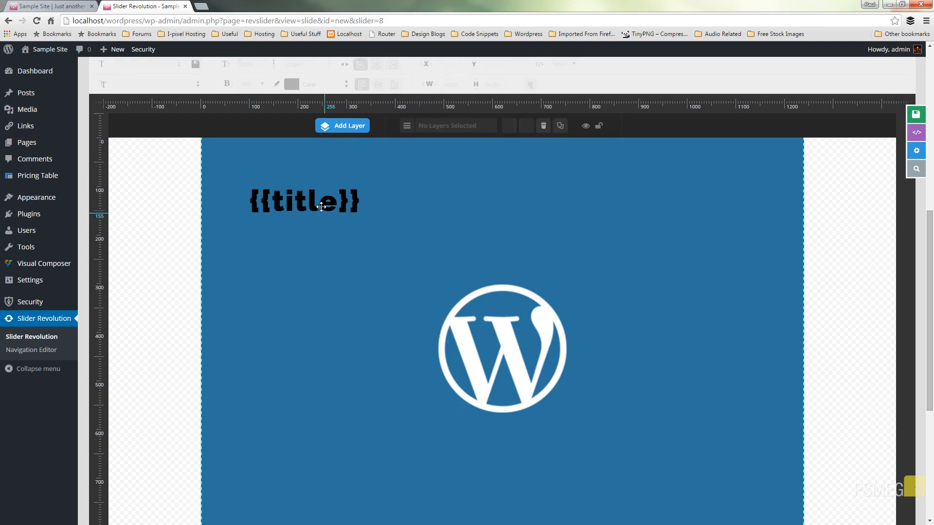
Apply the FatRounded style preset to the {{title}} layer
click(303, 201)
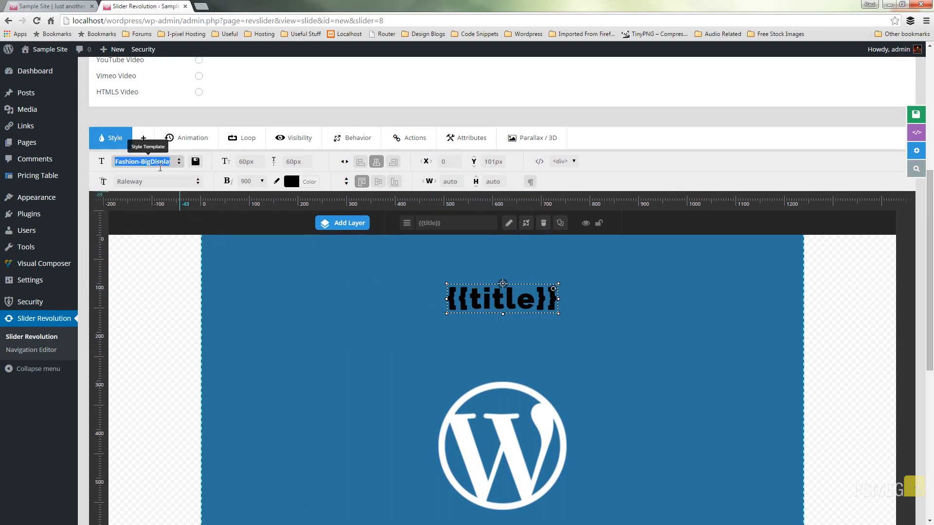
click(148, 161)
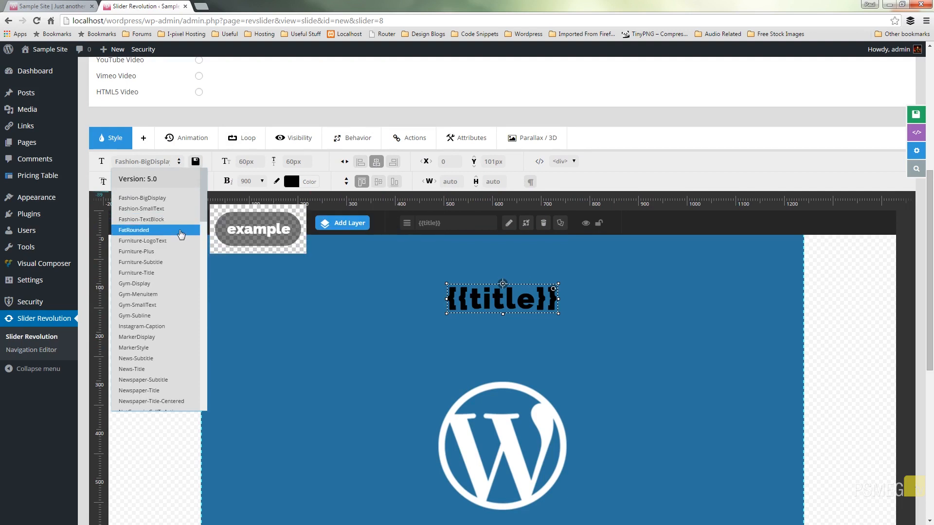
click(134, 229)
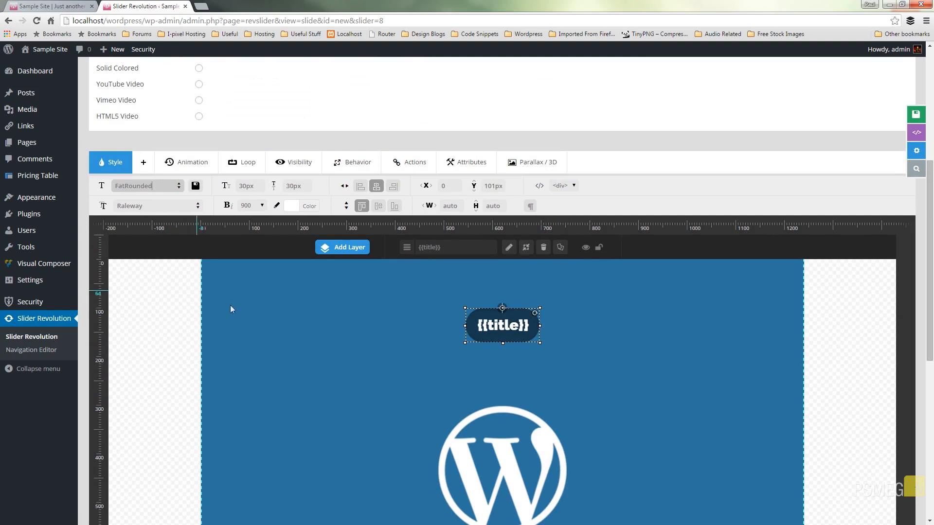
mouse_move(636, 357)
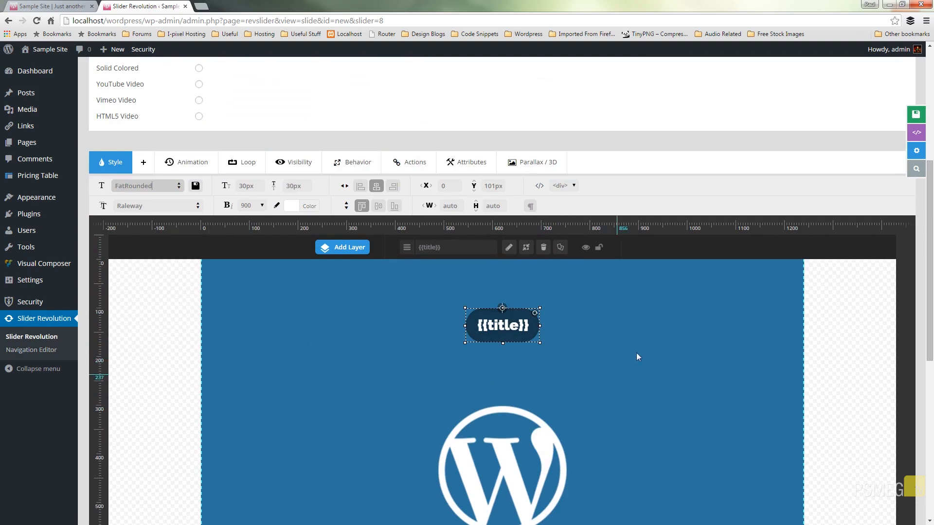
mouse_move(308, 159)
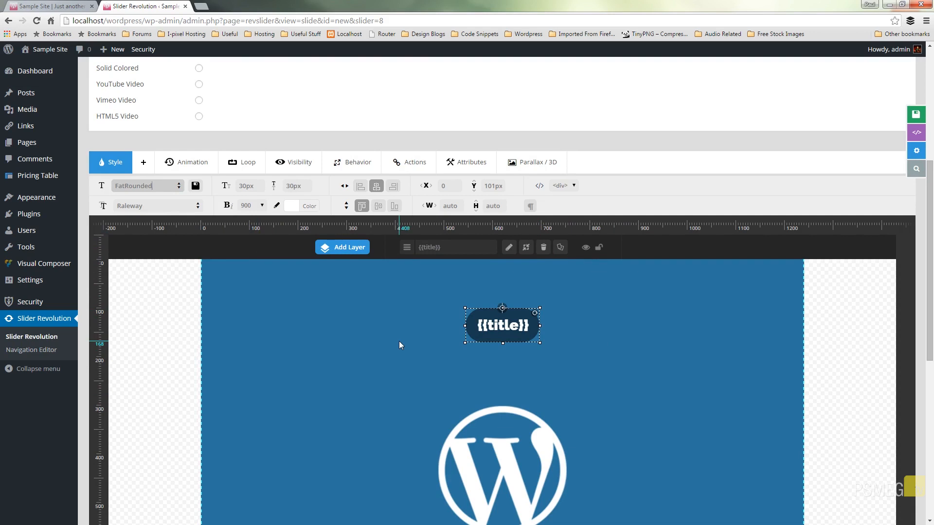
mouse_move(322, 345)
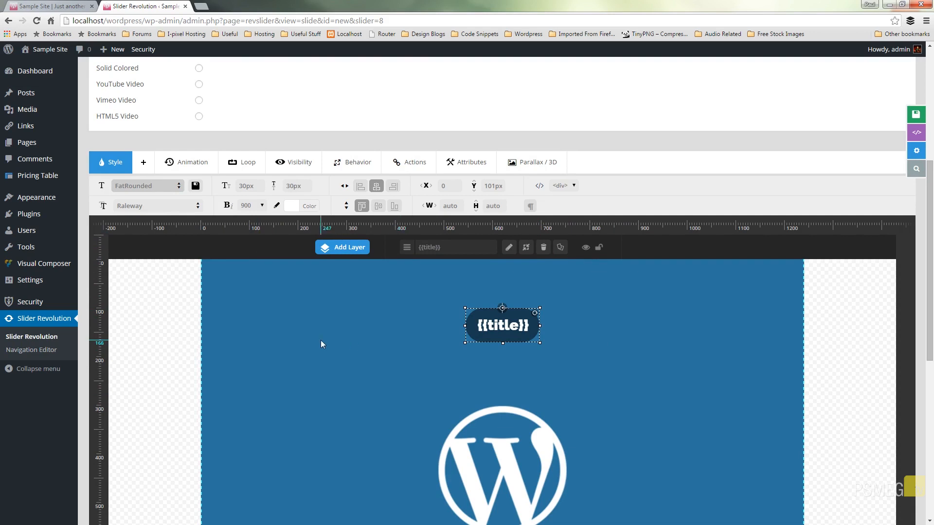
mouse_move(513, 378)
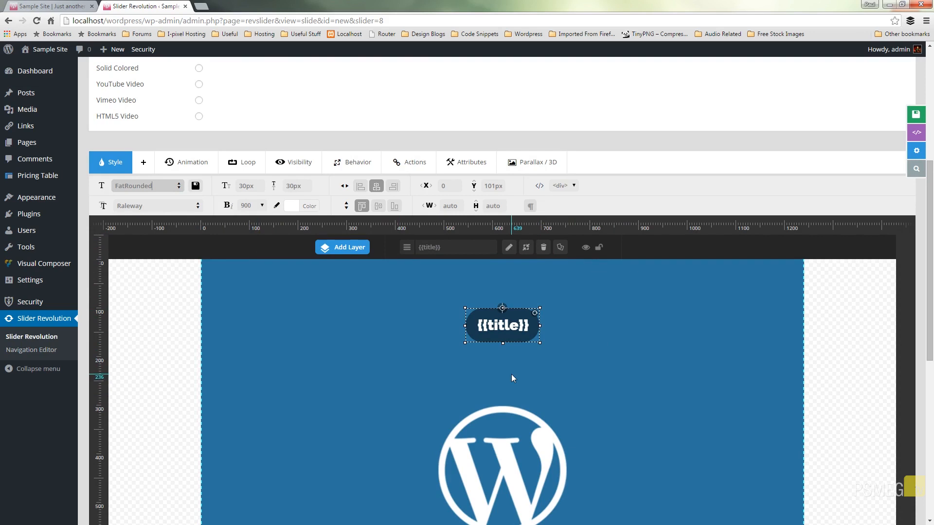
Add a second Text/Html layer holding the {{excerpt}} post meta placeholder
click(441, 352)
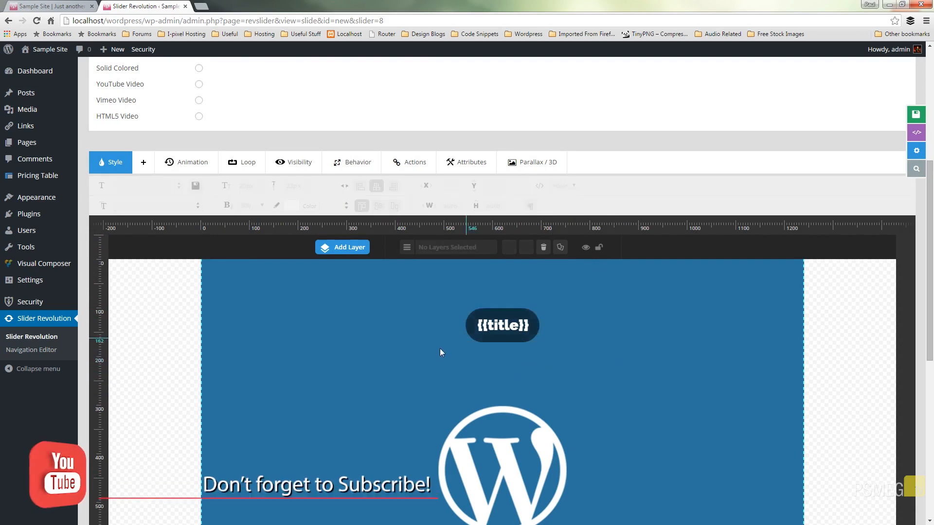
click(341, 246)
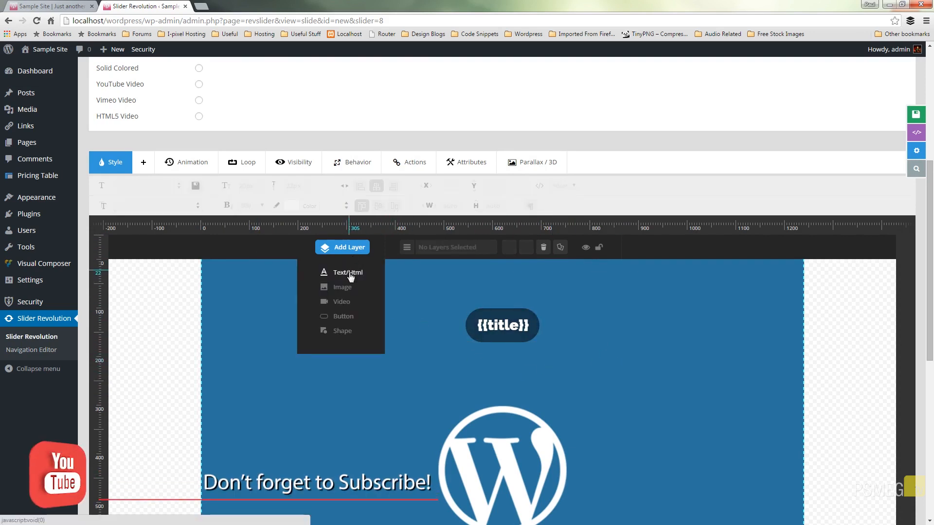
click(348, 272)
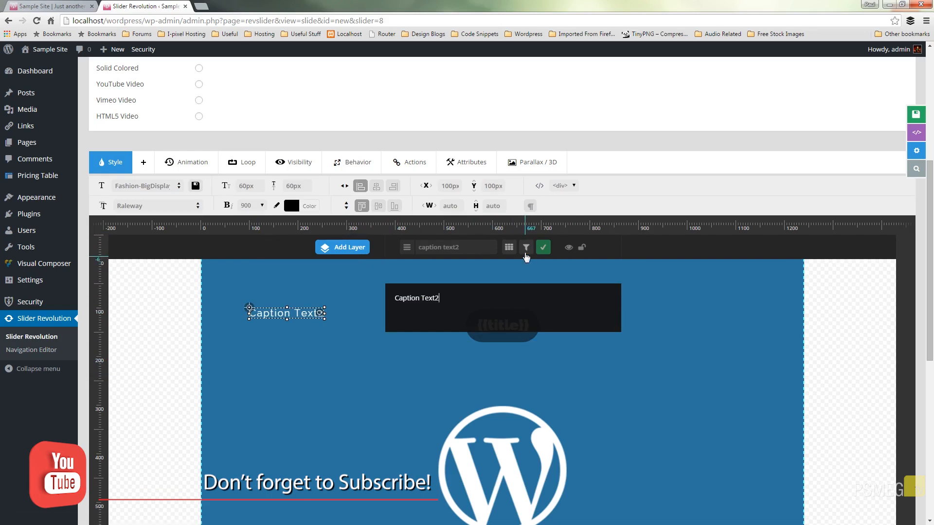
click(525, 247)
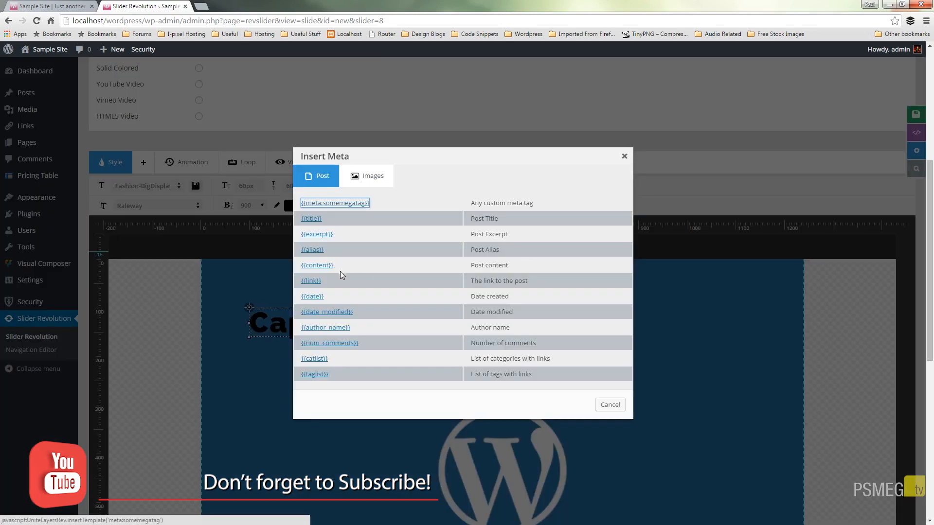
mouse_move(309, 241)
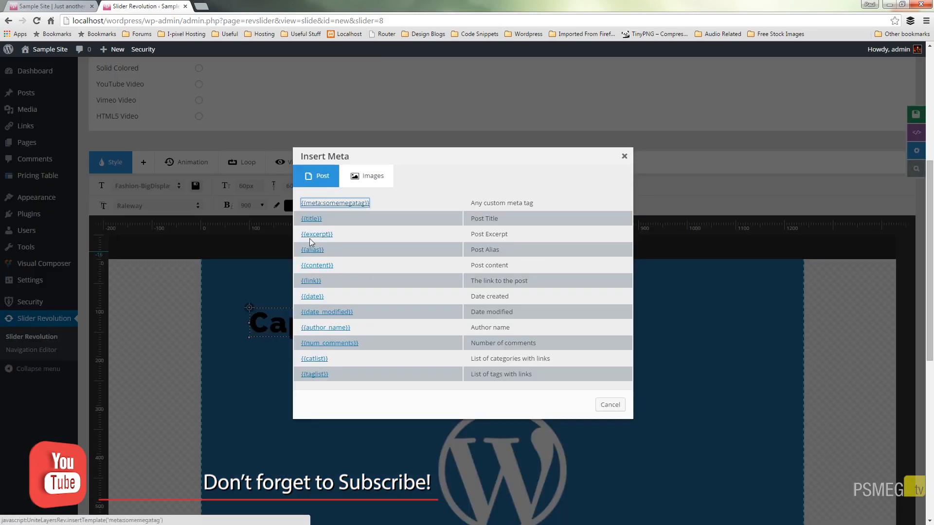
click(316, 234)
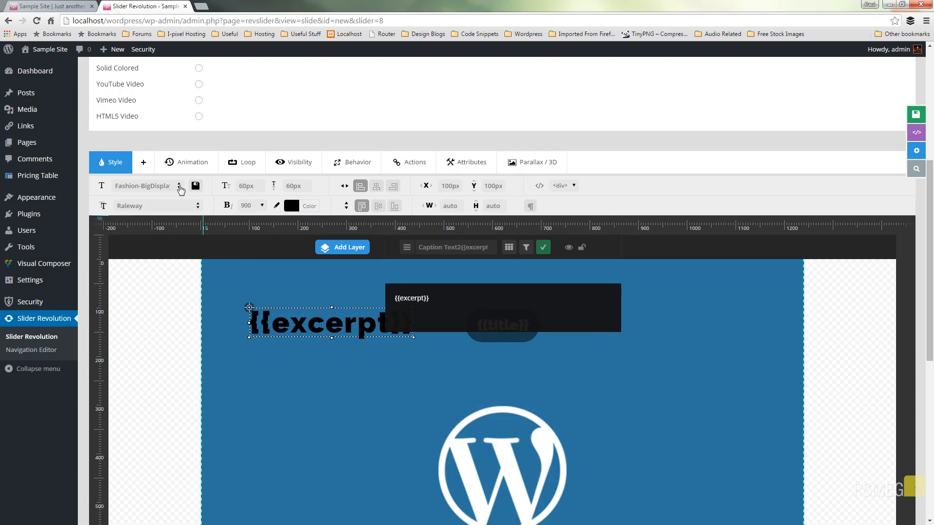
Give the excerpt layer the Fashion-TextBlock style, centre it horizontally and save the slide
click(180, 185)
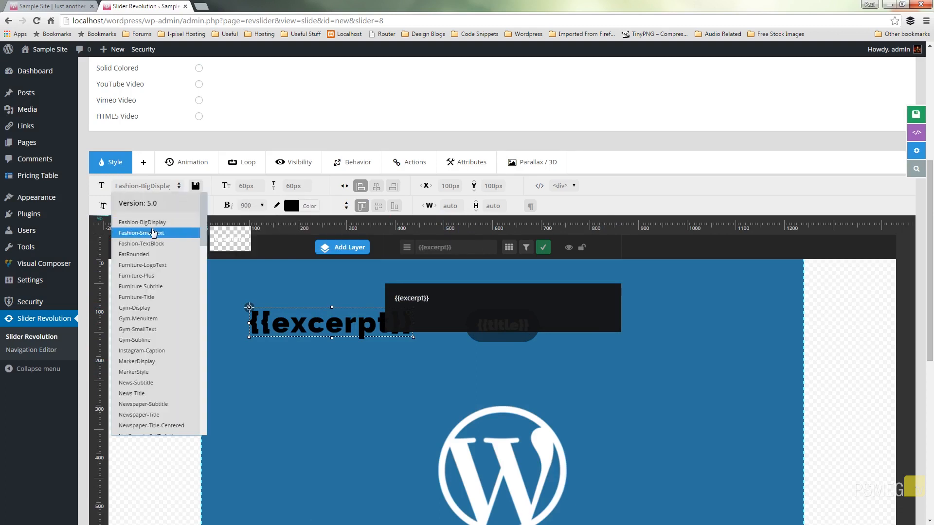
mouse_move(140, 243)
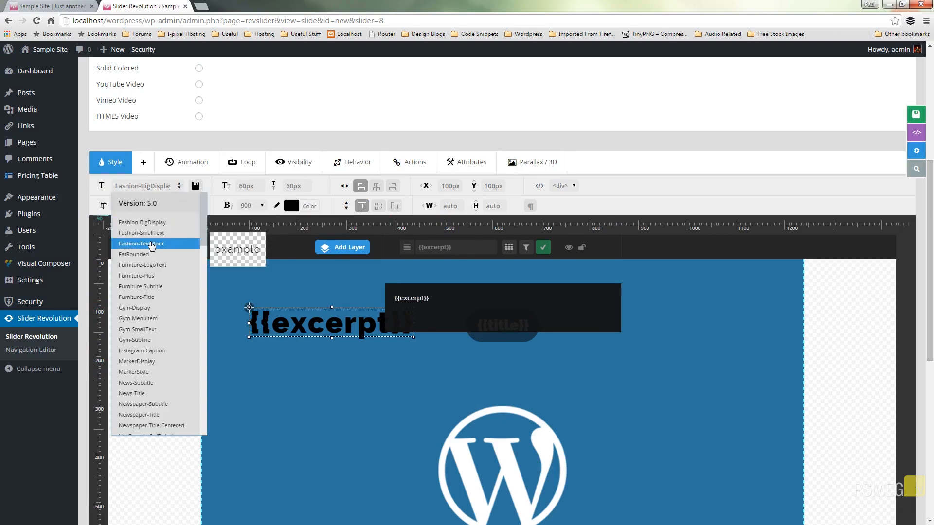
click(141, 243)
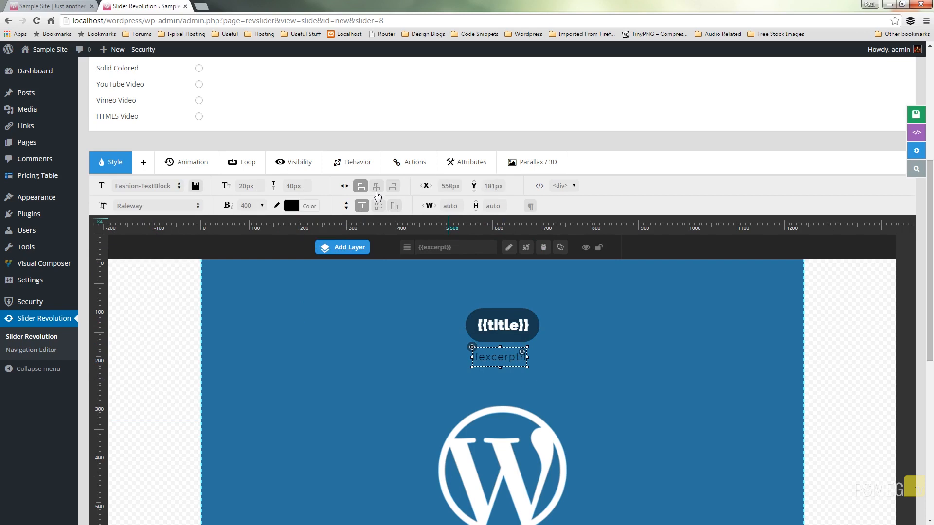
click(377, 185)
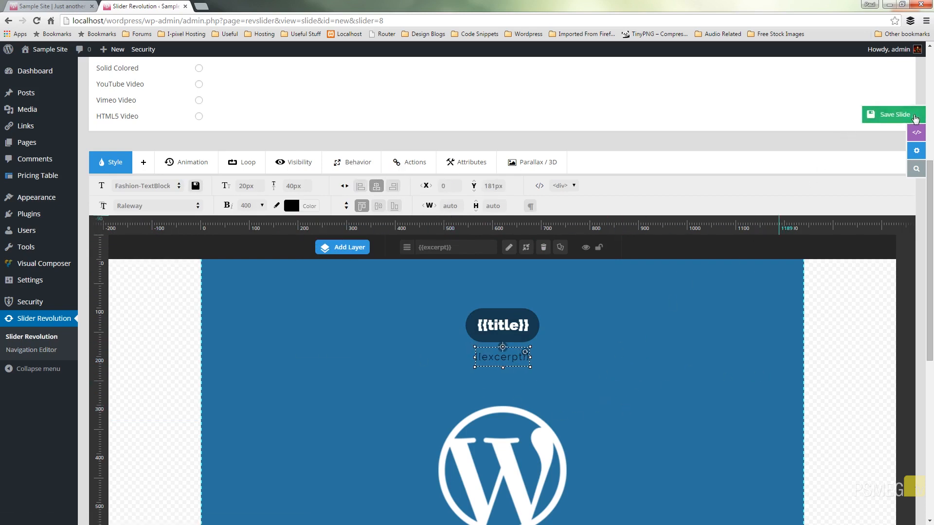
click(893, 115)
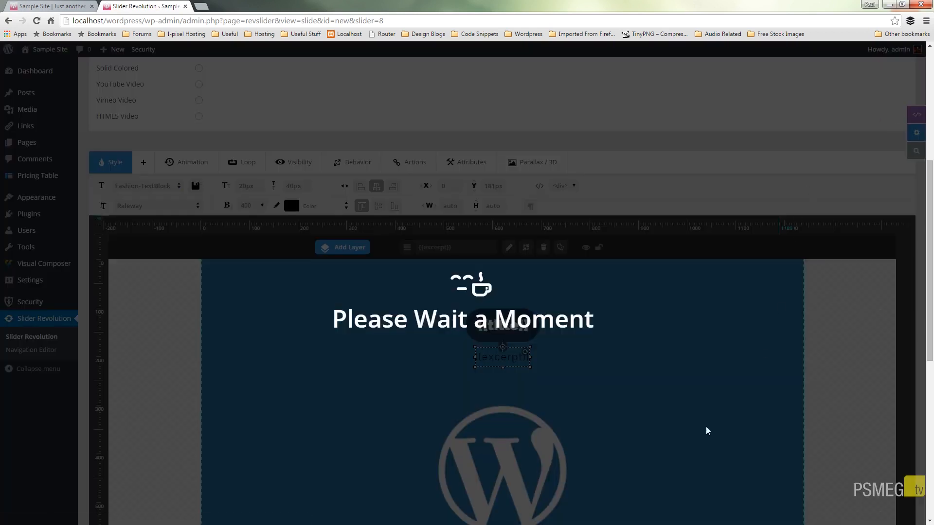
Preview the slide at phone and desktop sizes, then close the preview
click(916, 114)
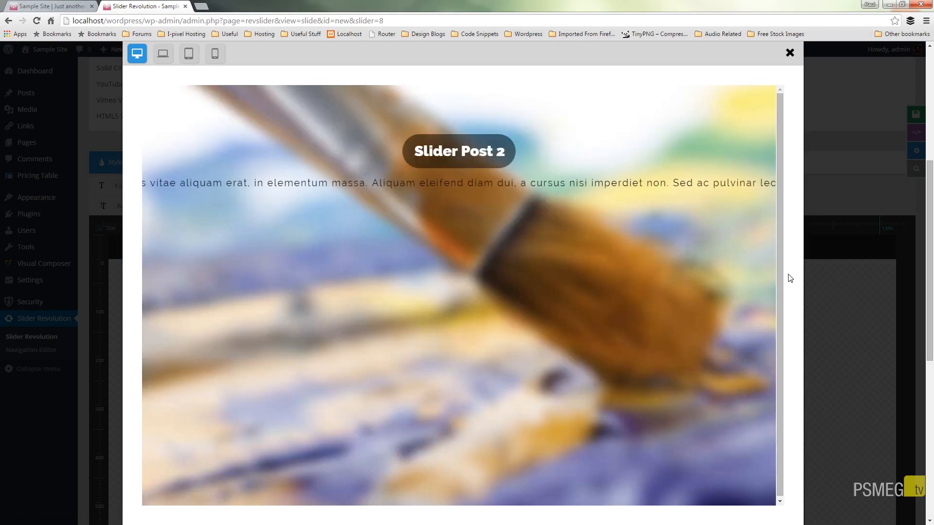
mouse_move(257, 280)
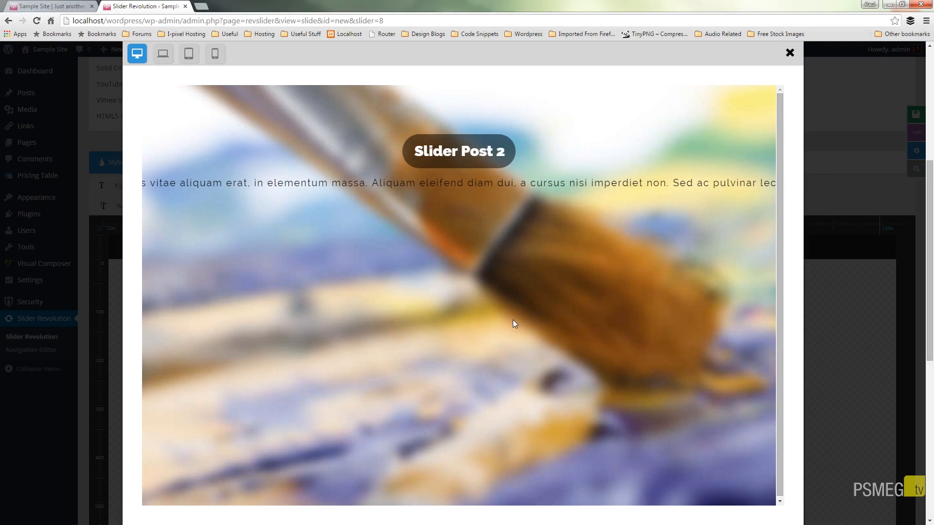
mouse_move(216, 153)
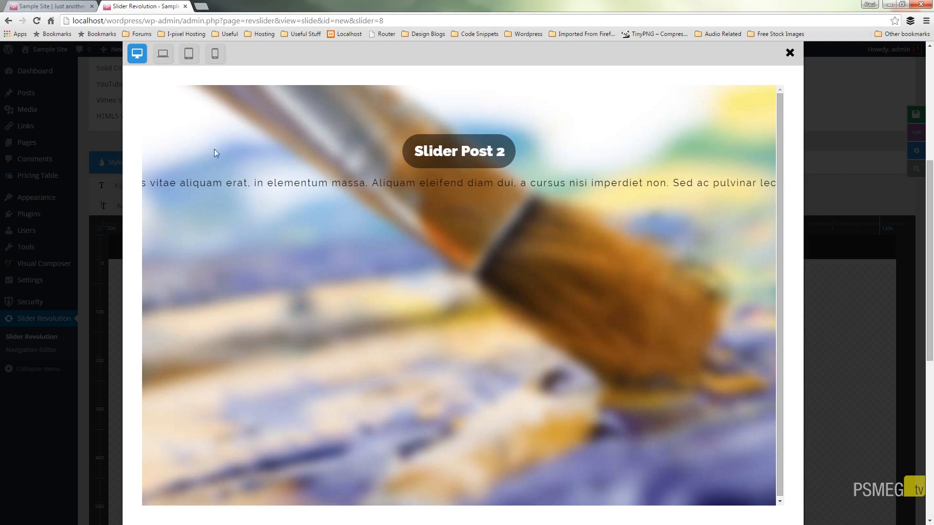
click(279, 54)
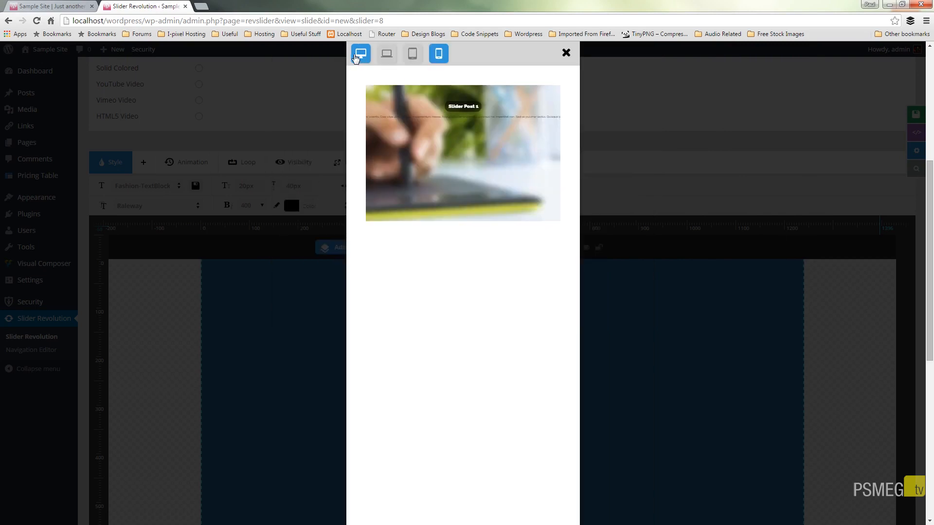
click(175, 54)
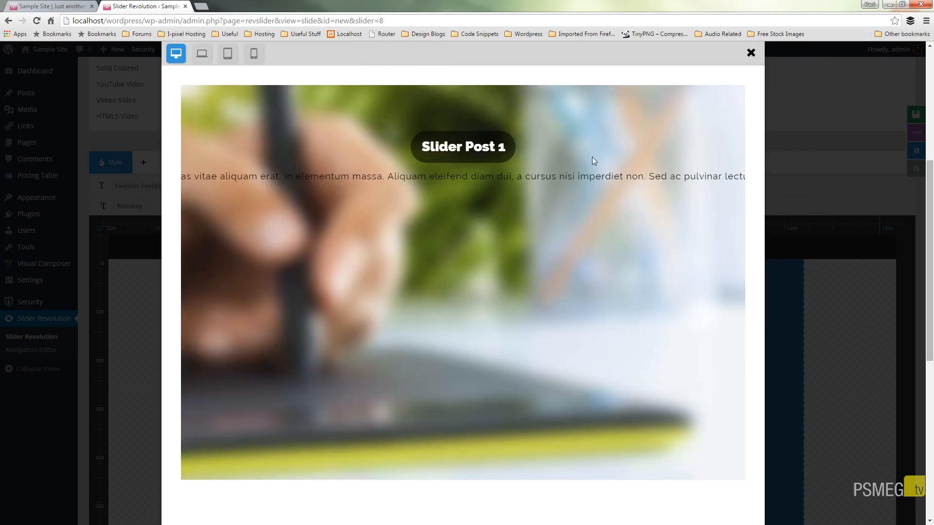
mouse_move(734, 180)
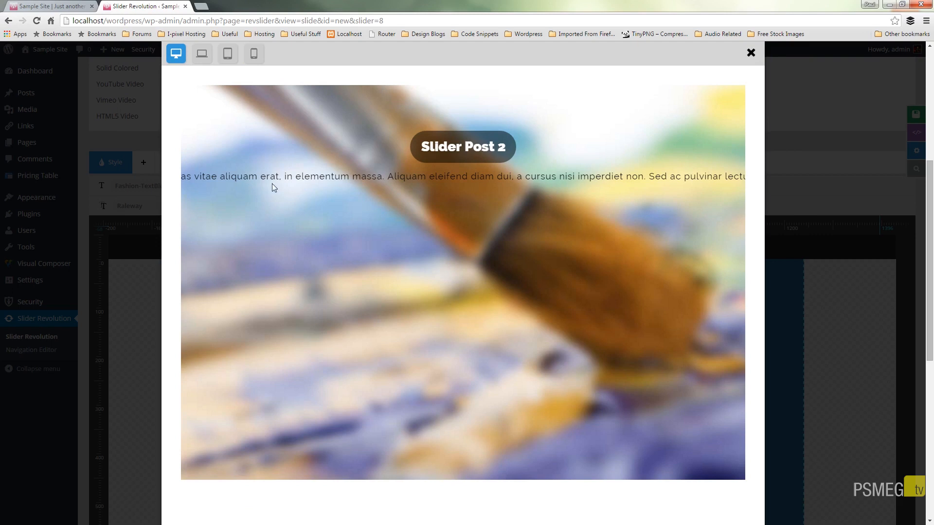
mouse_move(751, 52)
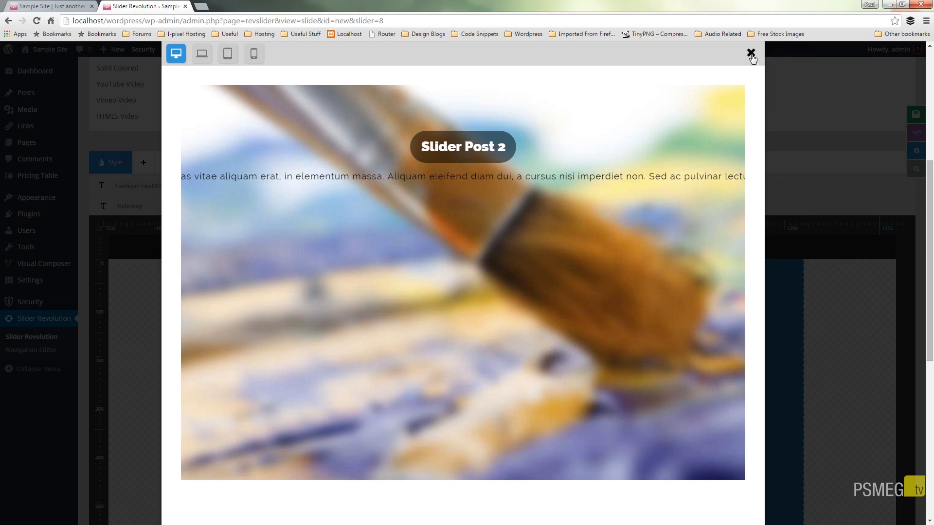
click(750, 54)
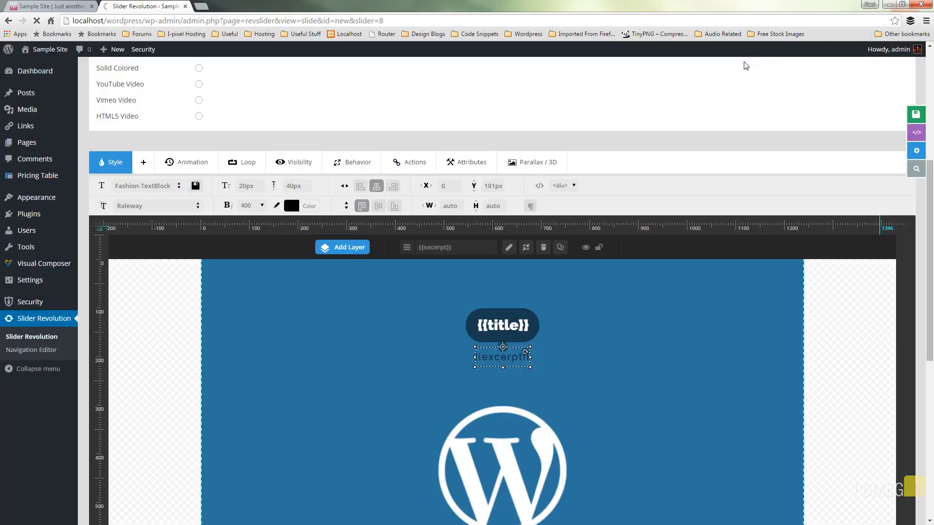
mouse_move(530, 208)
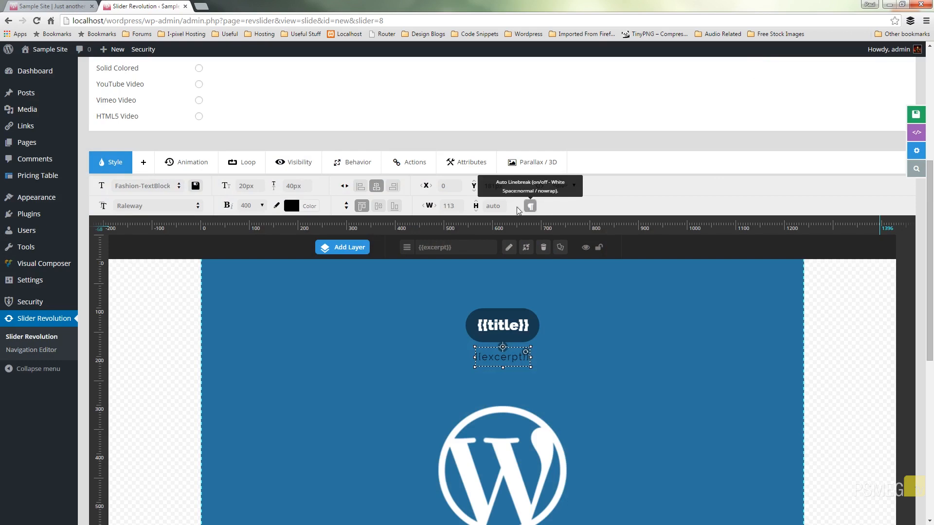
mouse_move(446, 205)
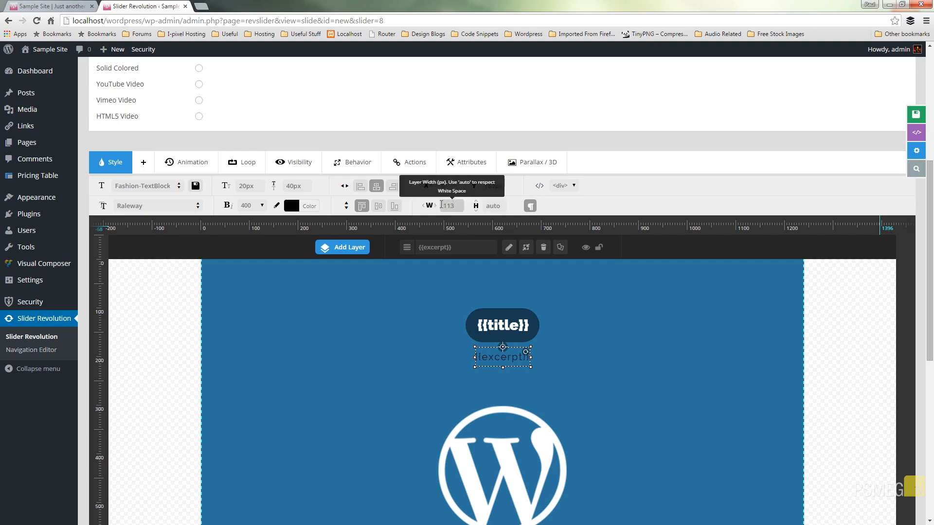
mouse_move(916, 132)
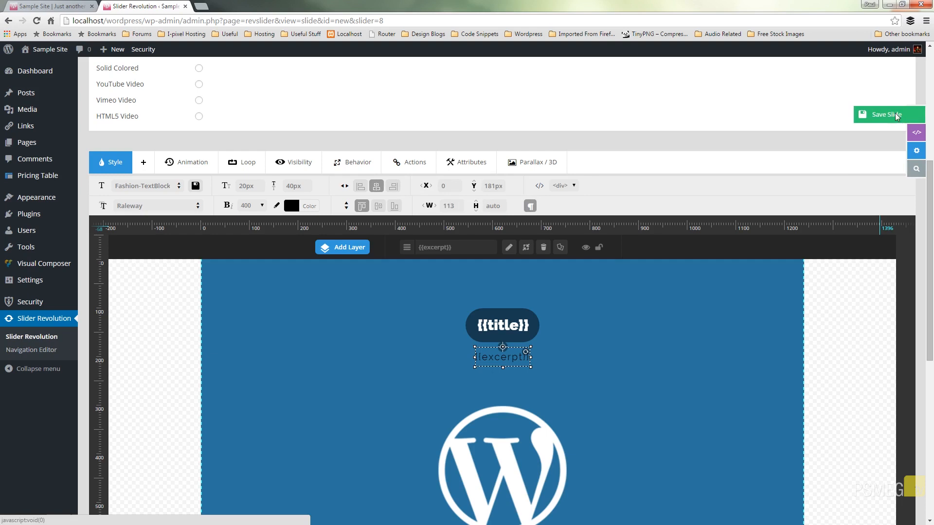
Save the slide with the auto line-break excerpt and reopen its preview
click(887, 114)
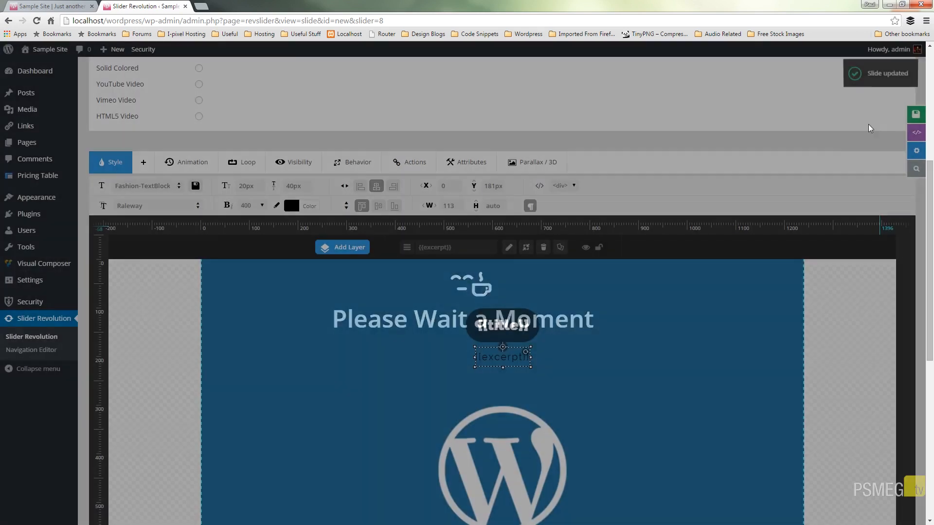
click(916, 168)
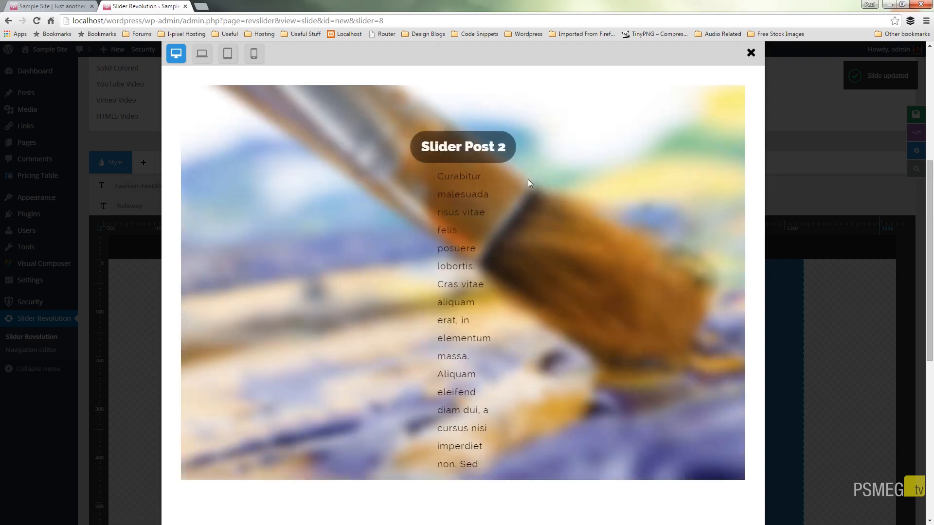
mouse_move(494, 177)
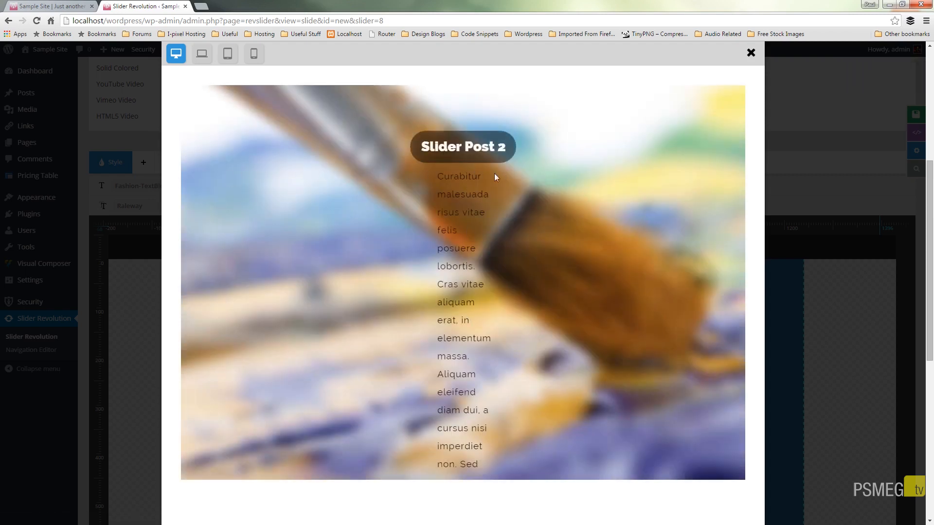
mouse_move(400, 185)
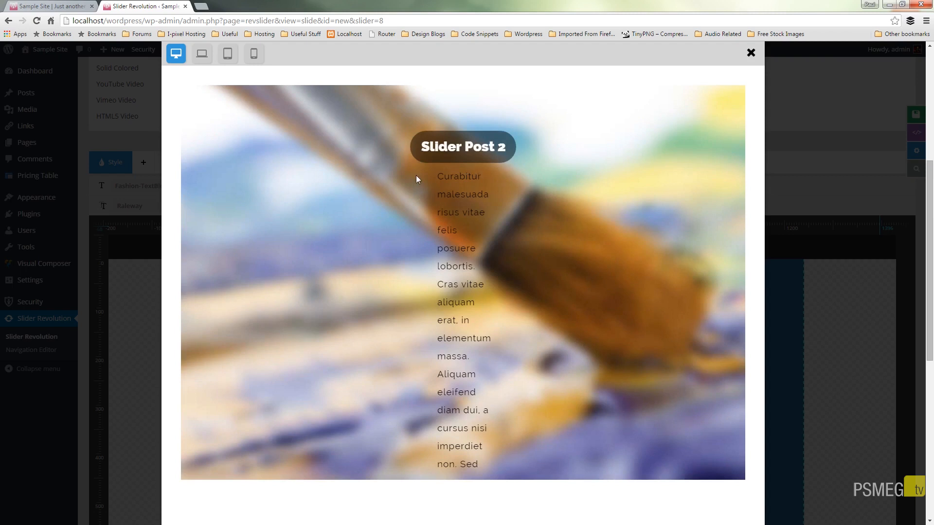
mouse_move(449, 193)
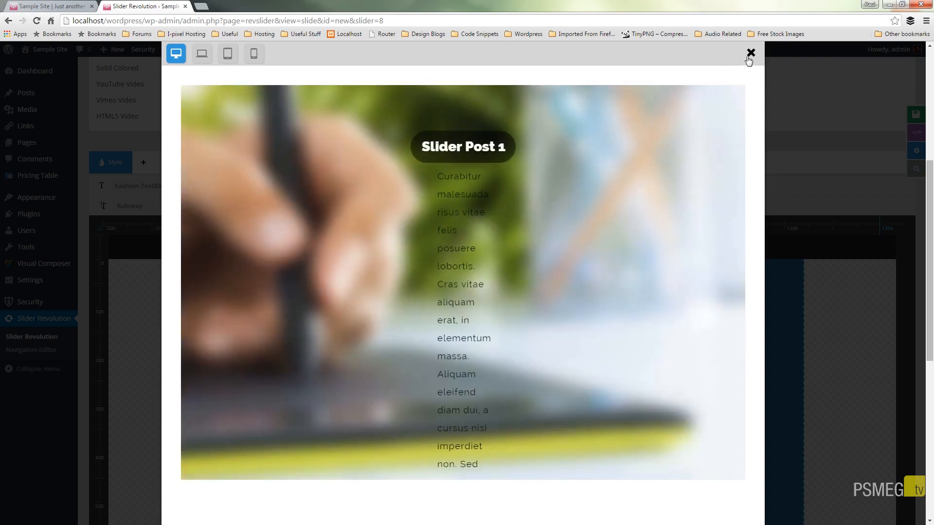
Close the preview showing the narrowly wrapped excerpts
click(751, 52)
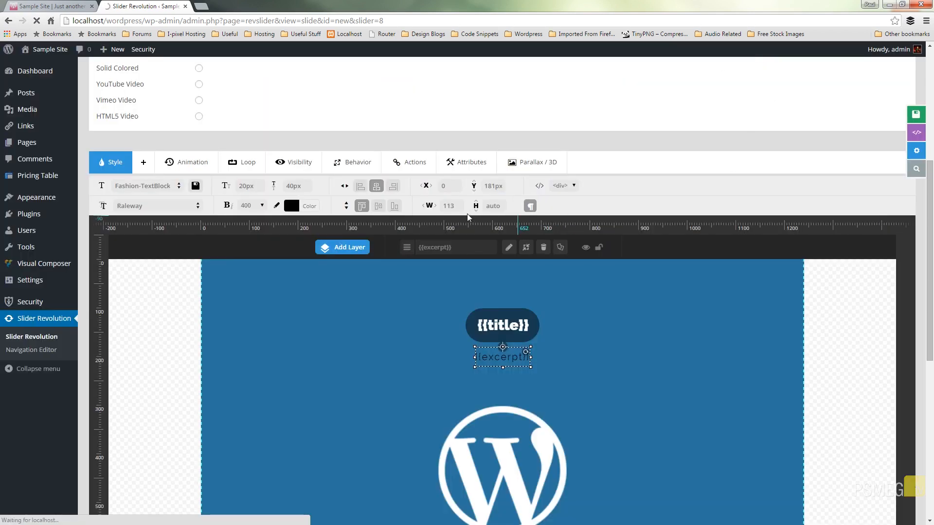
mouse_move(449, 205)
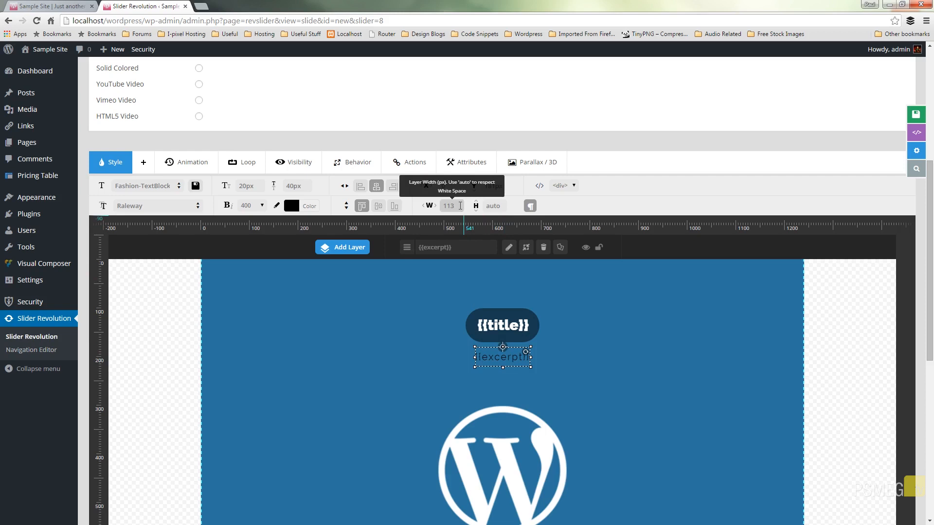
mouse_move(485, 206)
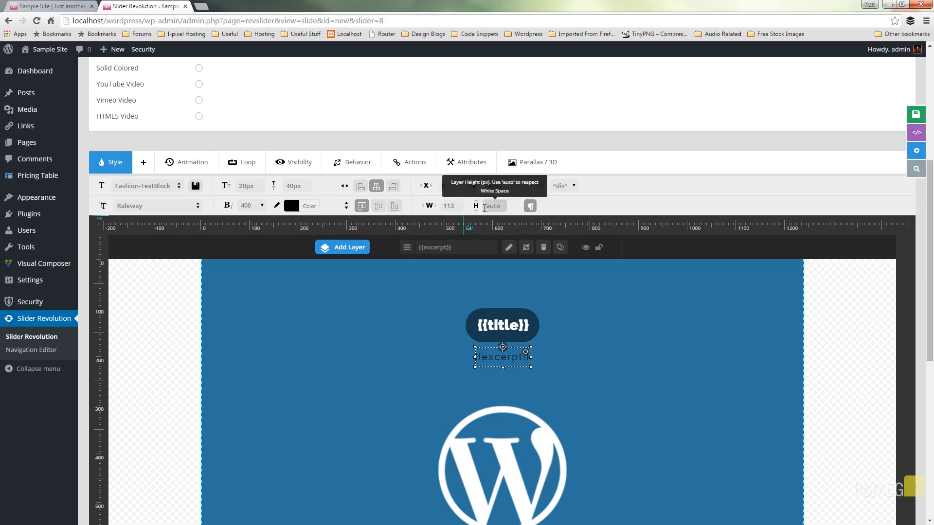
mouse_move(448, 205)
text(800)
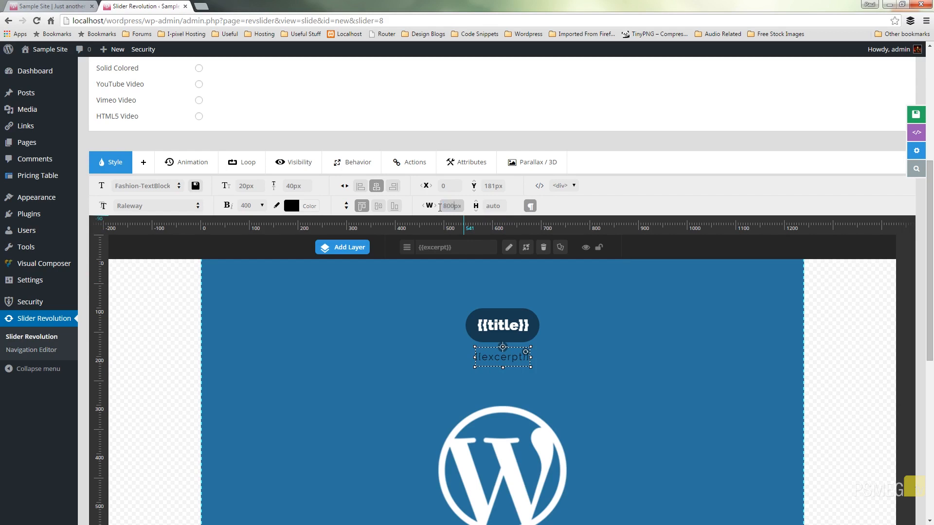
mouse_move(899, 179)
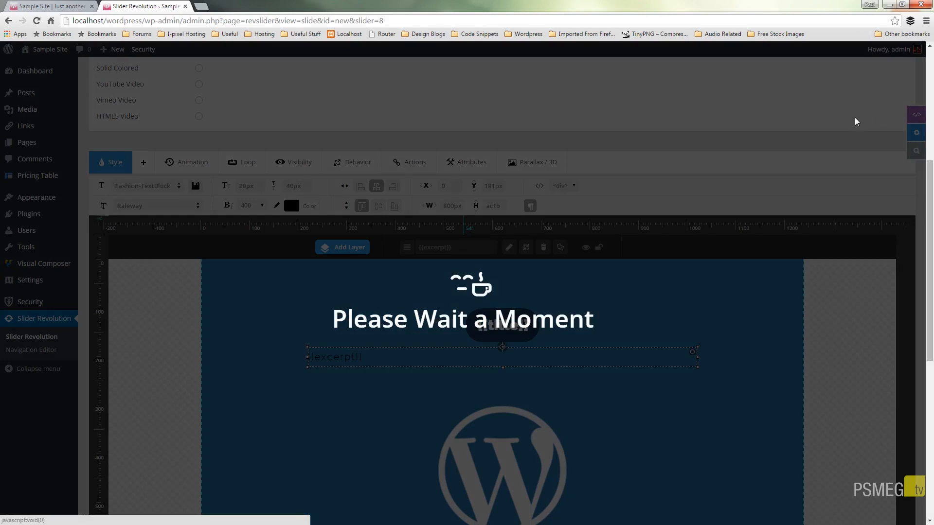
mouse_move(835, 185)
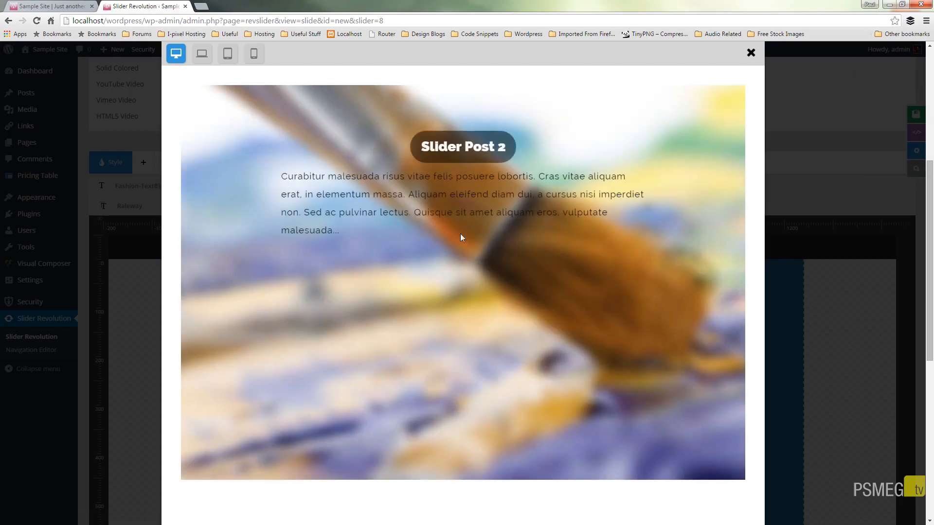
mouse_move(286, 228)
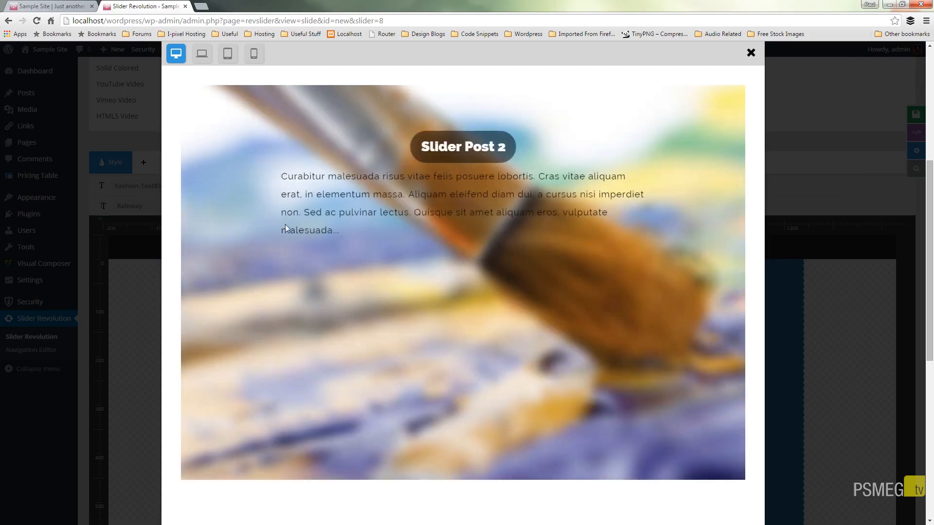
mouse_move(636, 208)
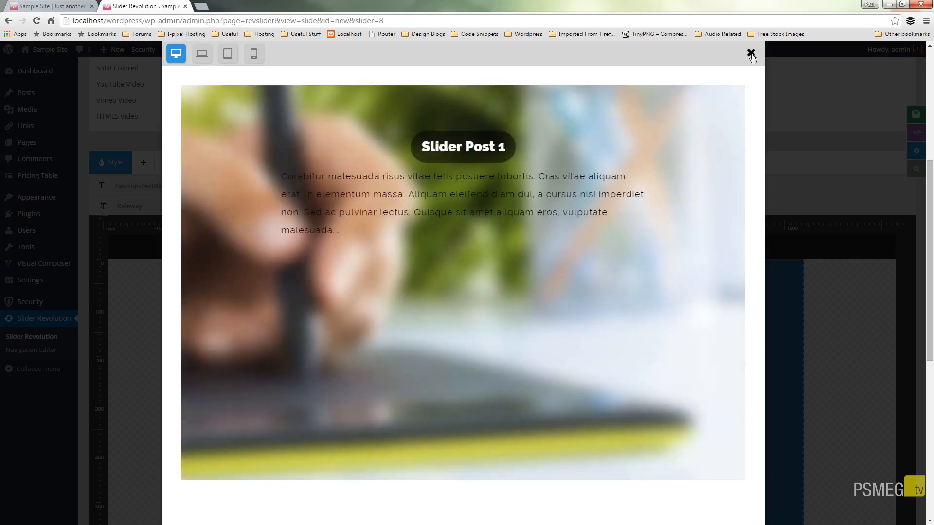
Close the preview showing the wide wrapped excerpt paragraphs
click(752, 54)
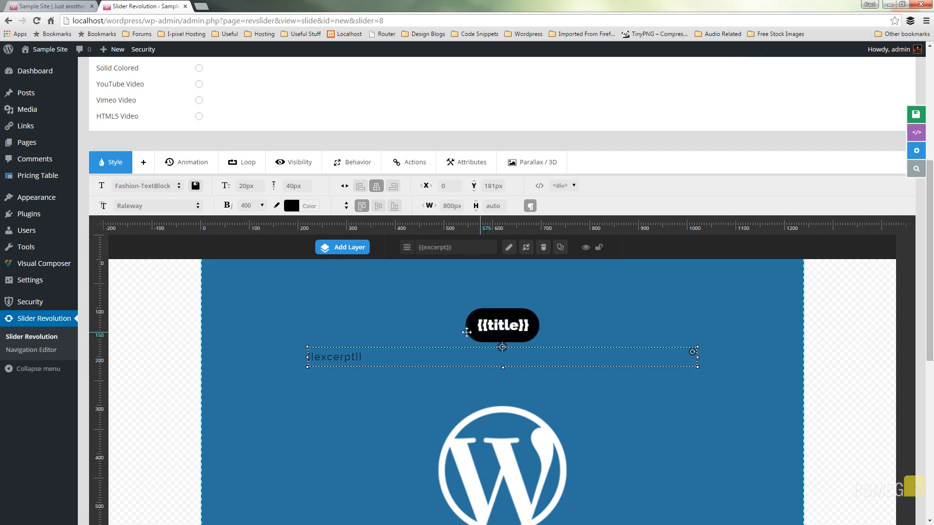
Give the {{title}} layer the RotateInFromBottom entrance animation
click(502, 325)
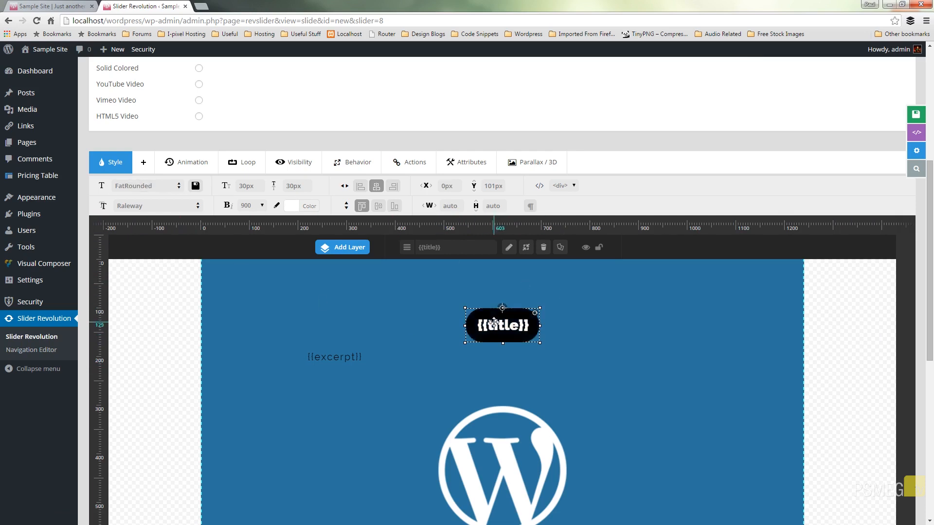
click(171, 162)
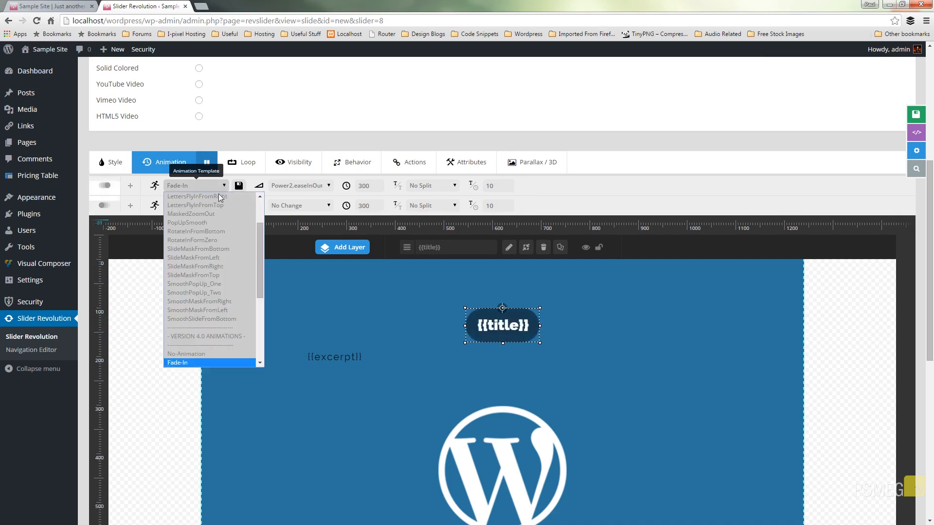
click(195, 231)
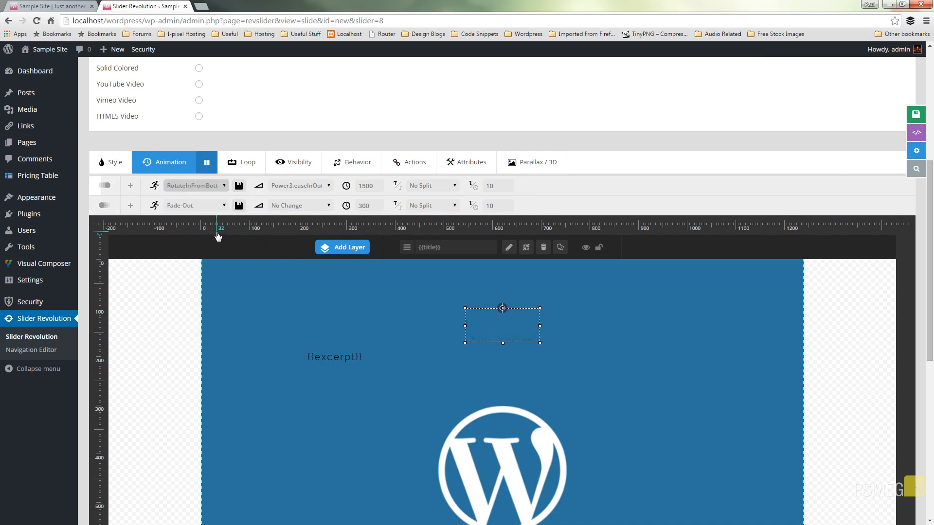
mouse_move(341, 361)
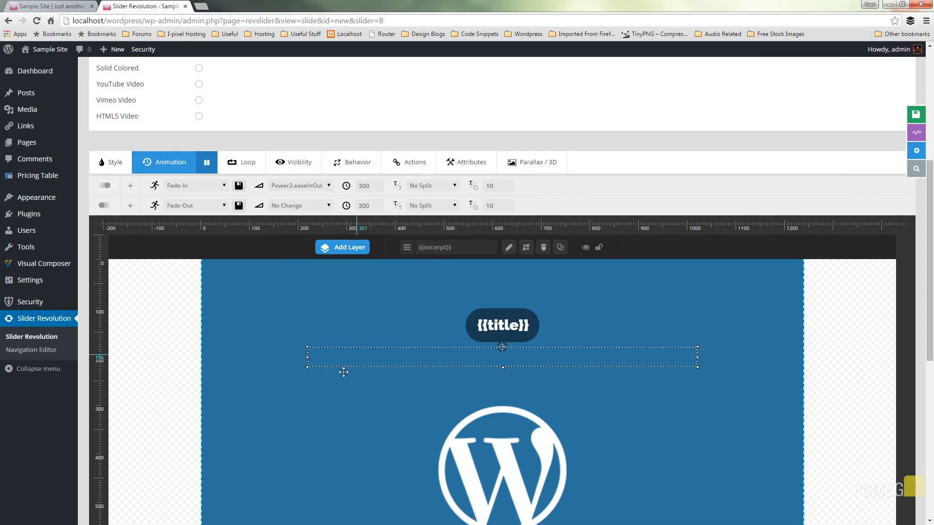
Give the excerpt layer the SmoothPopUp_One entrance animation and save the slide
click(190, 184)
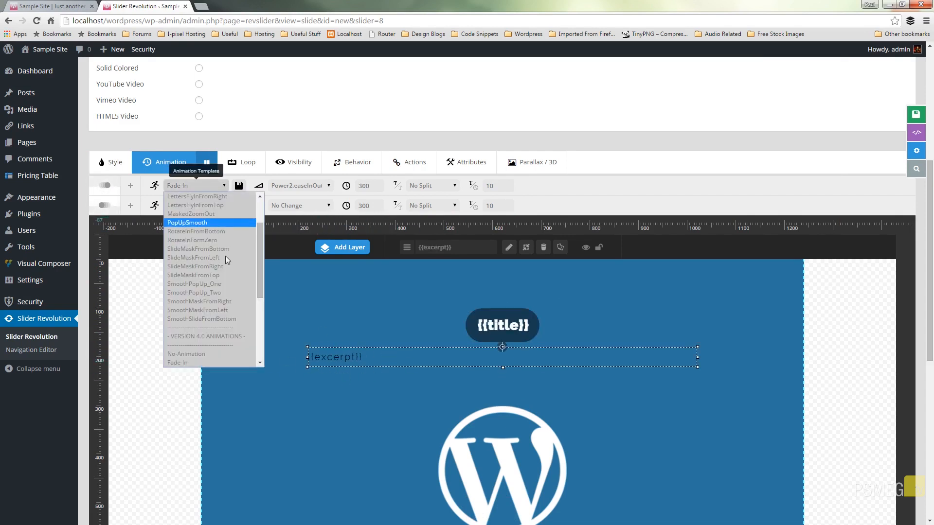
click(193, 293)
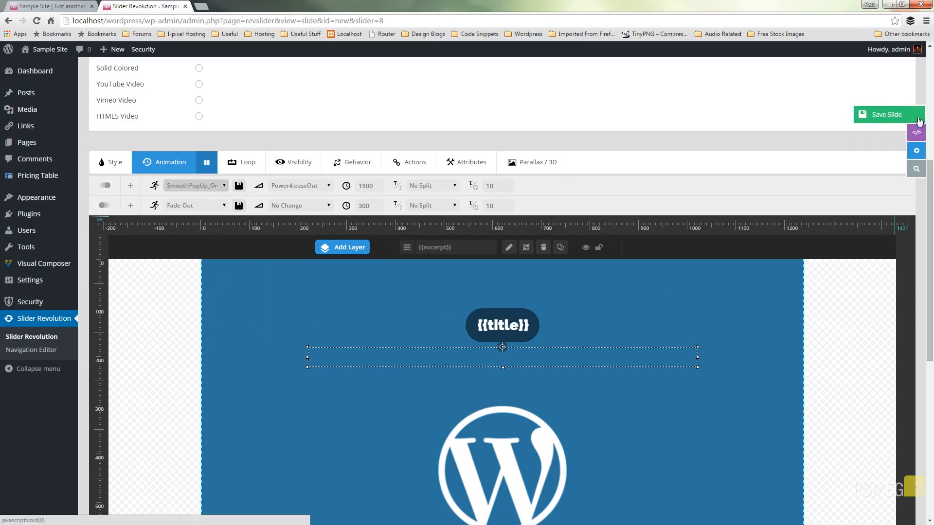
click(887, 115)
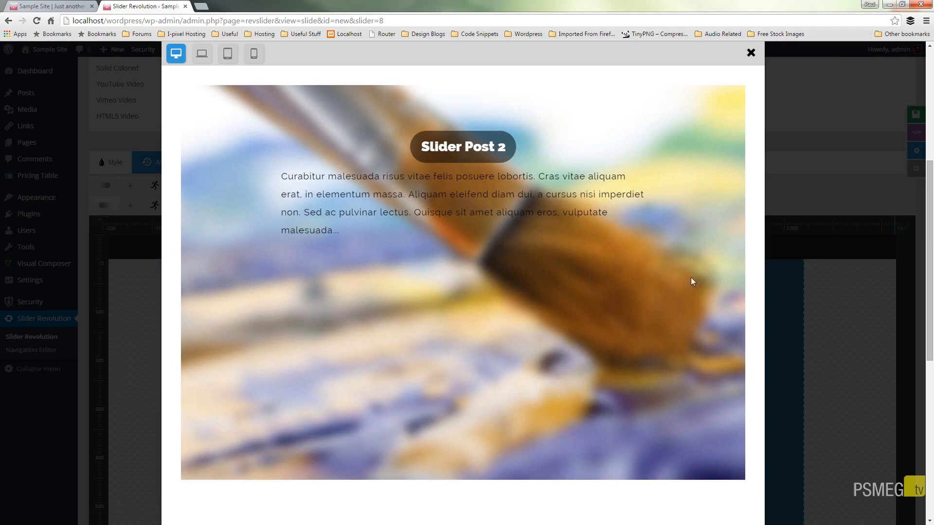
mouse_move(759, 347)
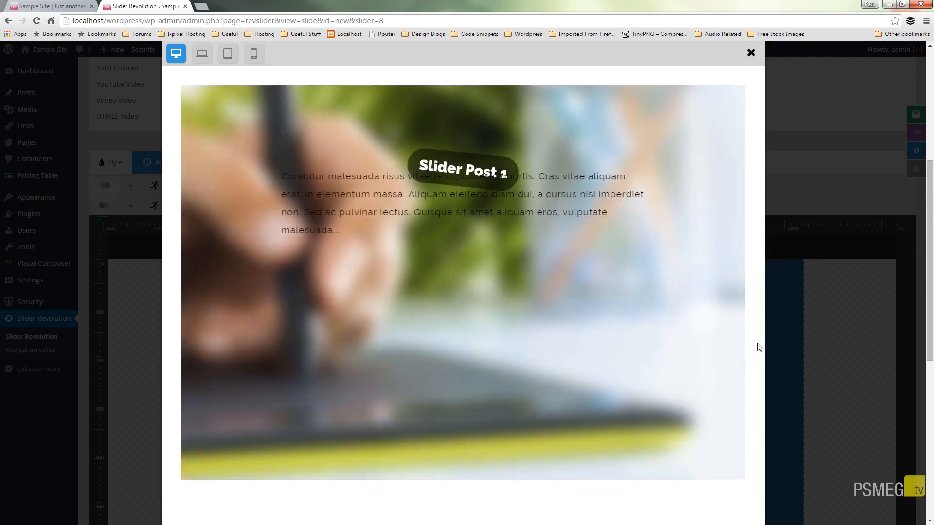
click(750, 52)
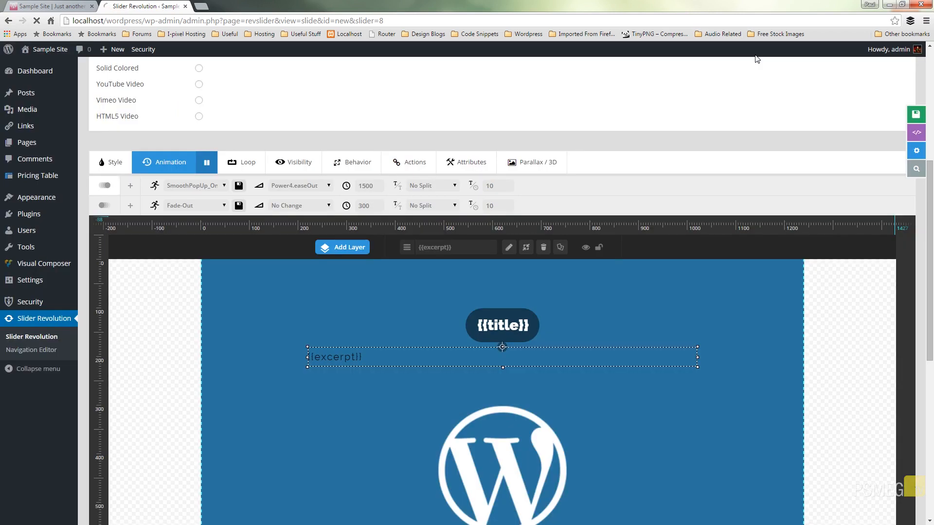